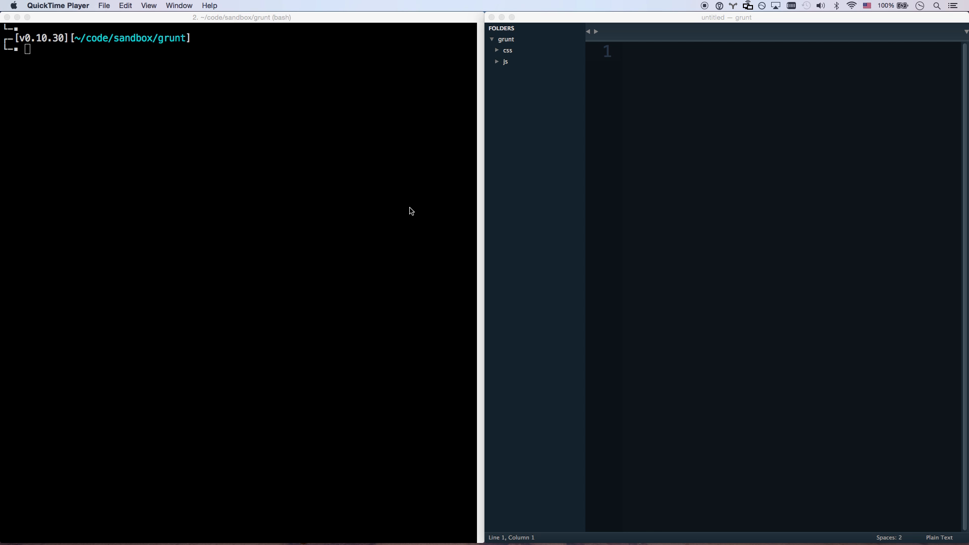
pyautogui.moveTo(120, 107)
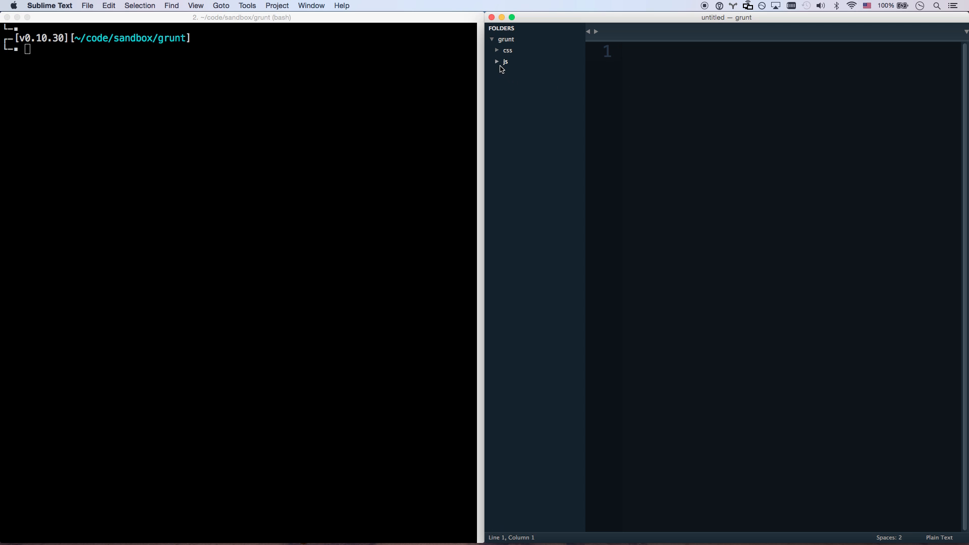
# Browse the project's js and css folders, viewing the JavaScript file and main.css.
pyautogui.click(506, 60)
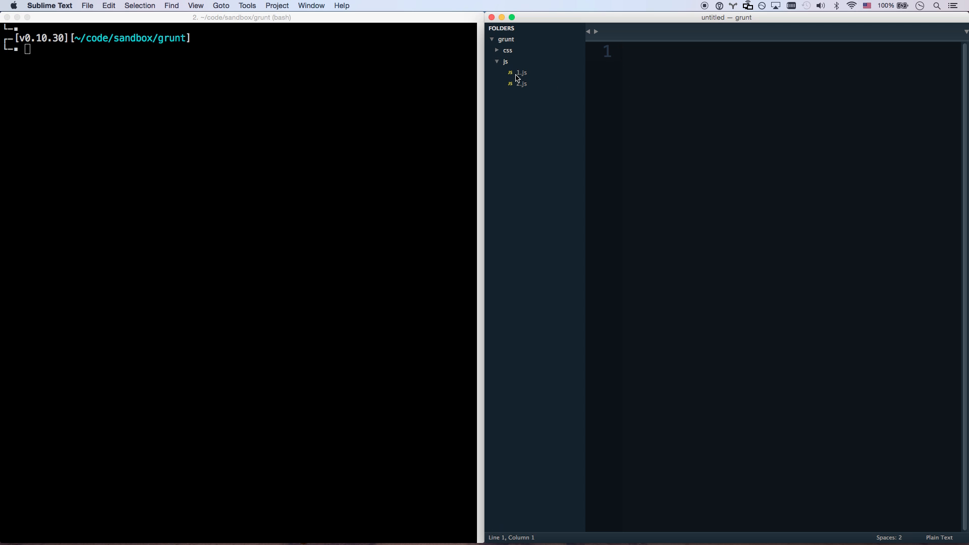
pyautogui.click(522, 72)
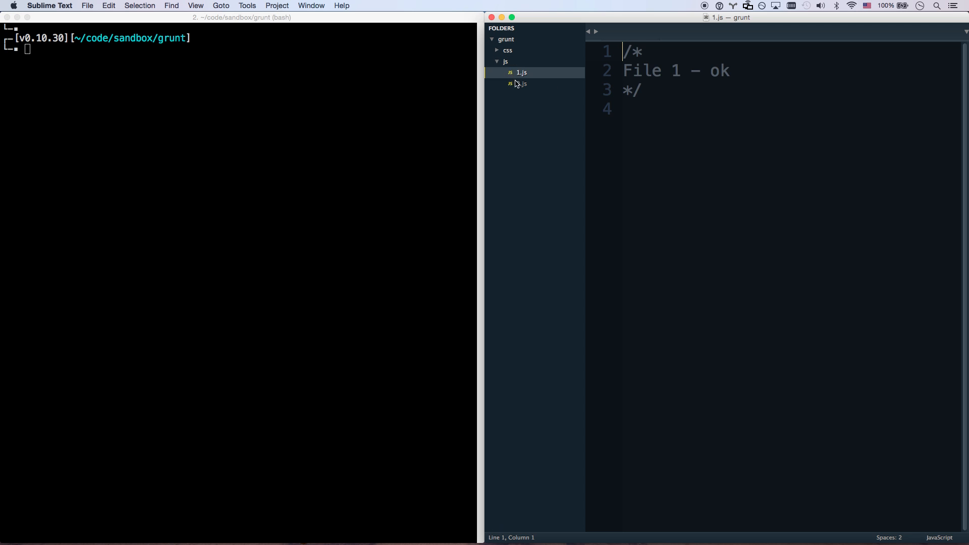
pyautogui.click(506, 50)
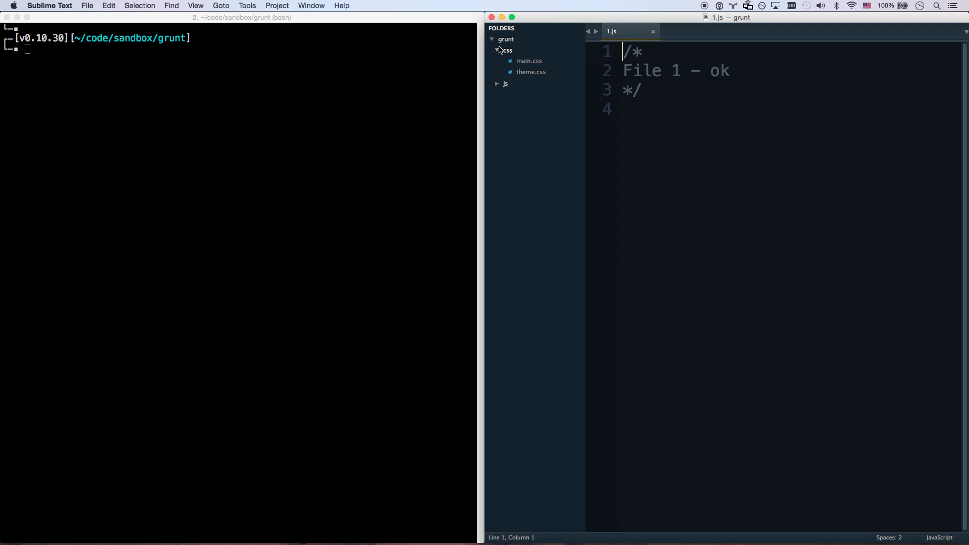
pyautogui.click(529, 60)
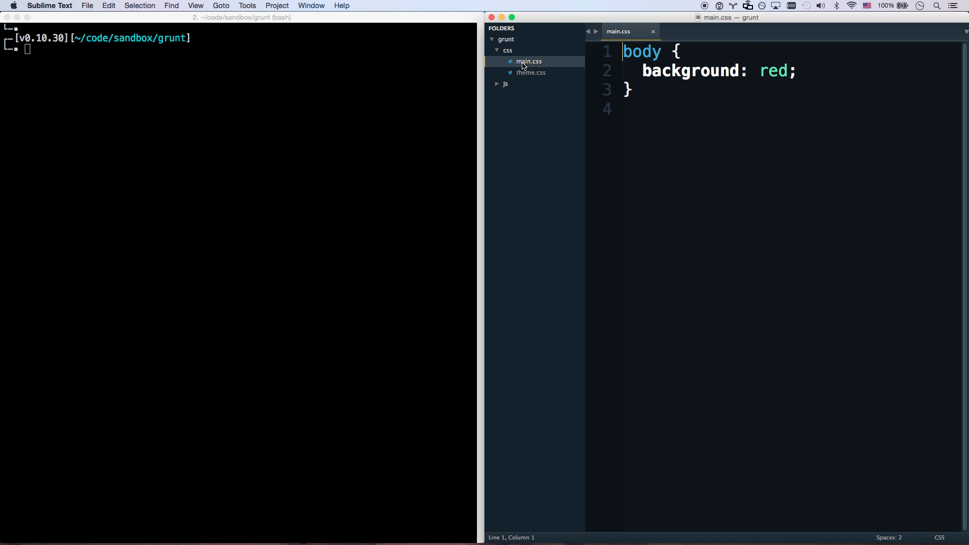
pyautogui.click(497, 51)
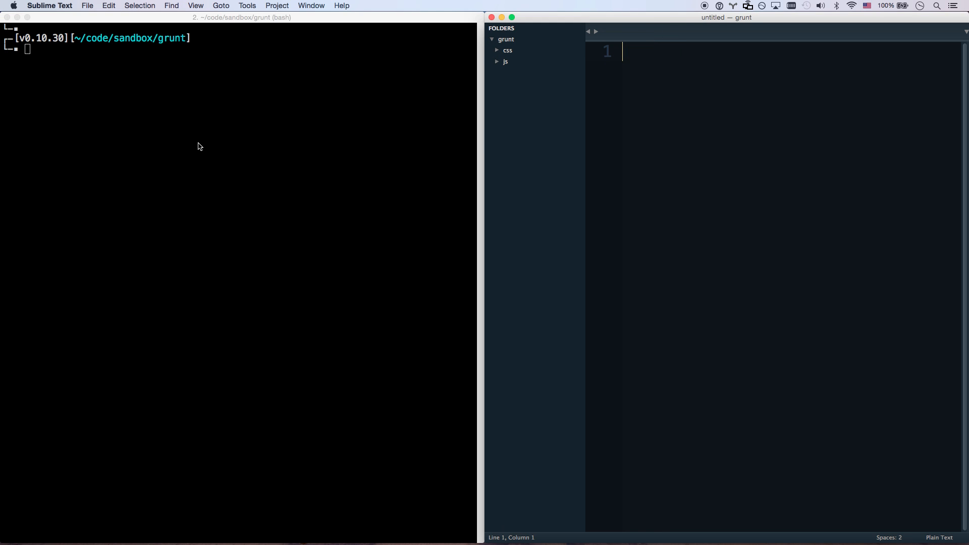
# Install grunt-cli globally with npm, then run npm init accepting every default to write package.json.
pyautogui.click(200, 145)
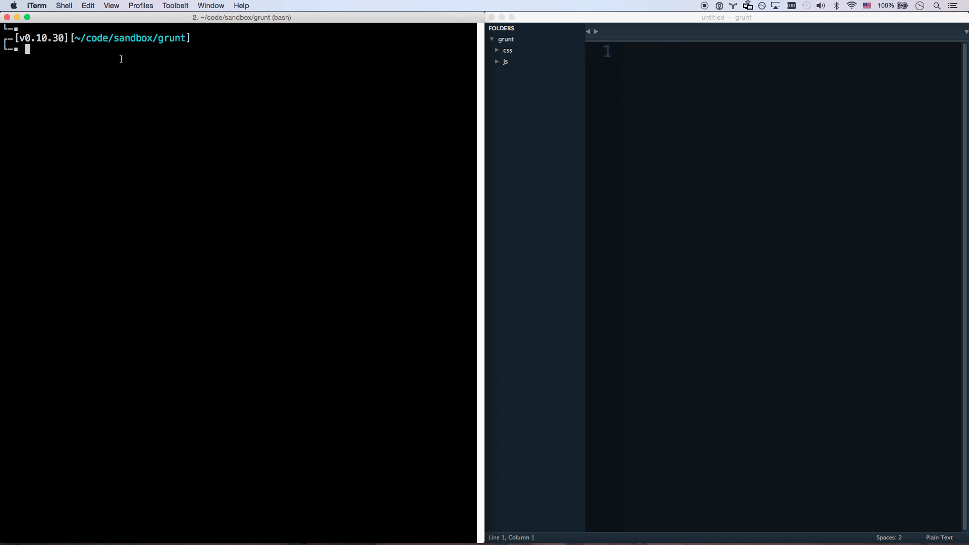
pyautogui.write('npm in')
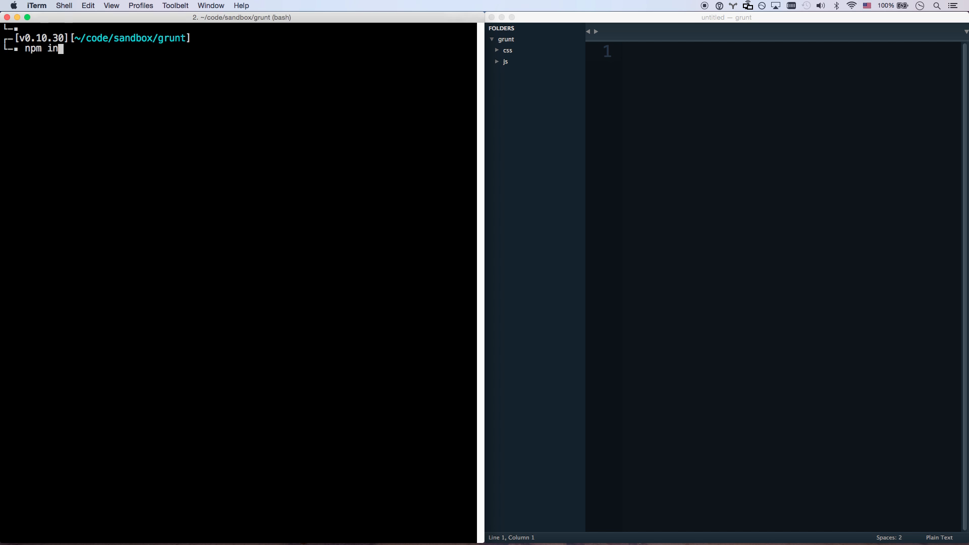
pyautogui.write('stall -g')
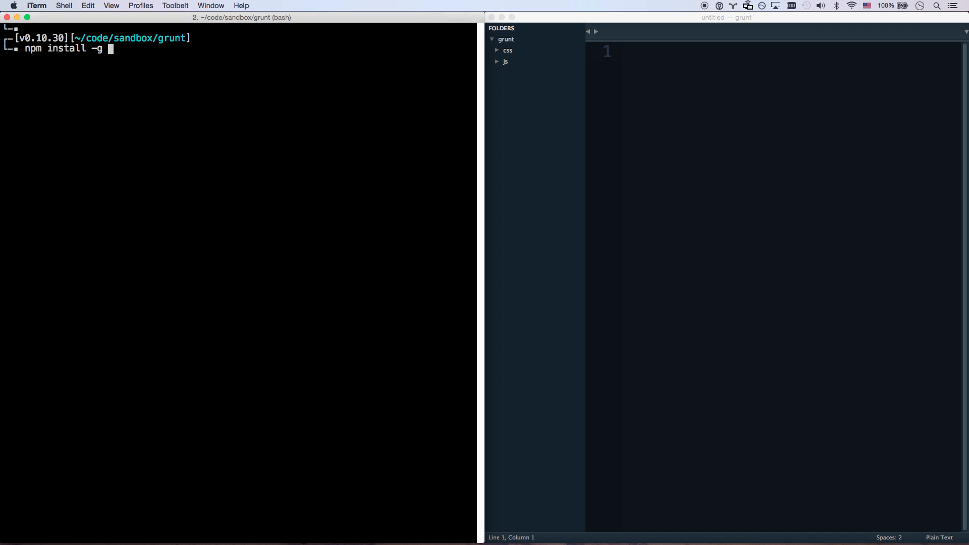
pyautogui.write('grunt-')
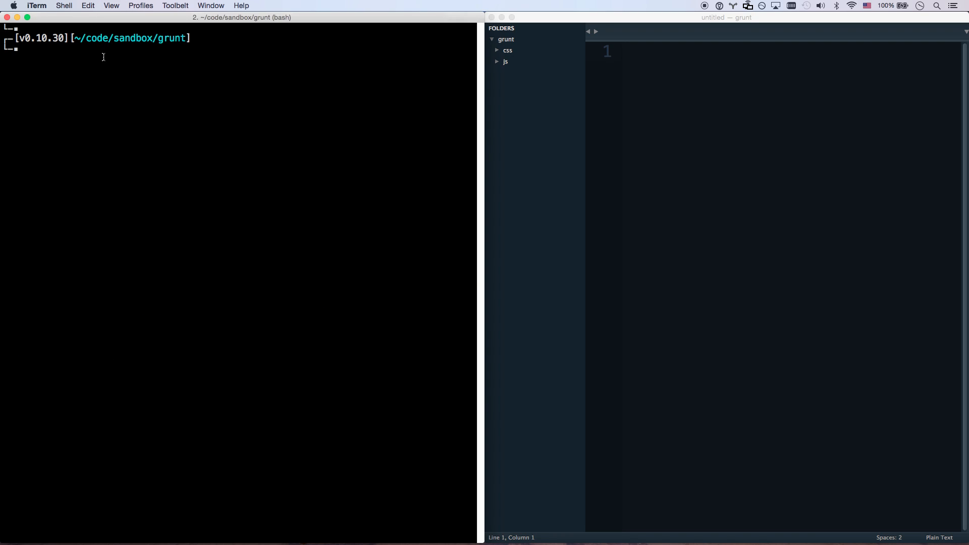
pyautogui.moveTo(268, 96)
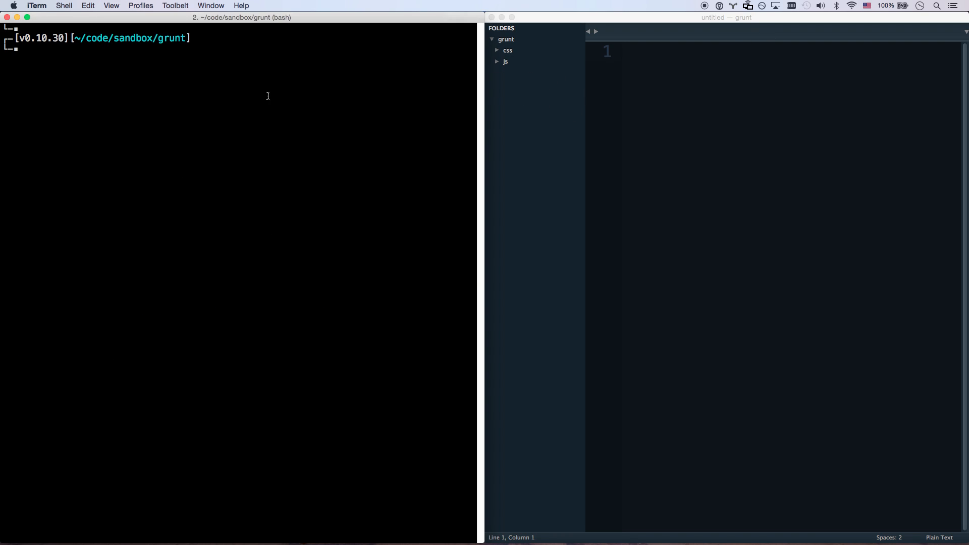
pyautogui.write('npm init')
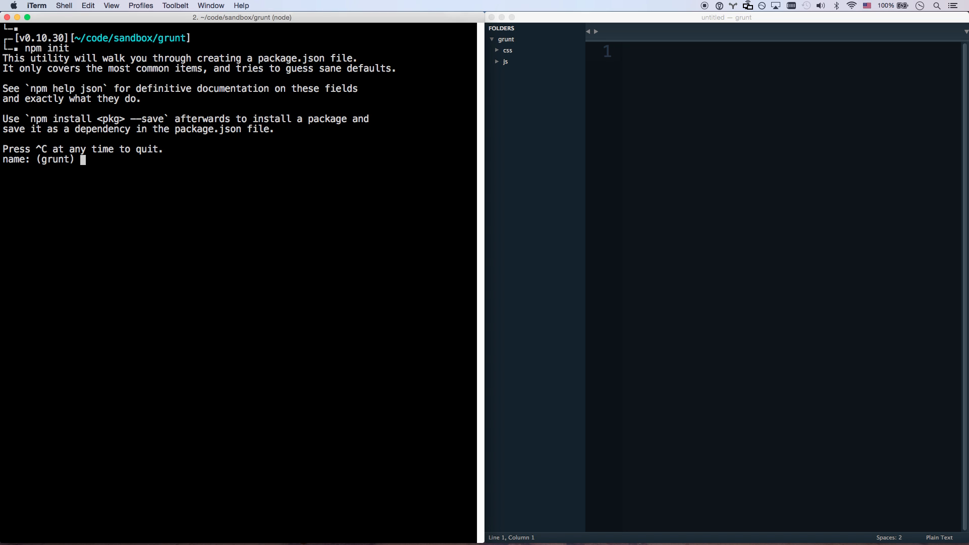
pyautogui.press('Return')
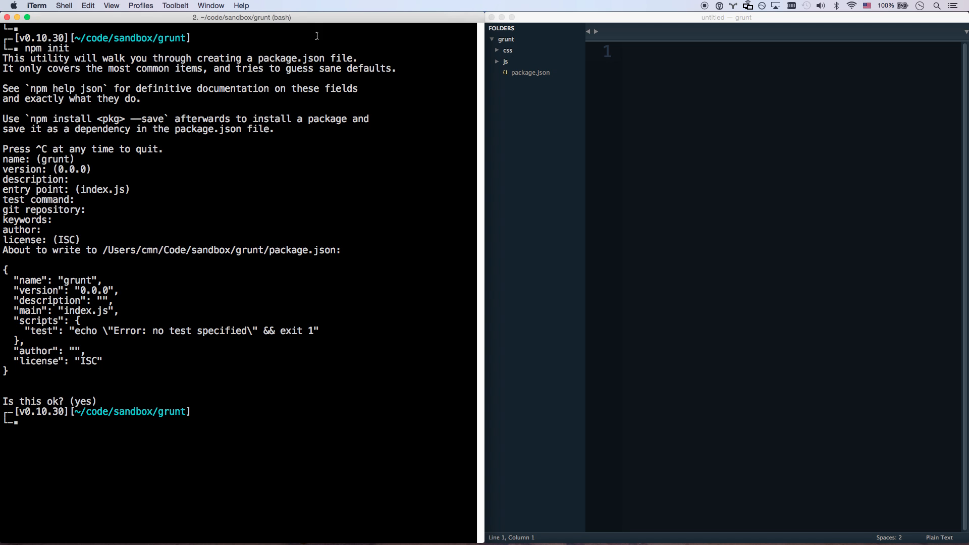
# View the new package.json and run npm install -S grunt in the terminal.
pyautogui.click(531, 73)
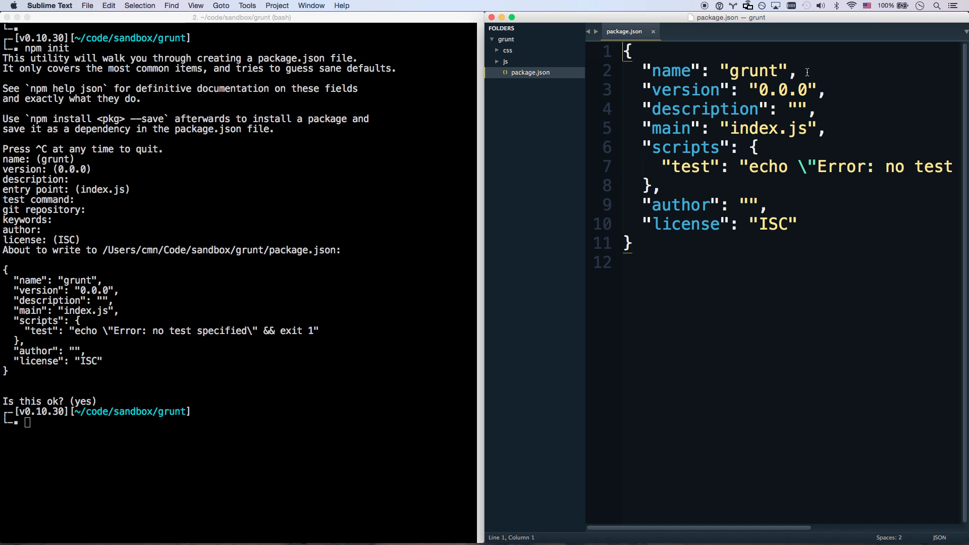
pyautogui.click(777, 71)
pyautogui.write('npm in')
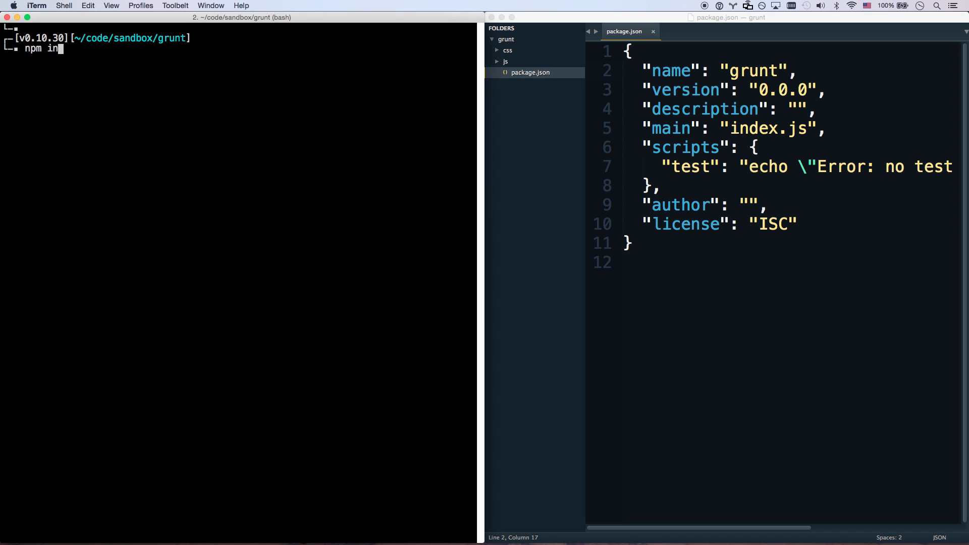
pyautogui.write('stall –S')
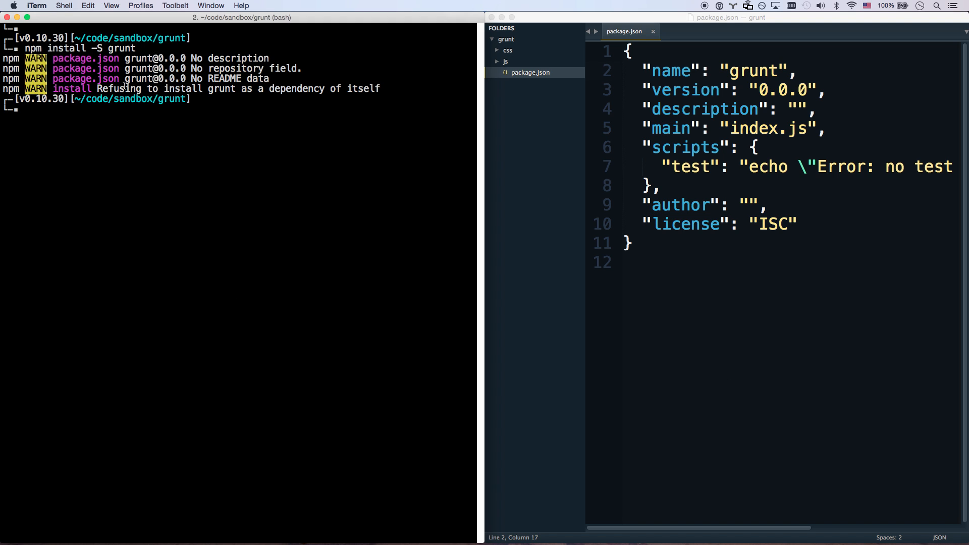
# Rename the project to gruntproject and rerun the install, adding grunt ^0.4.5 as a dependency.
pyautogui.moveTo(99, 89); pyautogui.dragTo(381, 89)
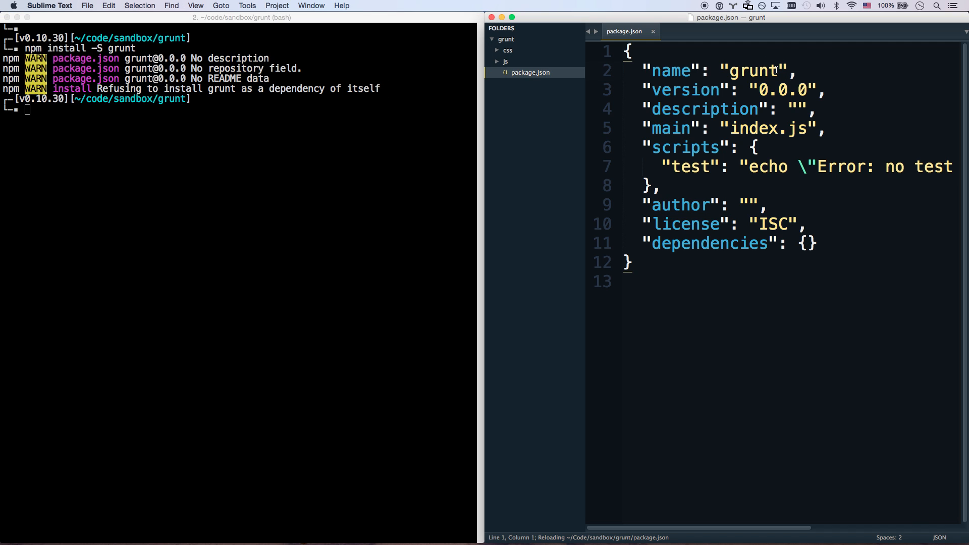
pyautogui.write('project')
pyautogui.click(238, 108)
pyautogui.write('npm install -S grunt')
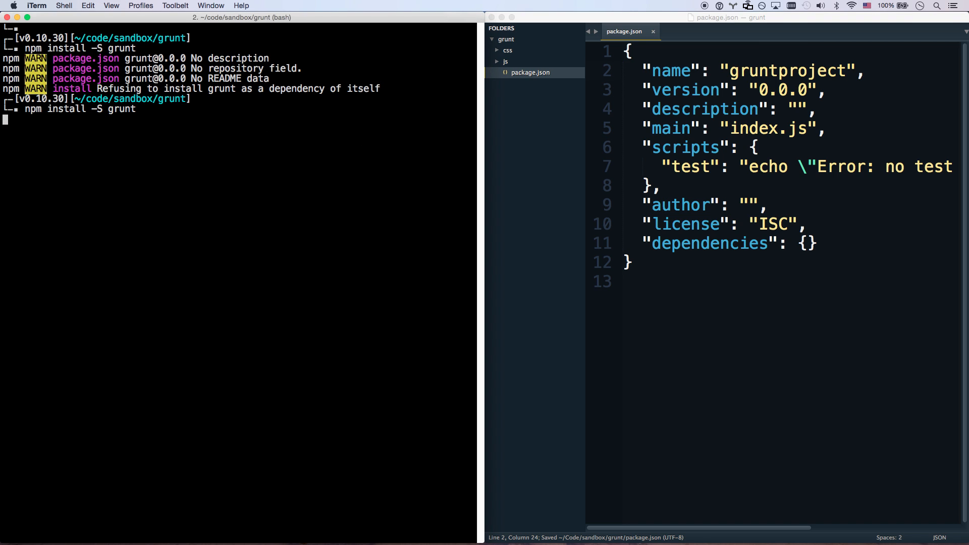
pyautogui.press('Enter')
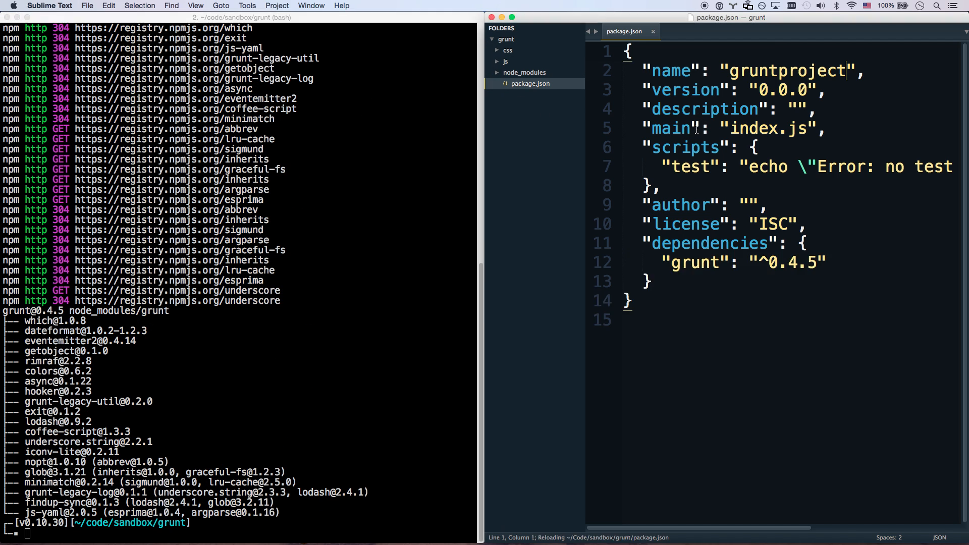
pyautogui.moveTo(661, 263); pyautogui.dragTo(815, 262)
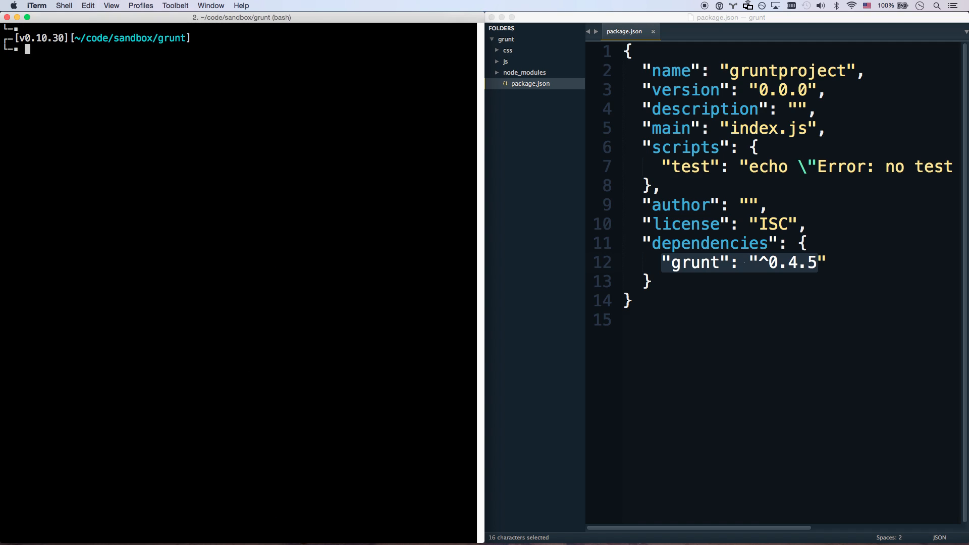
# Create an empty Gruntfile.js with touch and open it in the editor.
pyautogui.write('touch Gru')
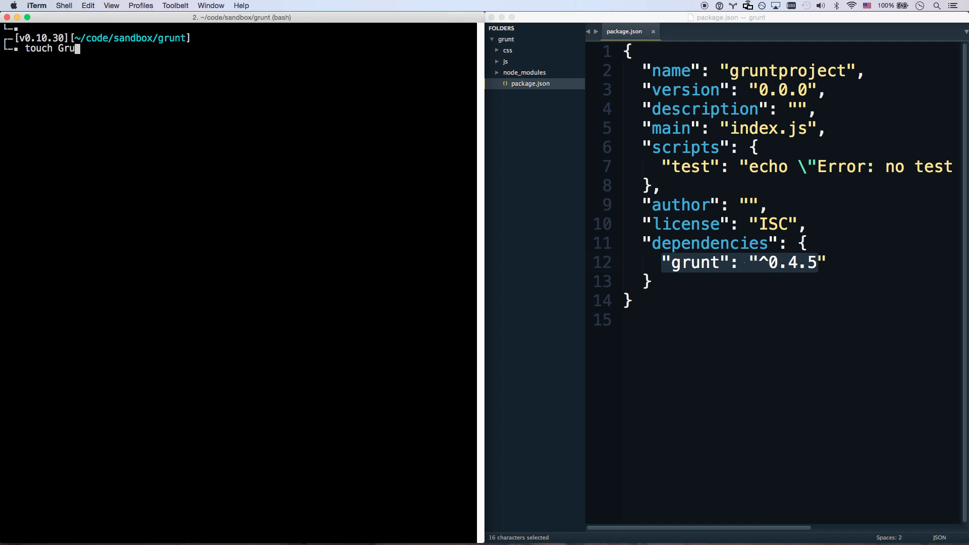
pyautogui.write('ntfile.js')
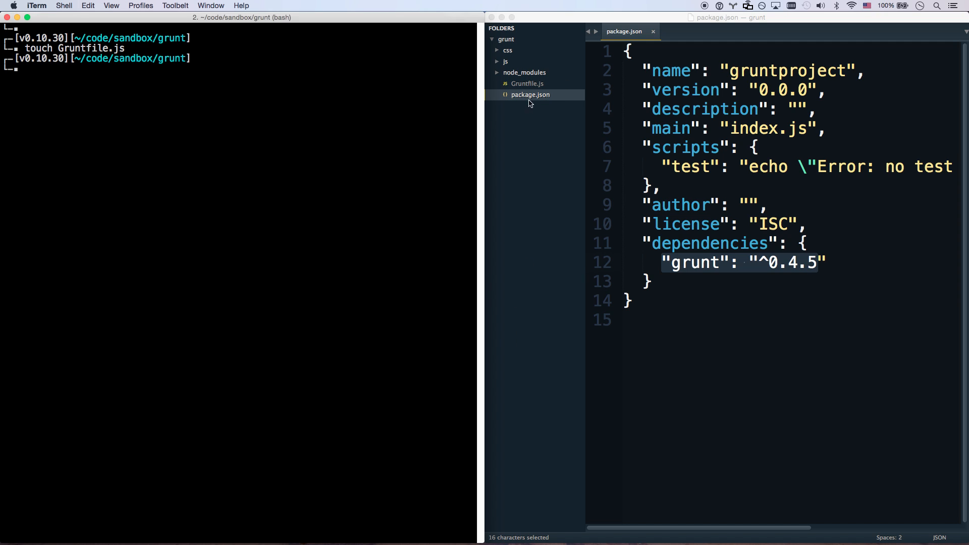
pyautogui.click(527, 83)
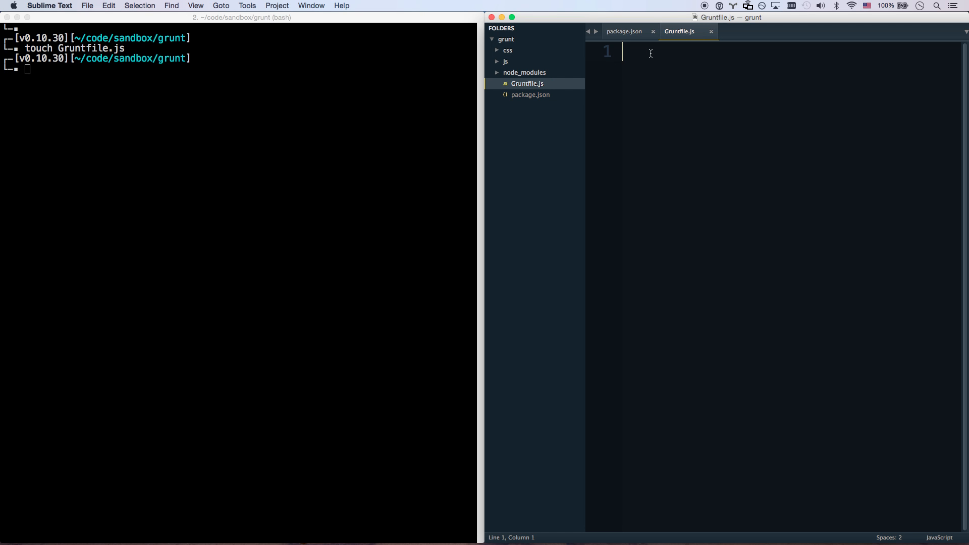
# Write module.exports = function(grunt) { as the Gruntfile's exported function.
pyautogui.write('m')
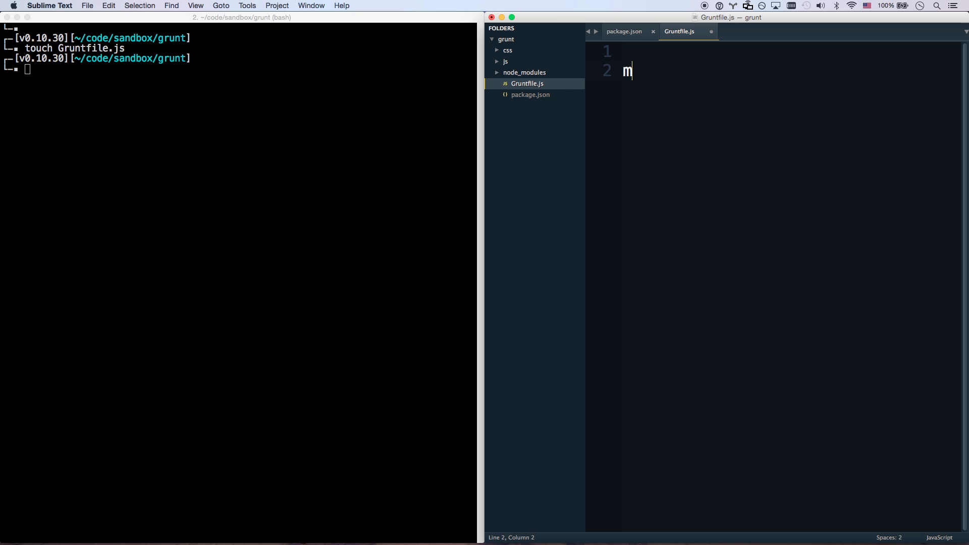
pyautogui.write('odule.expor')
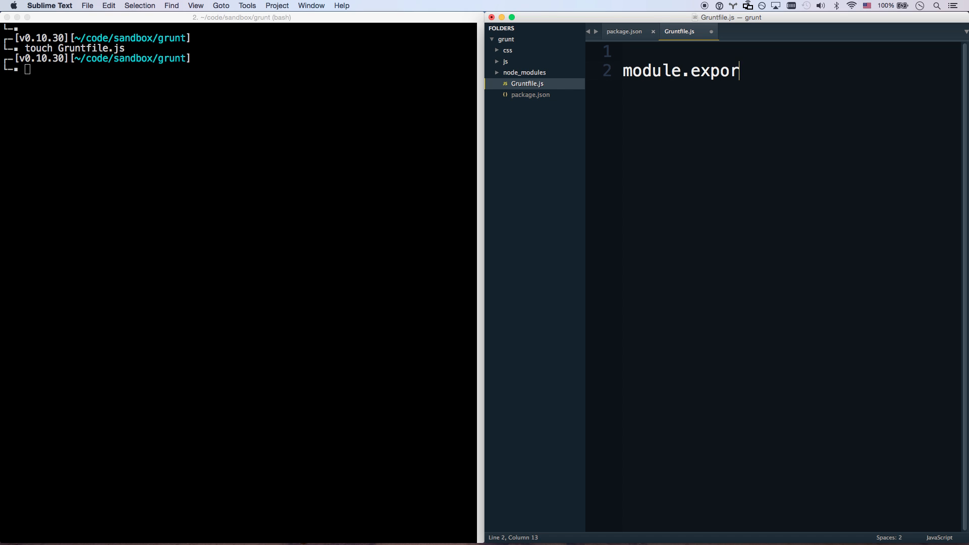
pyautogui.write('ts = function()')
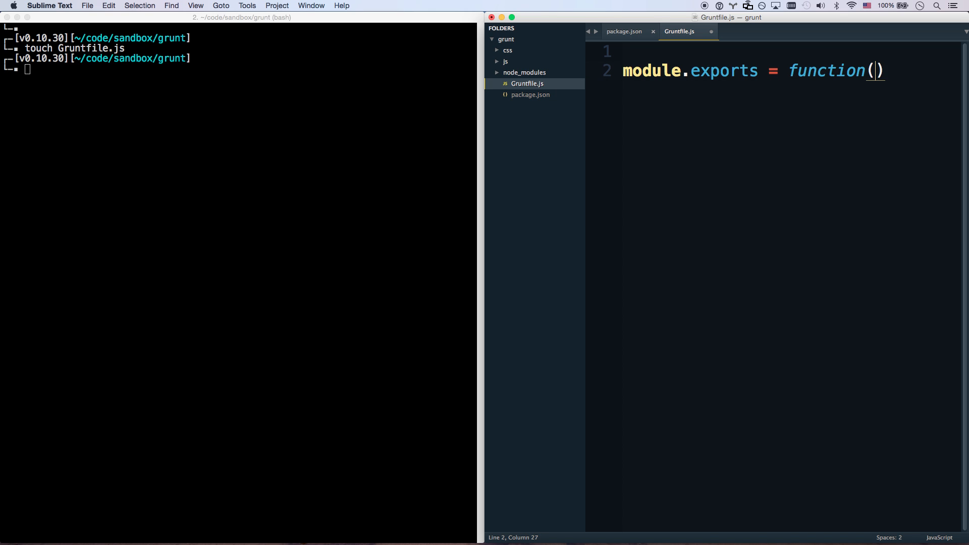
pyautogui.write('grunt')
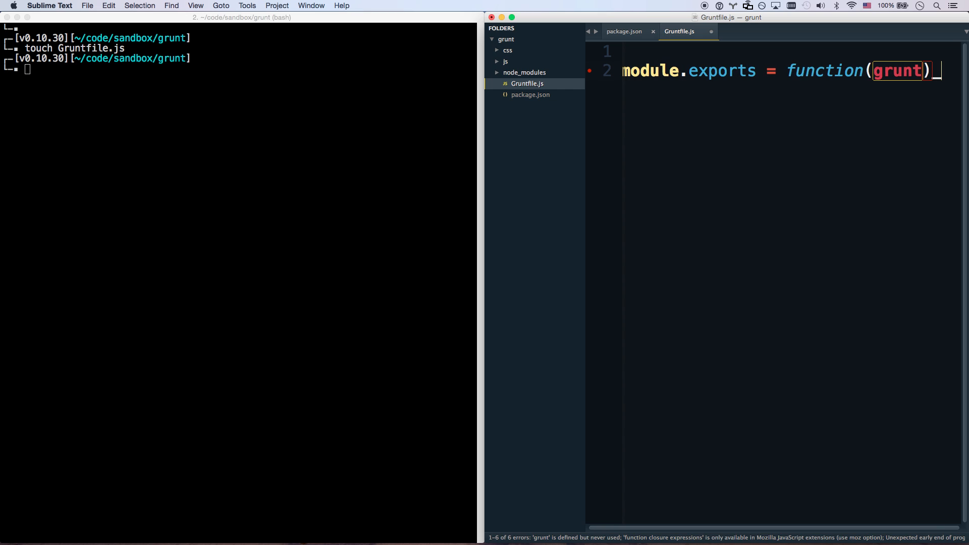
pyautogui.write('{')
pyautogui.write('};')
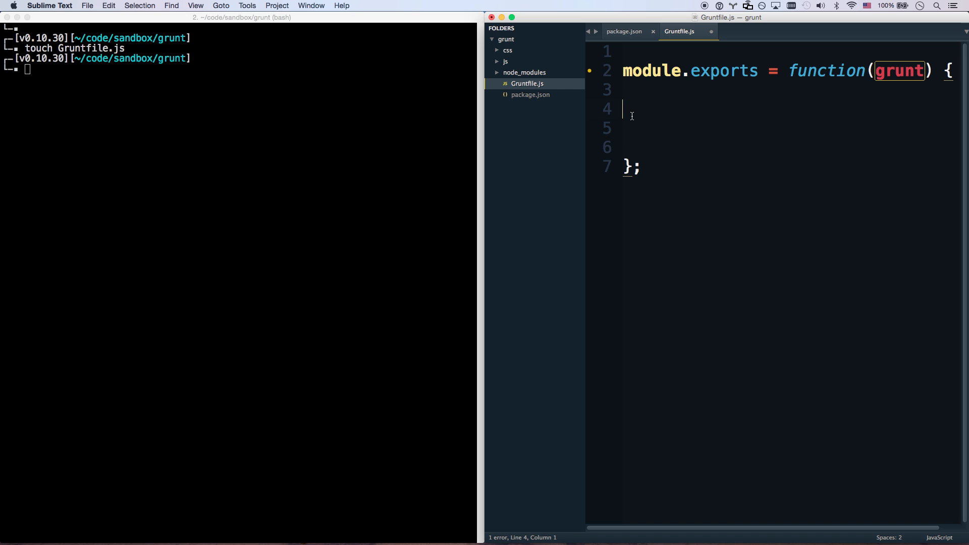
# Register a 'speak' task whose function logs "I'm Speaking".
pyautogui.write("grunt.registerTask('")
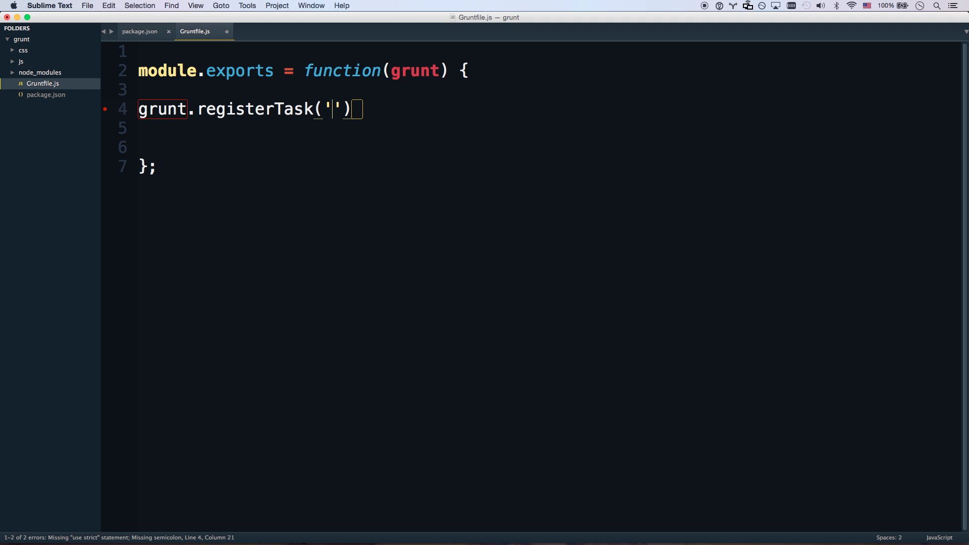
pyautogui.write('speak')
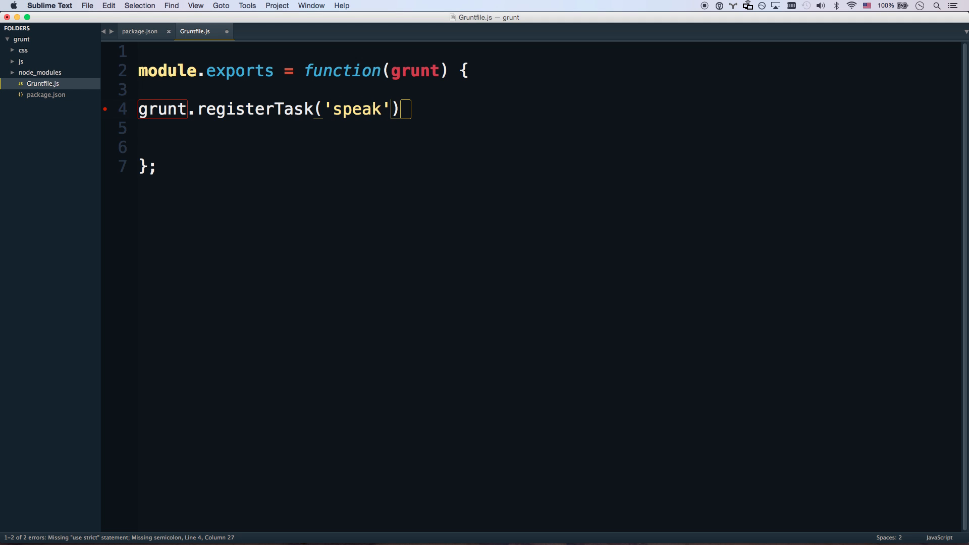
pyautogui.write(', function() {')
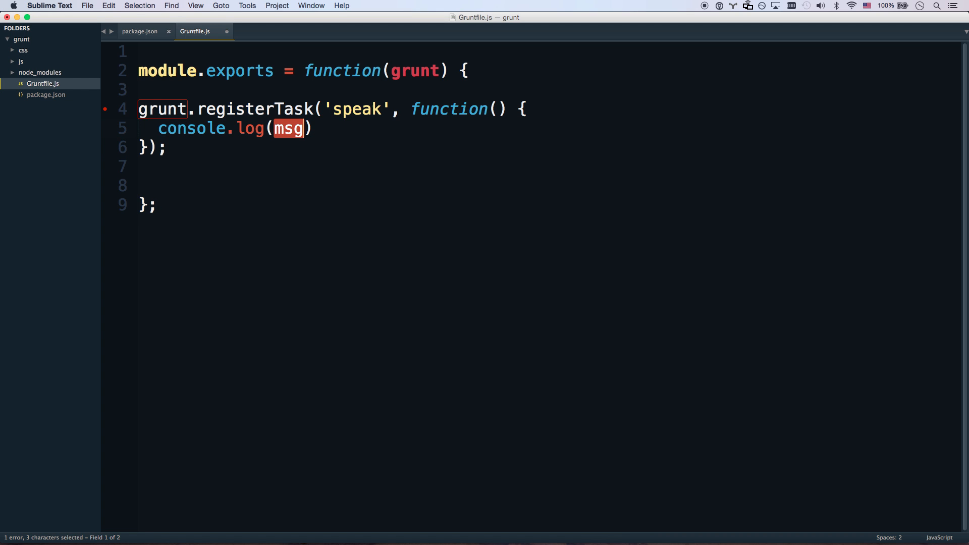
pyautogui.write('"I\'m Spea"')
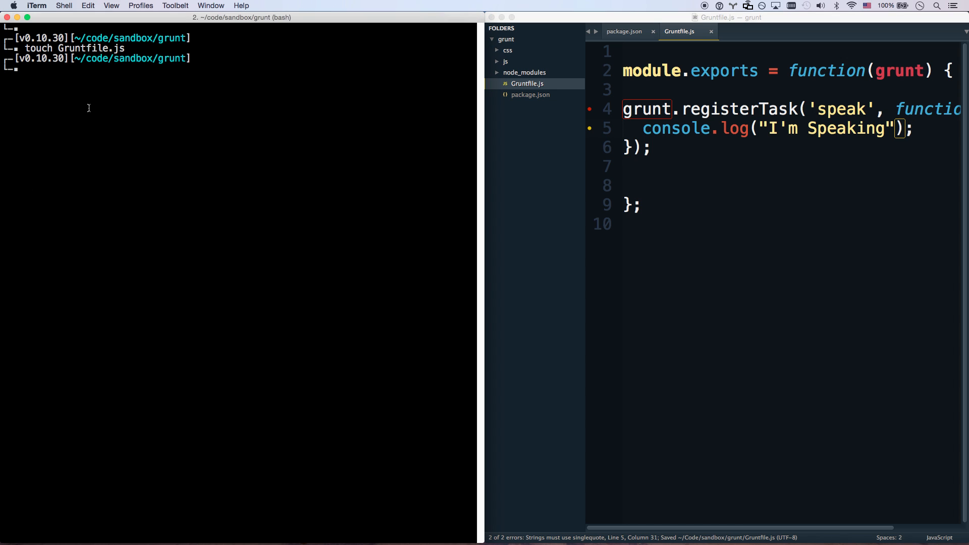
# Run grunt speak, add a 'yell' task logging "I'm YELLING!", then run both tasks.
pyautogui.write('gru')
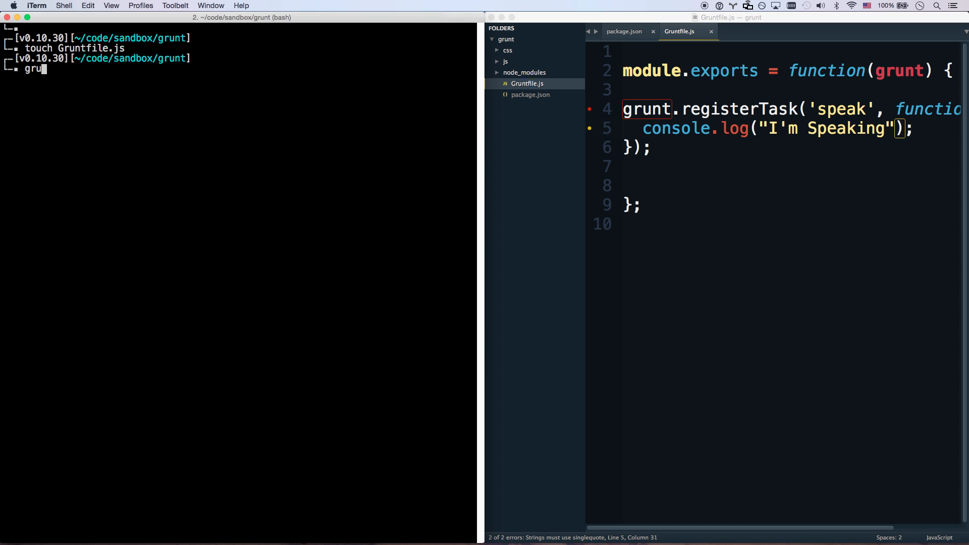
pyautogui.press('Enter')
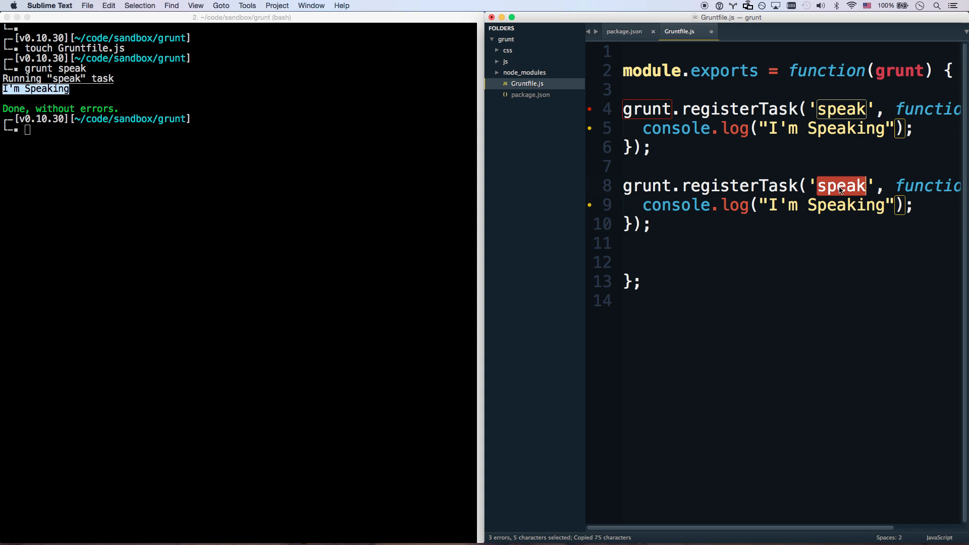
pyautogui.write('yell')
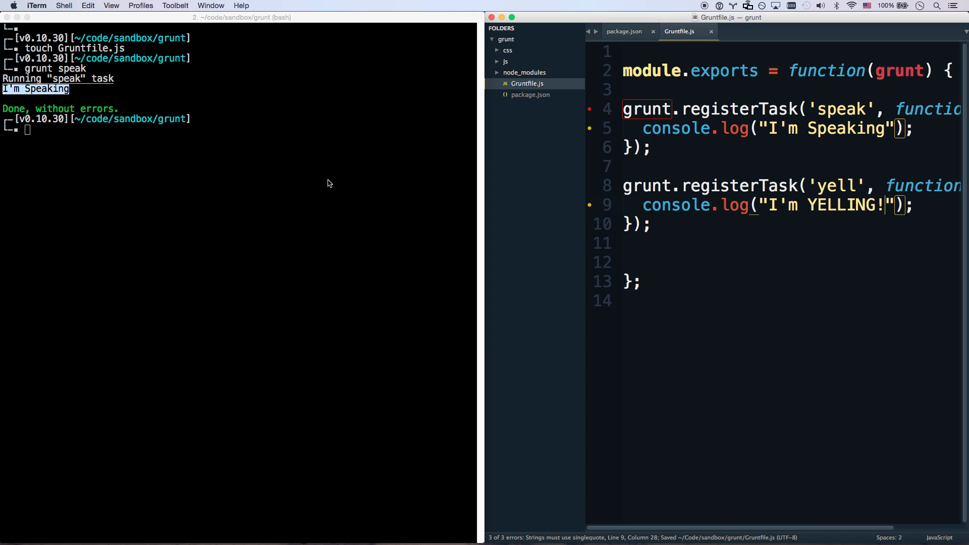
pyautogui.write('grunt speak')
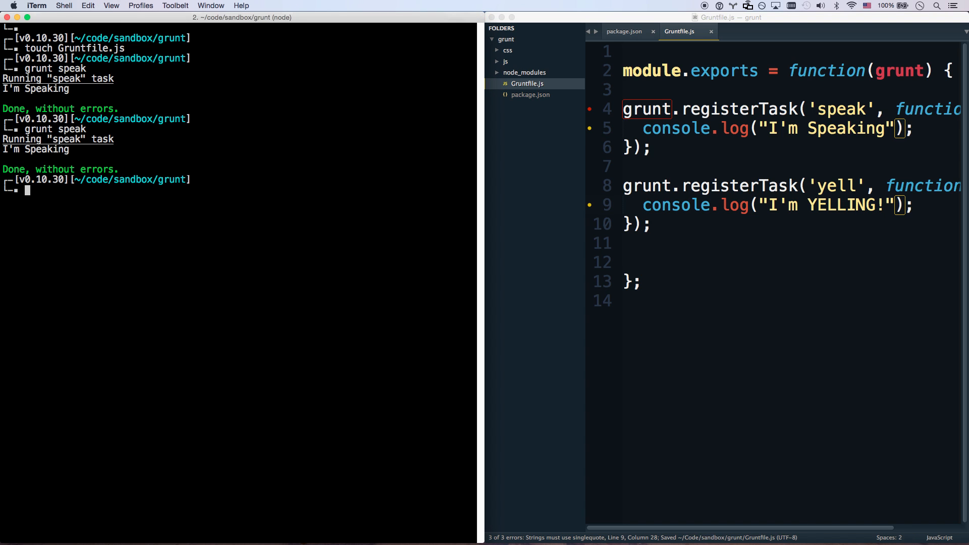
pyautogui.write('grunt yell')
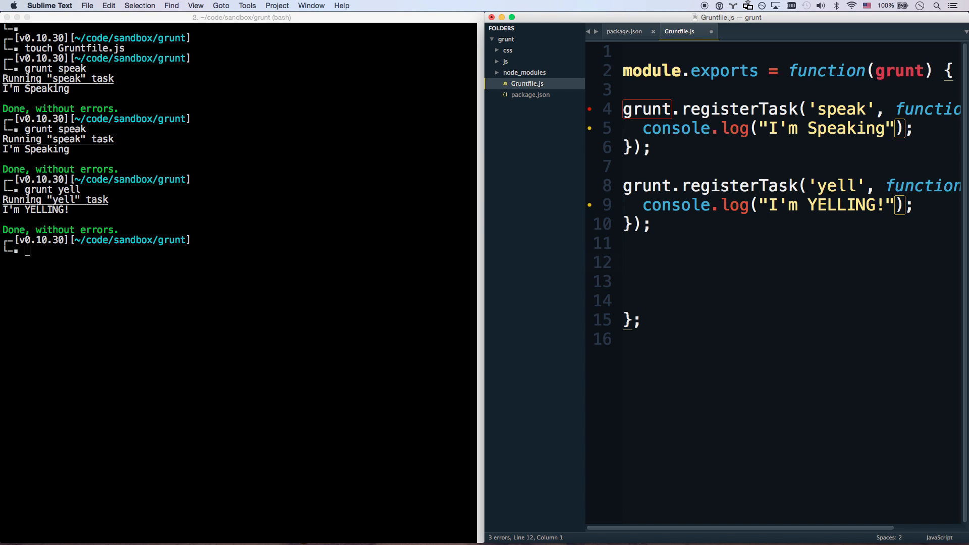
# Register a 'both' task running ['speak', 'yell'] and save the Gruntfile.
pyautogui.write('grunt.registerTask(')
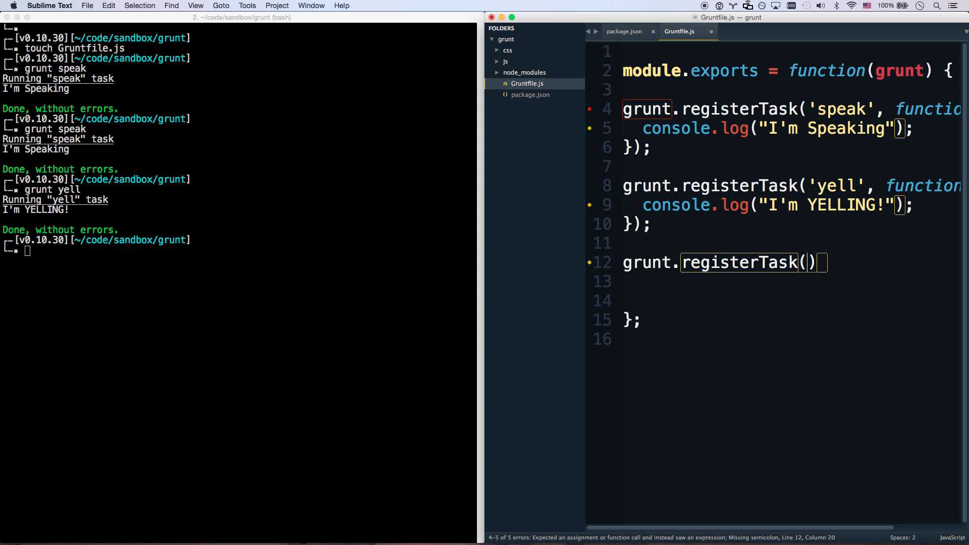
pyautogui.write("'both', []")
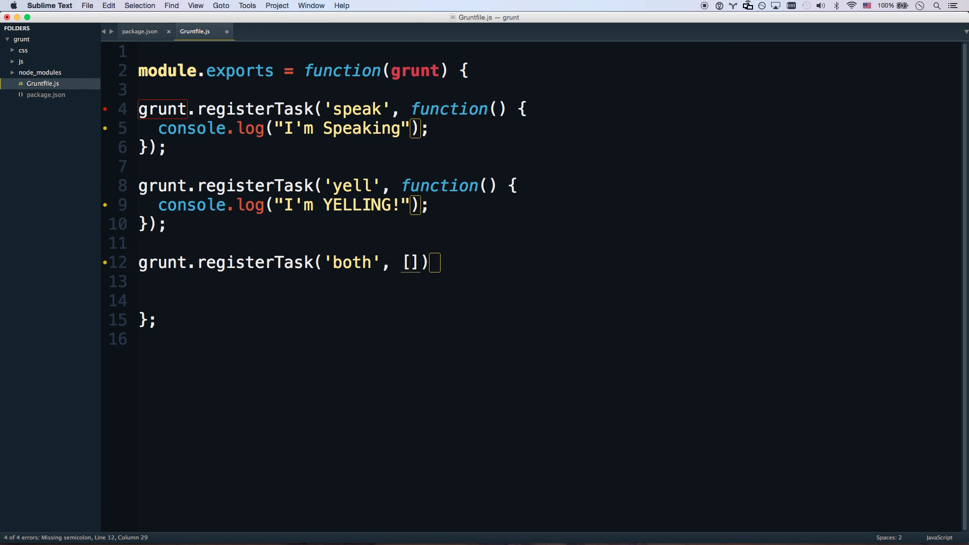
pyautogui.write("''")
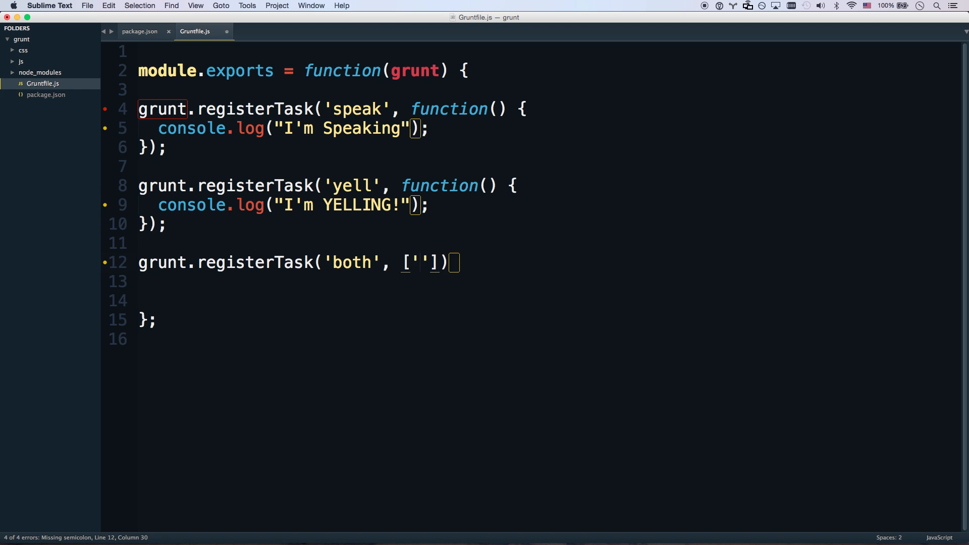
pyautogui.write('s')
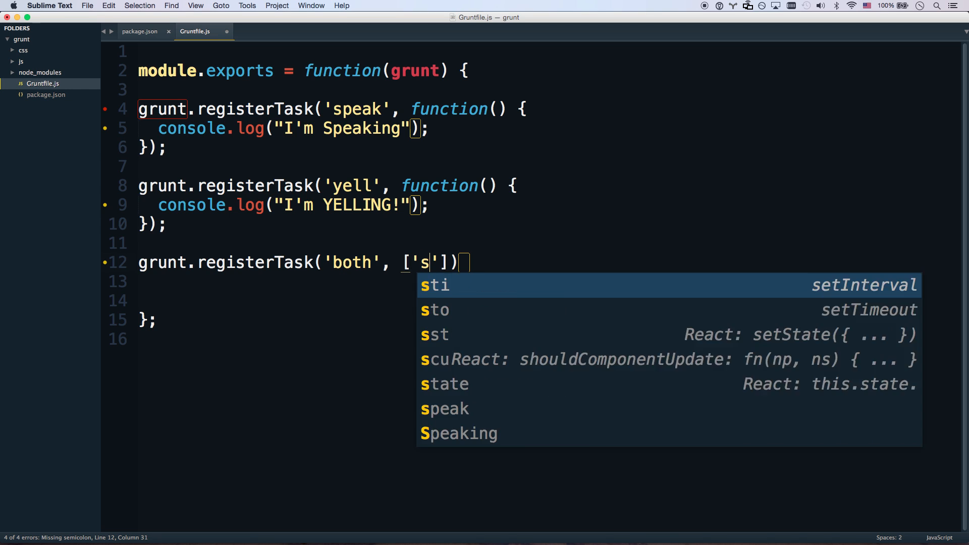
pyautogui.write("peak', 'yell")
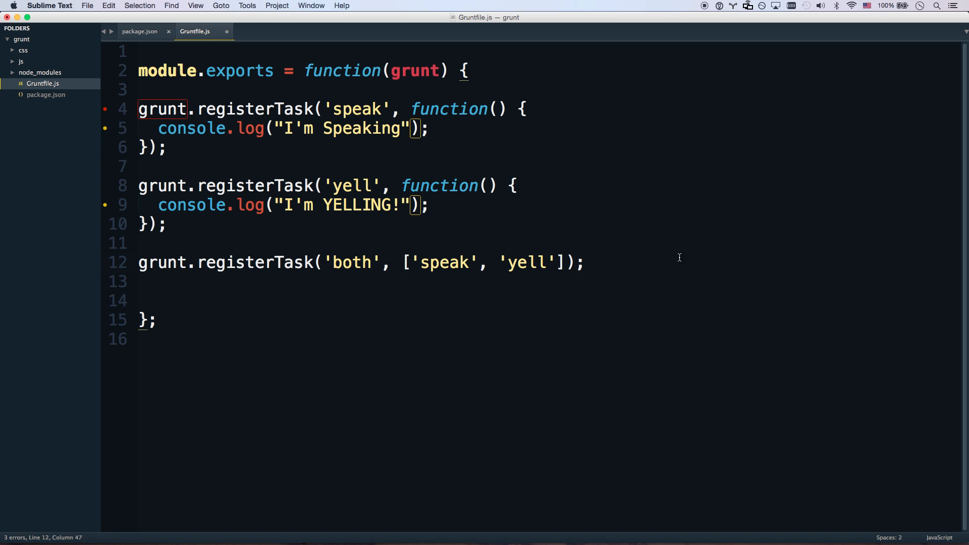
pyautogui.press('cmd+s')
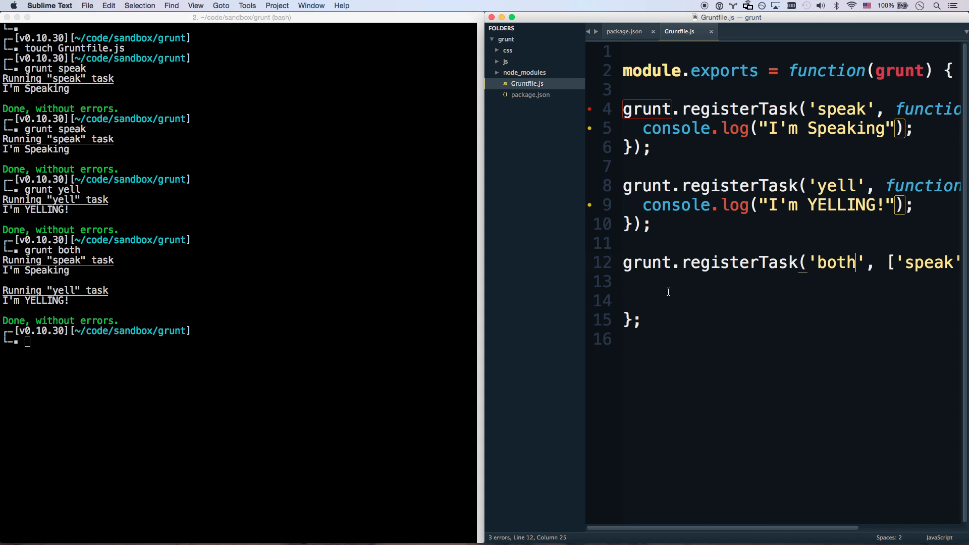
# Rename the task to 'default' and run plain grunt to execute speak then yell.
pyautogui.write('defaul')
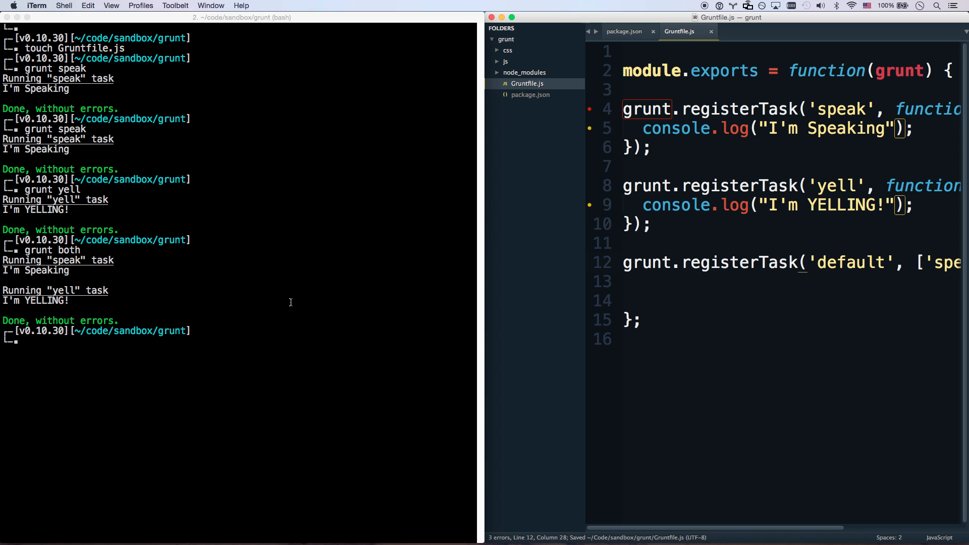
pyautogui.write('grunt')
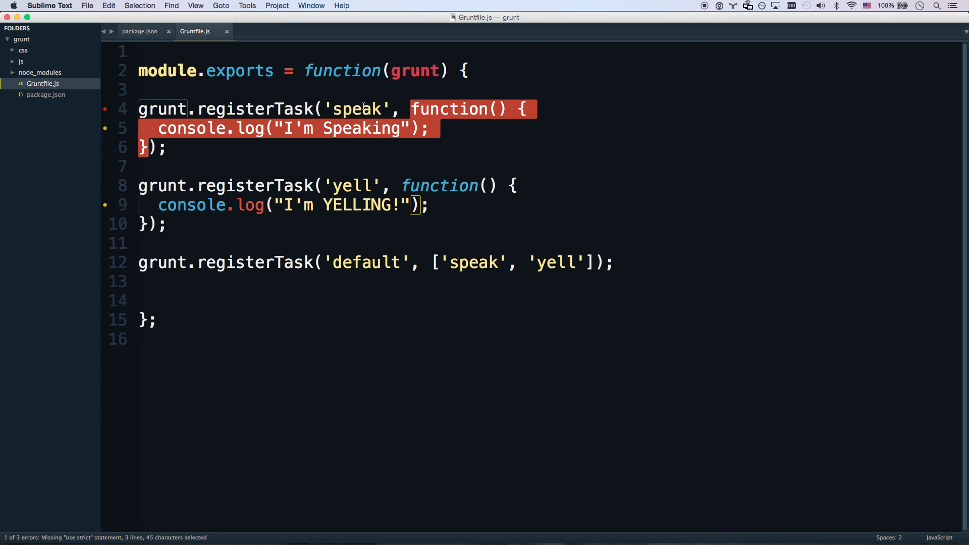
pyautogui.doubleClick(356, 109)
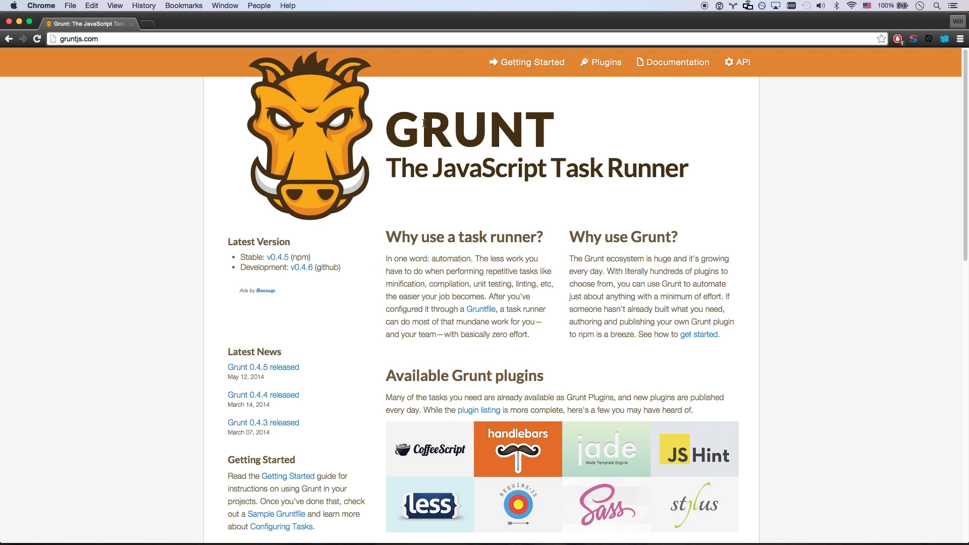
# Browse the Grunt plugins listing and open the contrib-concat plugin's npm page.
pyautogui.click(607, 62)
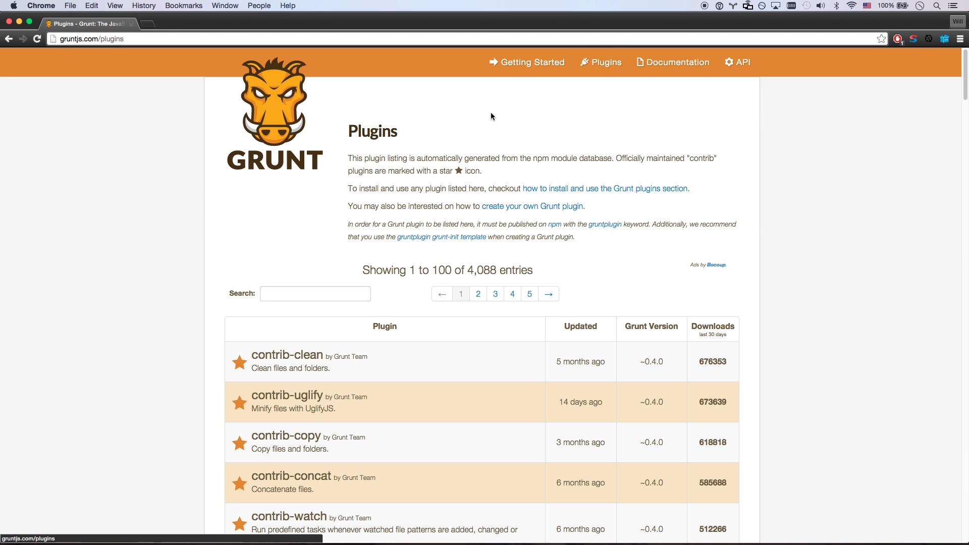
pyautogui.scroll(-3)
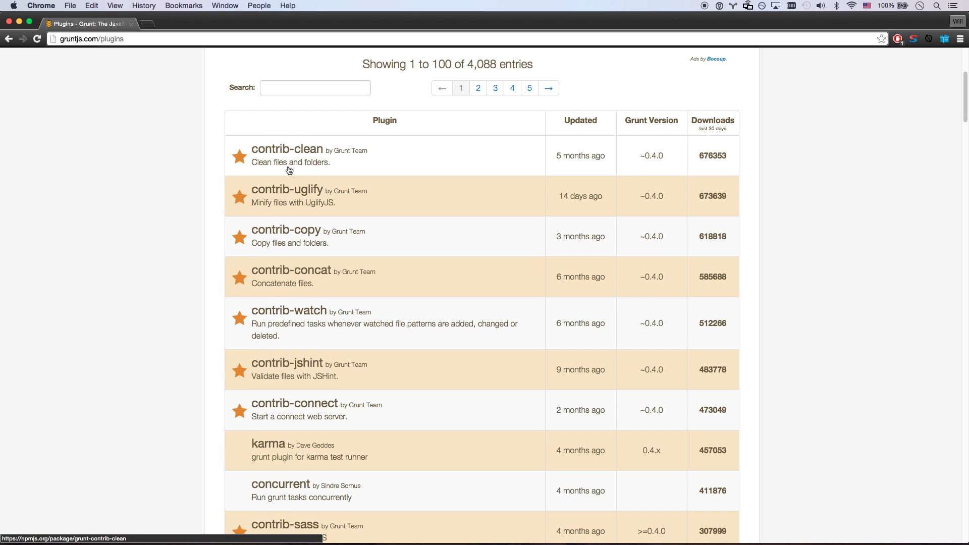
pyautogui.scroll(-3)
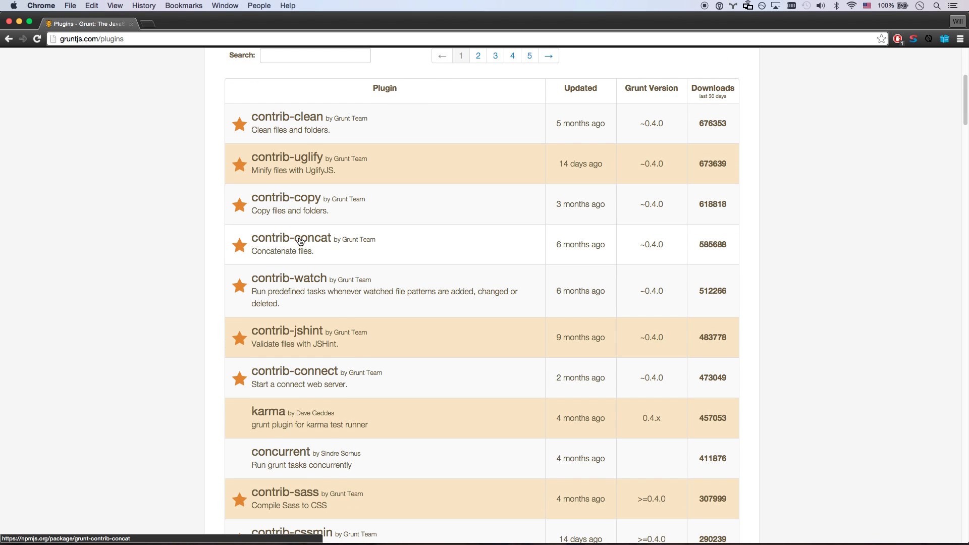
pyautogui.click(316, 239)
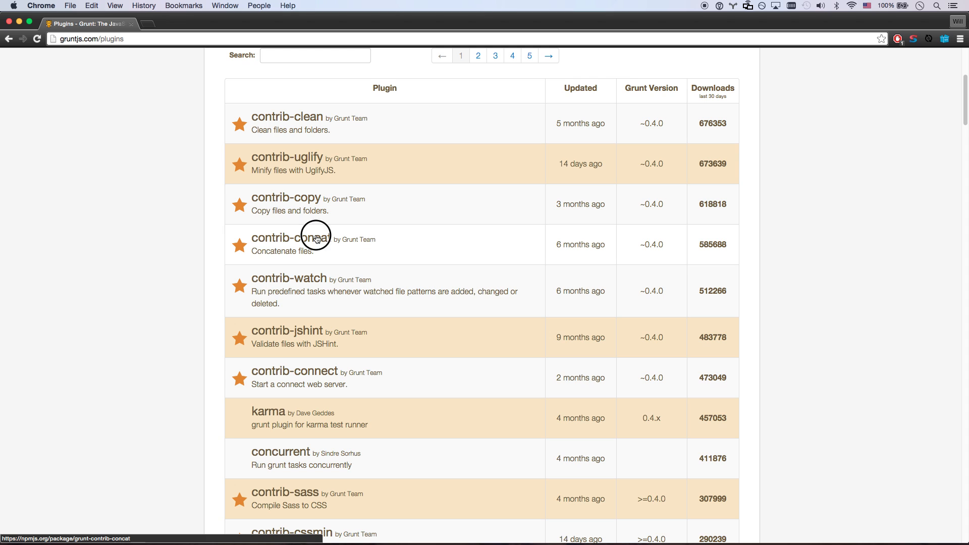
pyautogui.click(309, 237)
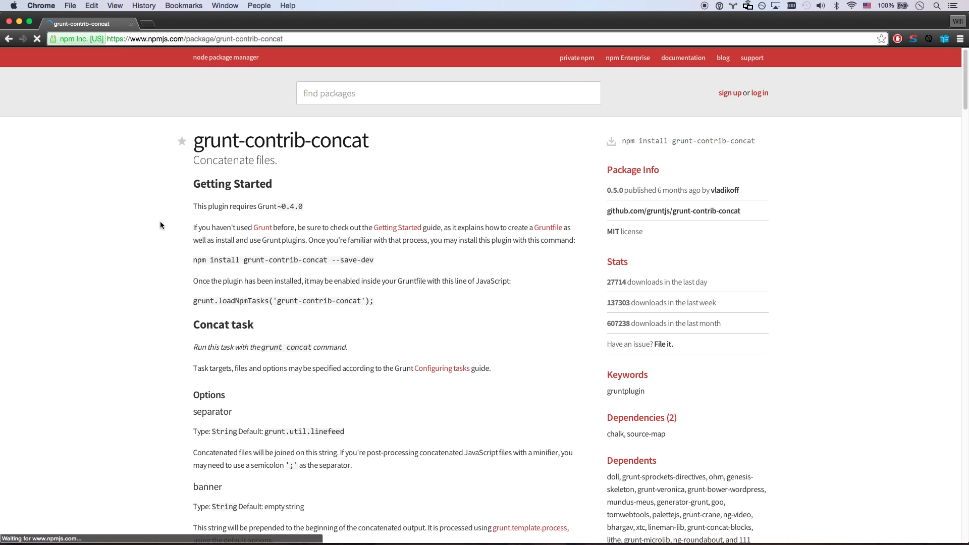
# Follow the npm page's link to the grunt-contrib-concat GitHub repository.
pyautogui.scroll(-3)
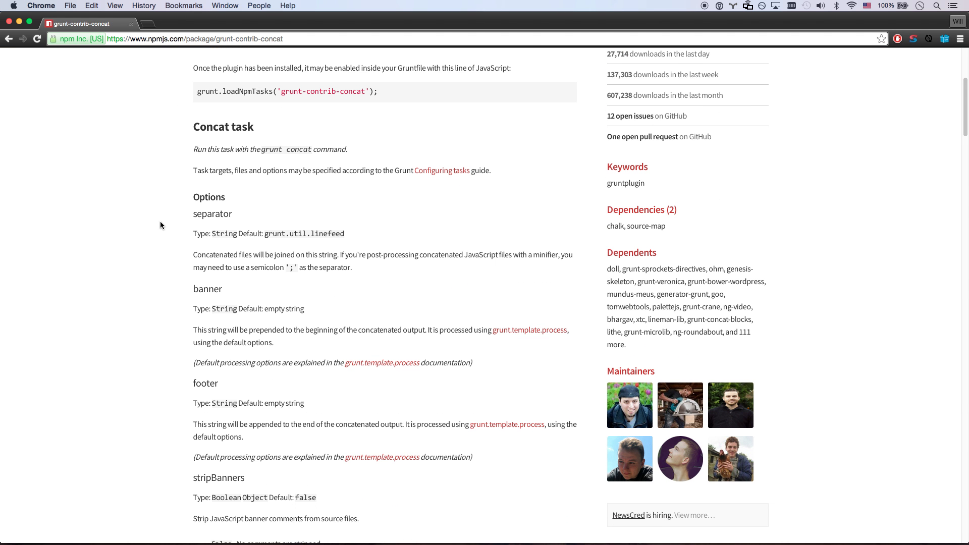
pyautogui.scroll(-3)
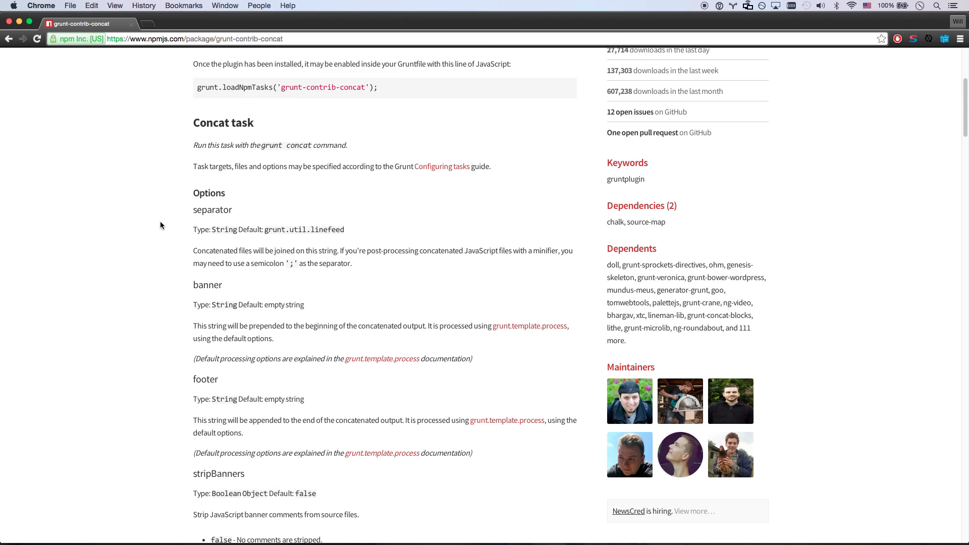
pyautogui.click(692, 211)
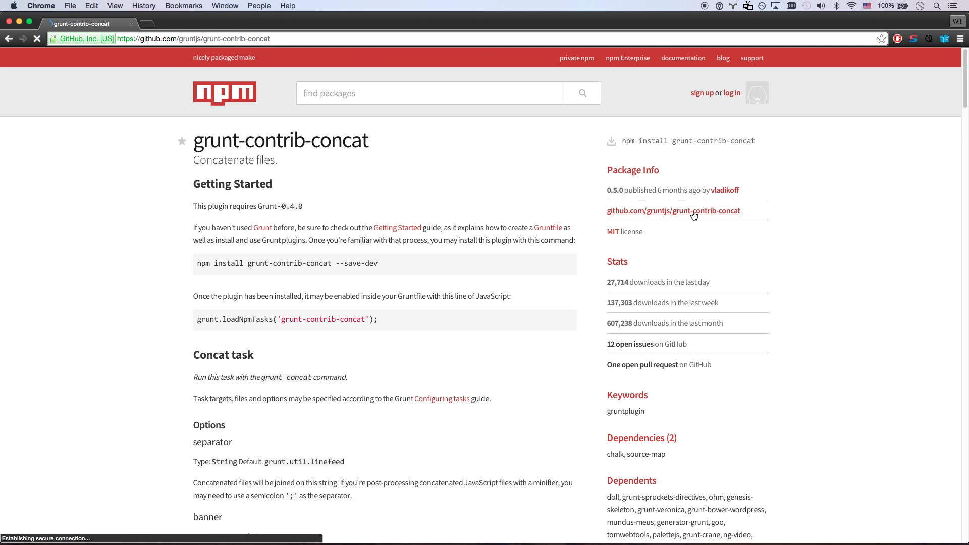
# Scroll the repository README and copy its npm install command, switching toward the terminal.
pyautogui.click(673, 211)
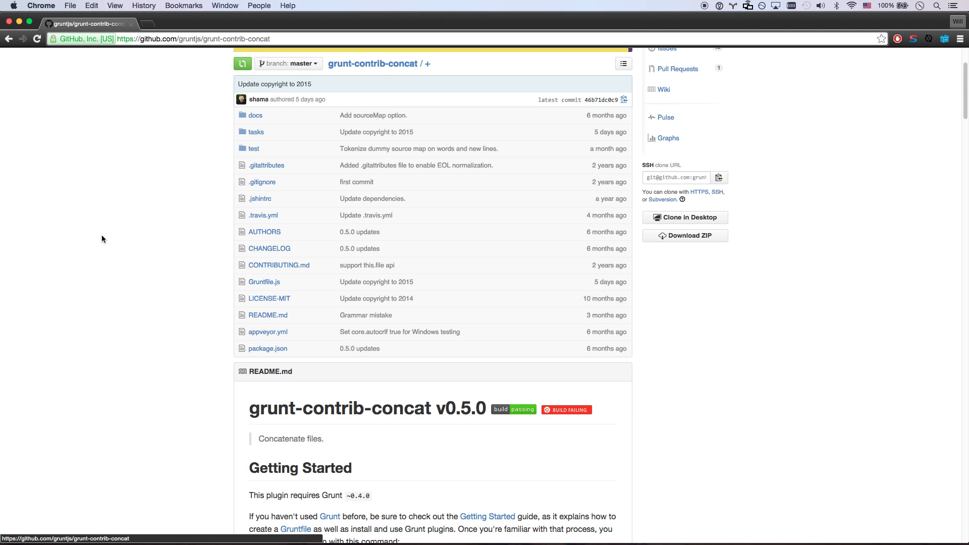
pyautogui.scroll(-3)
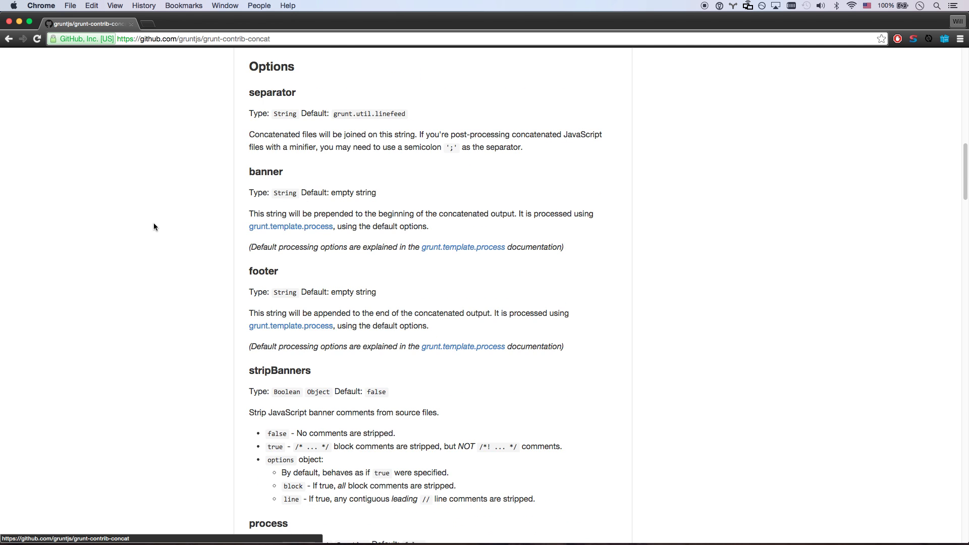
pyautogui.scroll(-3)
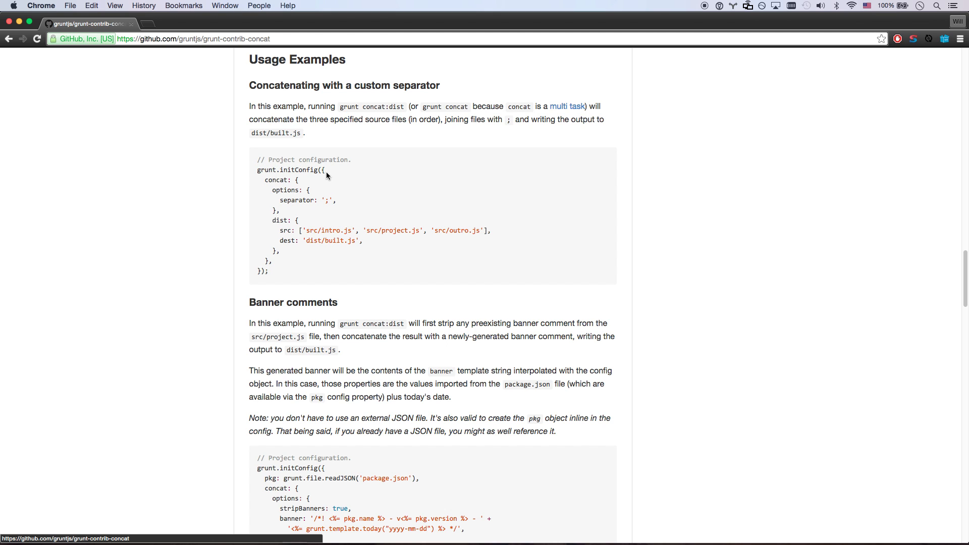
pyautogui.scroll(3)
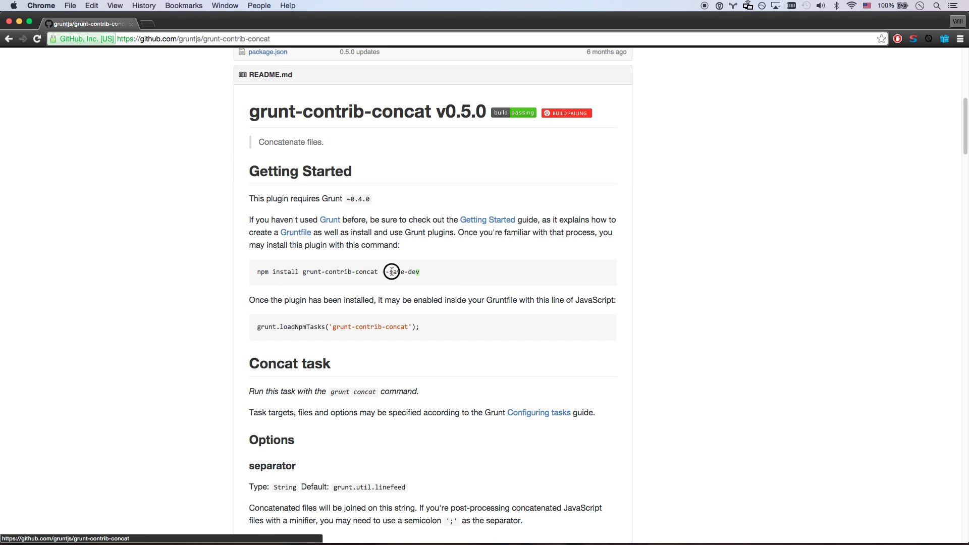
pyautogui.press('Cmd+Tab')
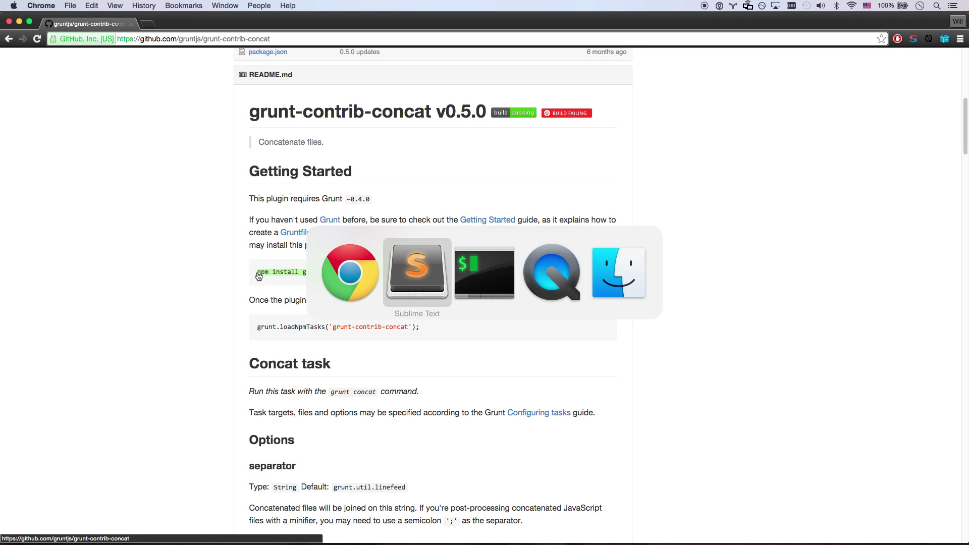
# Run npm install grunt-contrib-concat --save-dev in the terminal, then copy the loadNpmTasks line.
pyautogui.click(485, 272)
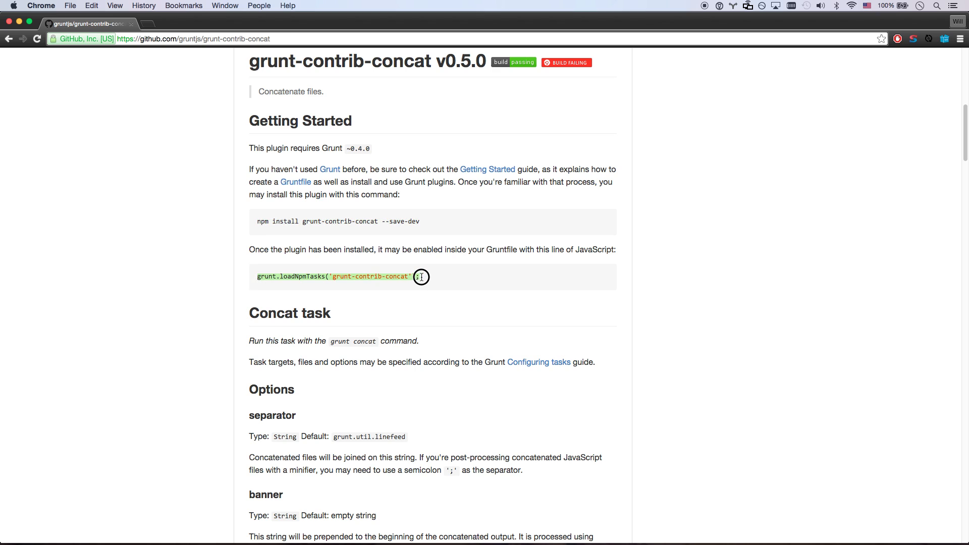
pyautogui.press('Cmd+Tab')
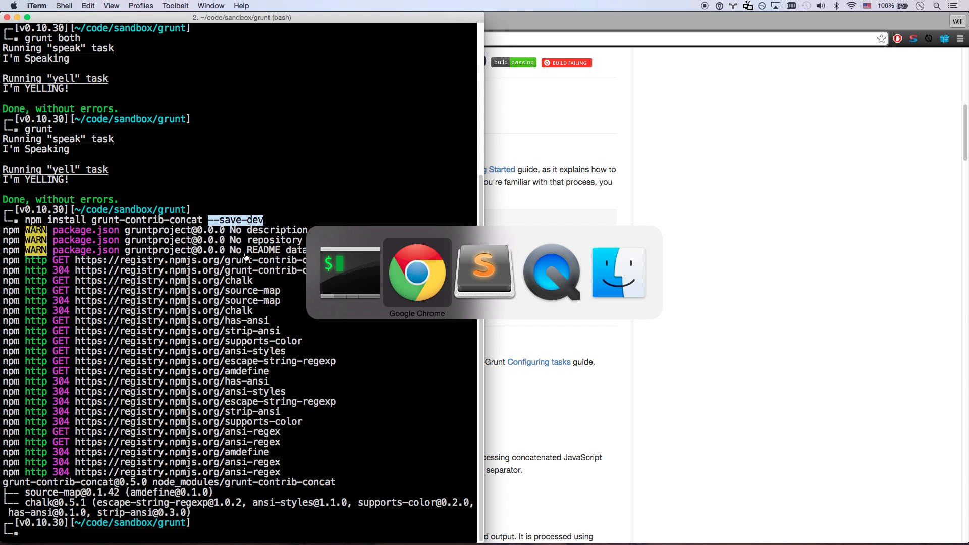
# Add grunt.loadNpmTasks('grunt-contrib-concat'); inside the exported function and switch back to Chrome.
pyautogui.click(486, 275)
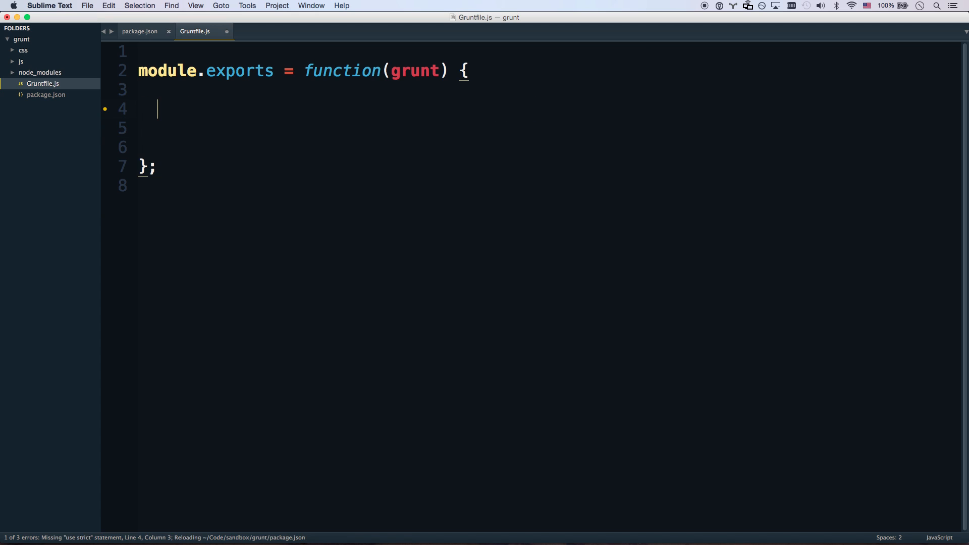
pyautogui.write("grunt.loadNpmTasks('grunt-contrib-concat');")
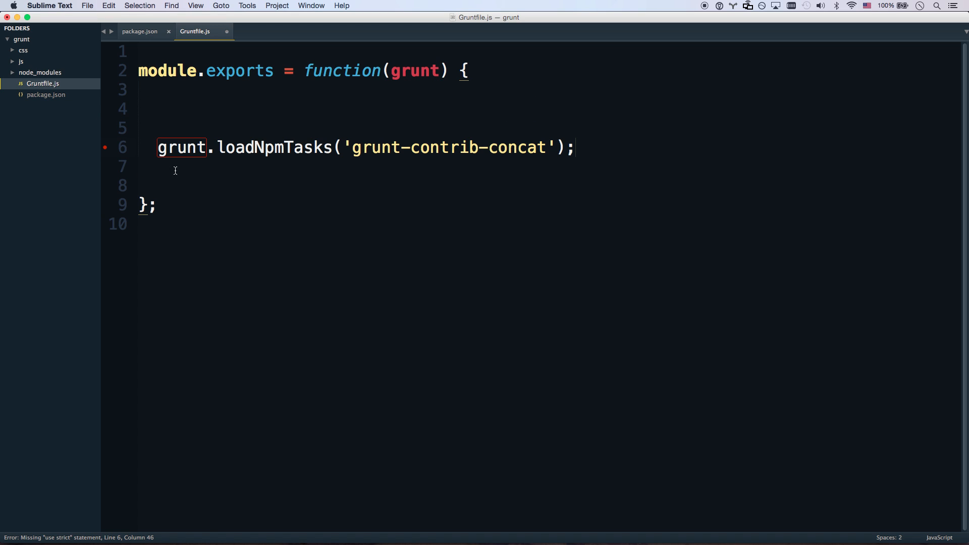
pyautogui.moveTo(158, 147); pyautogui.dragTo(332, 148)
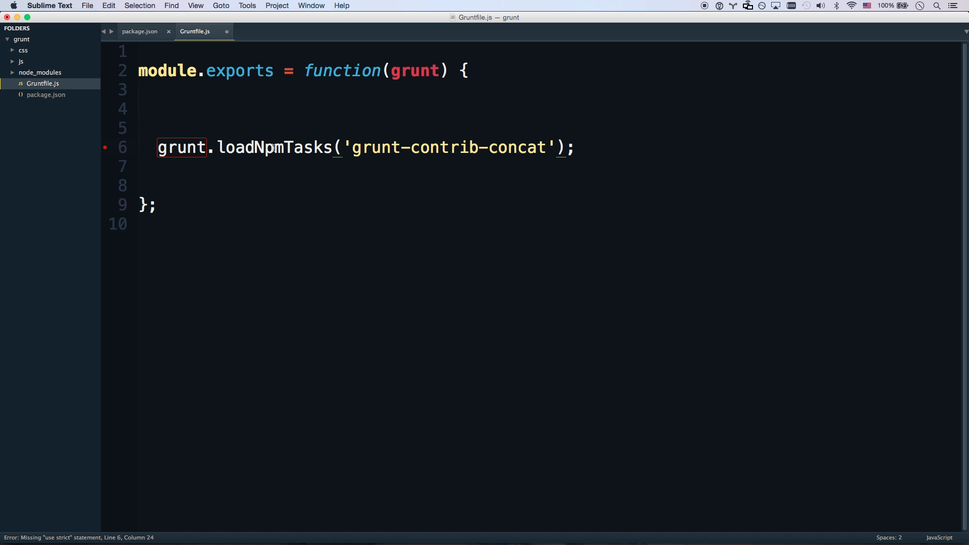
pyautogui.moveTo(158, 147); pyautogui.dragTo(331, 147)
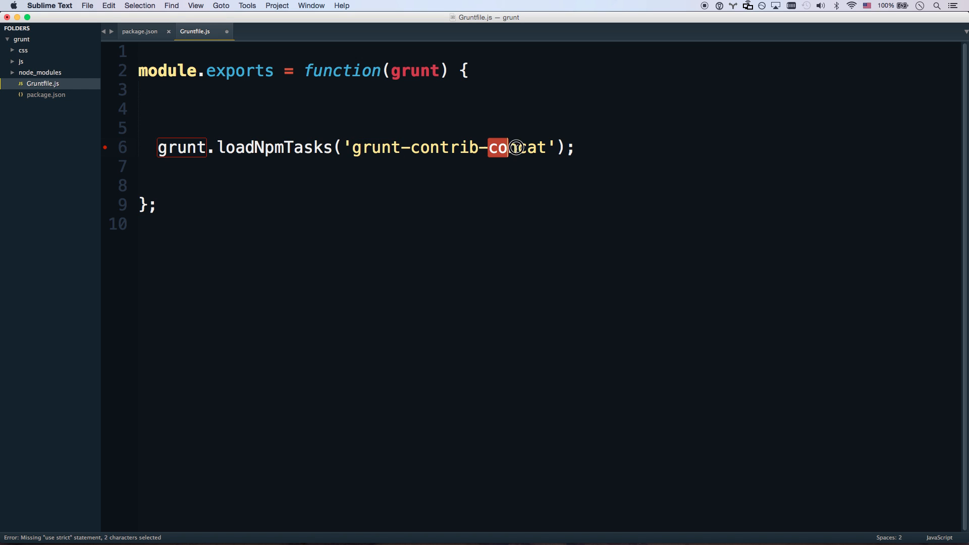
pyautogui.write('ncat')
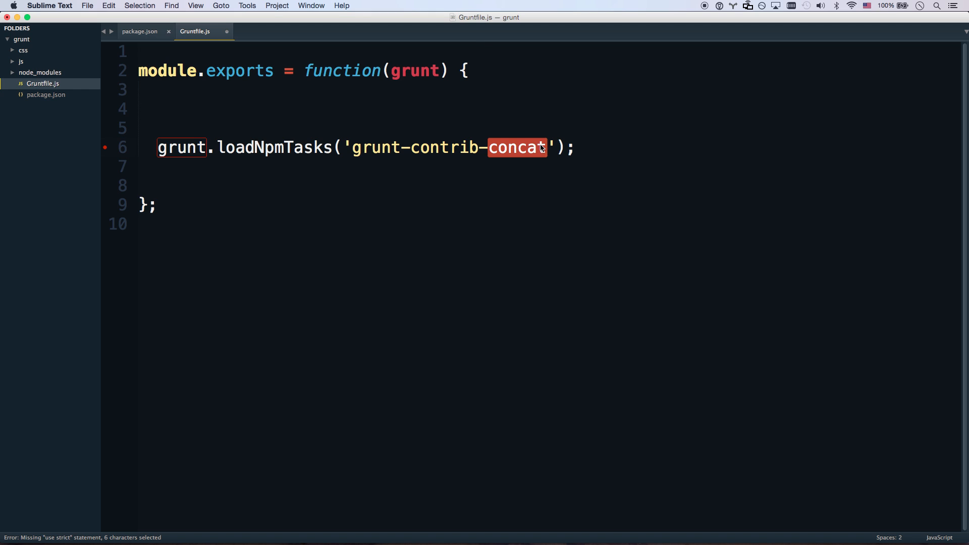
pyautogui.press('Cmd+Tab')
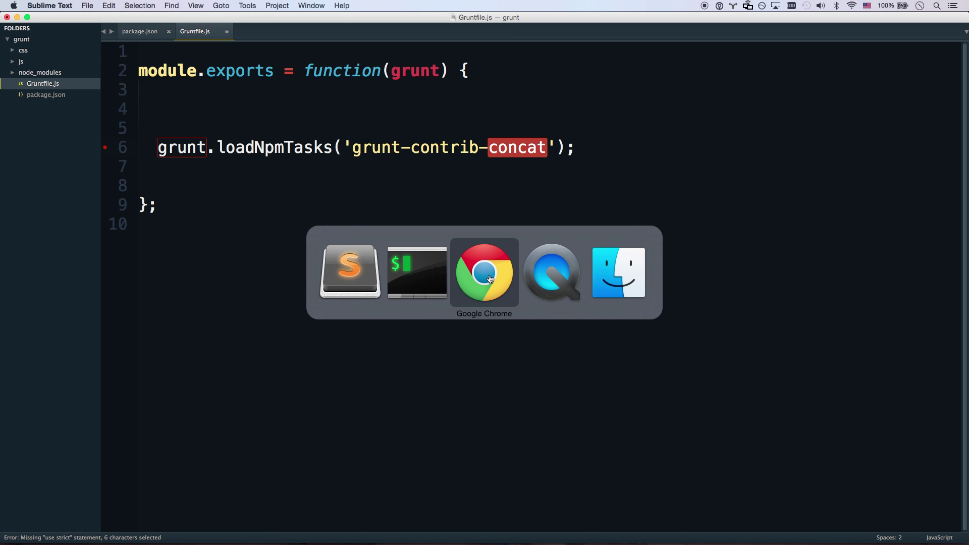
# Select the grunt.initConfig usage example code in the grunt-contrib-concat README for copying.
pyautogui.click(484, 272)
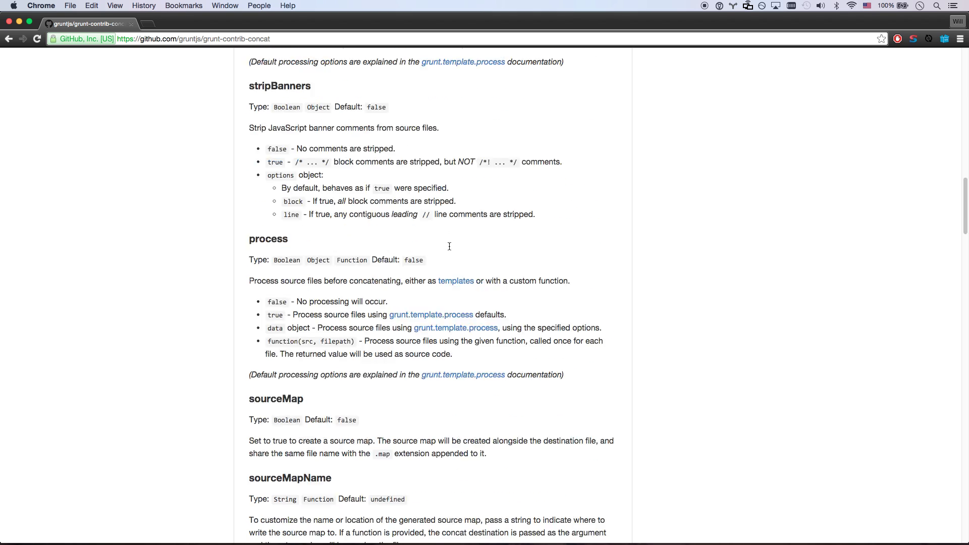
pyautogui.scroll(-3)
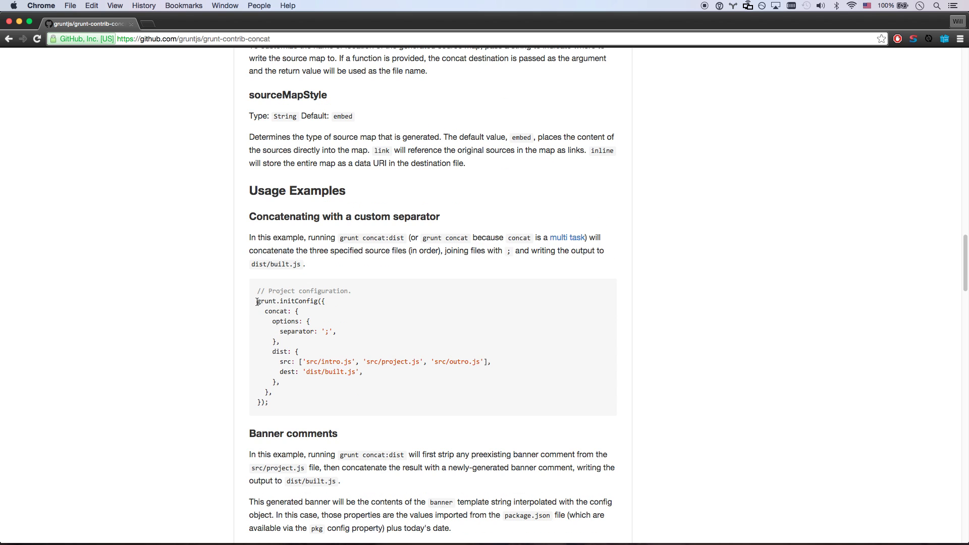
pyautogui.moveTo(256, 301); pyautogui.dragTo(271, 401)
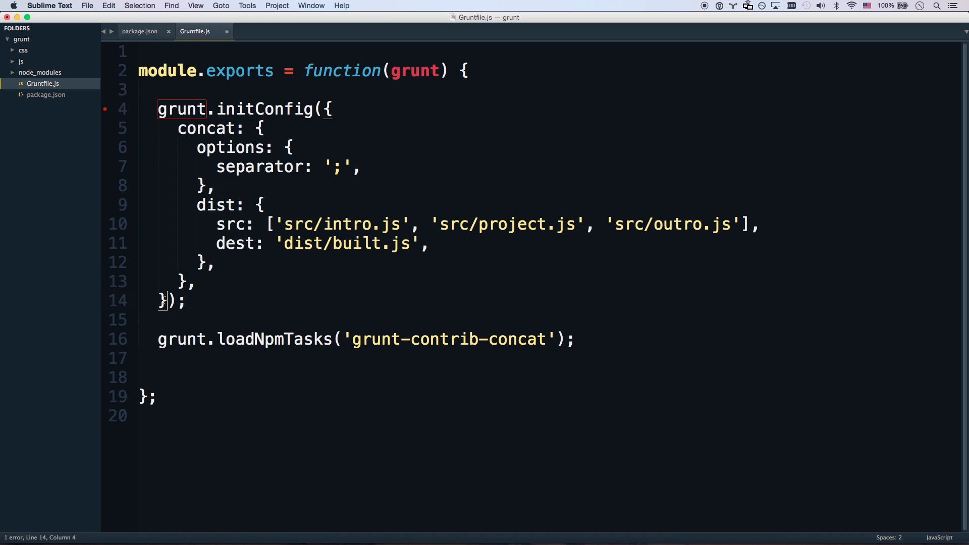
# Review the pasted concat configuration block sitting above the grunt.loadNpmTasks call.
pyautogui.moveTo(178, 128); pyautogui.dragTo(187, 282)
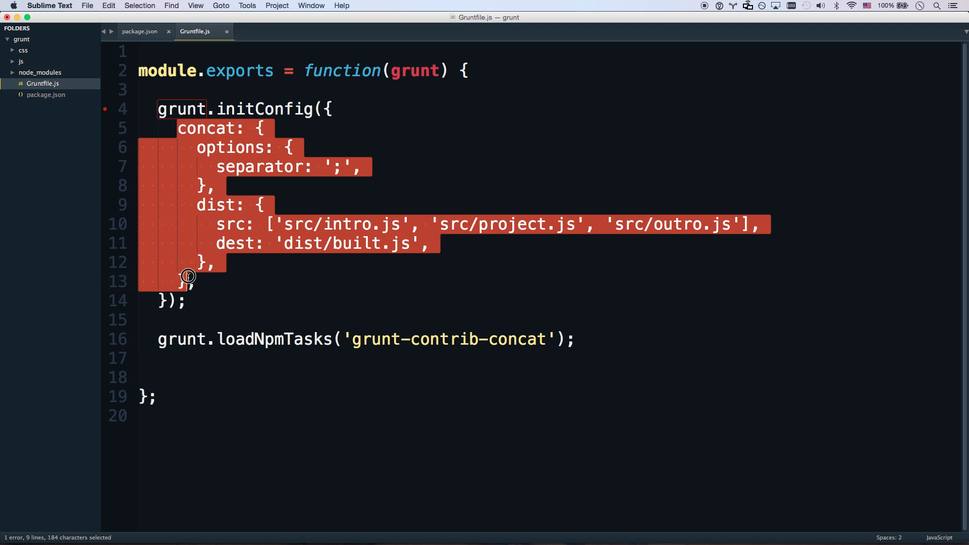
pyautogui.click(160, 339)
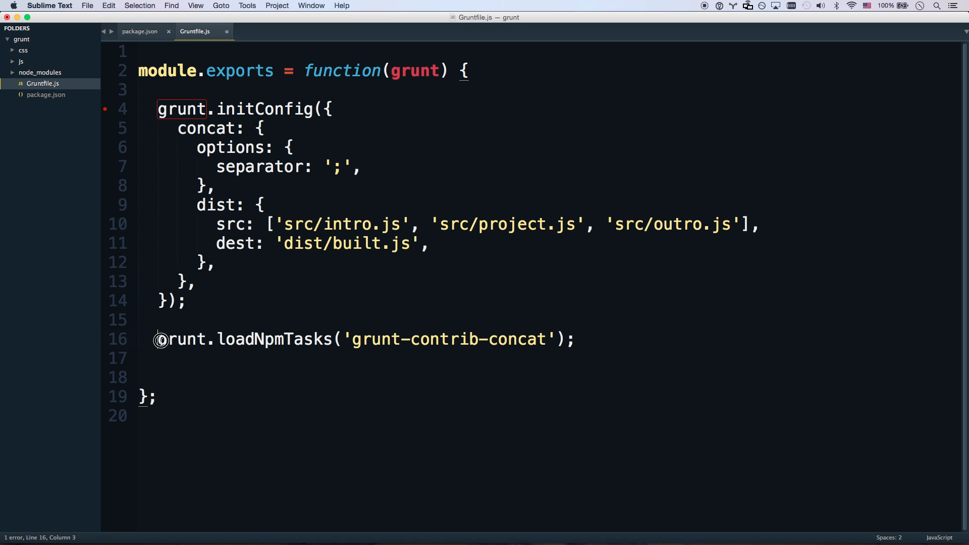
pyautogui.moveTo(159, 339); pyautogui.dragTo(331, 339)
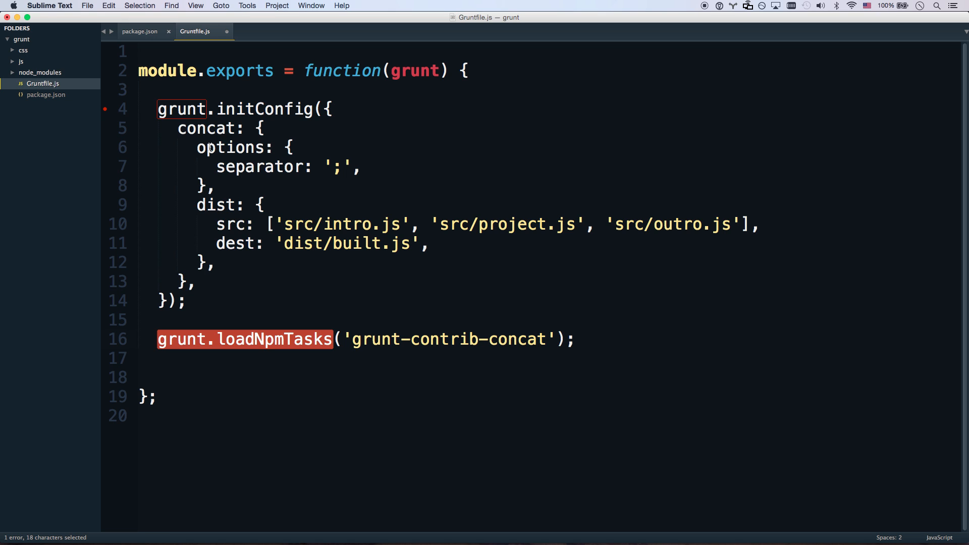
pyautogui.moveTo(255, 176)
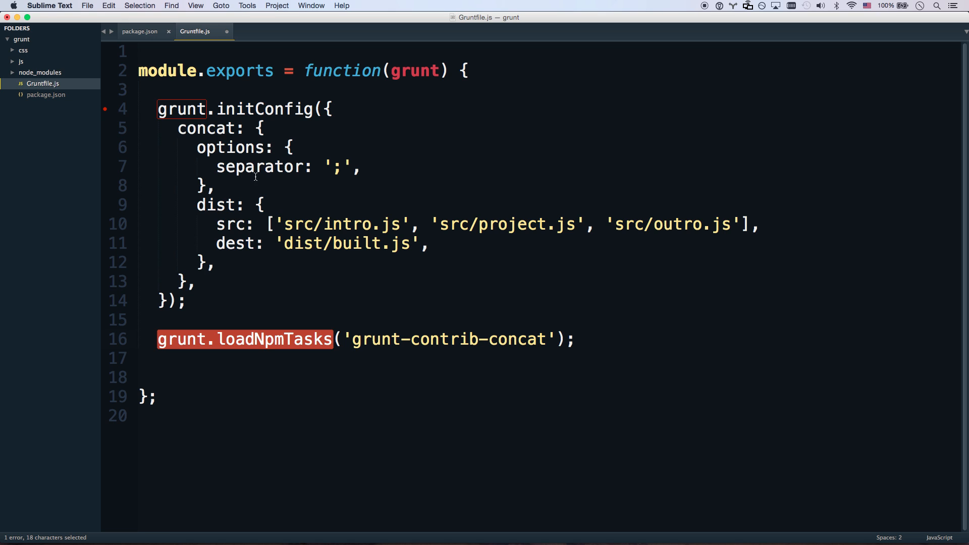
# Remove the options block with the separator, leaving only the dist src and dest settings.
pyautogui.moveTo(197, 148); pyautogui.dragTo(204, 205)
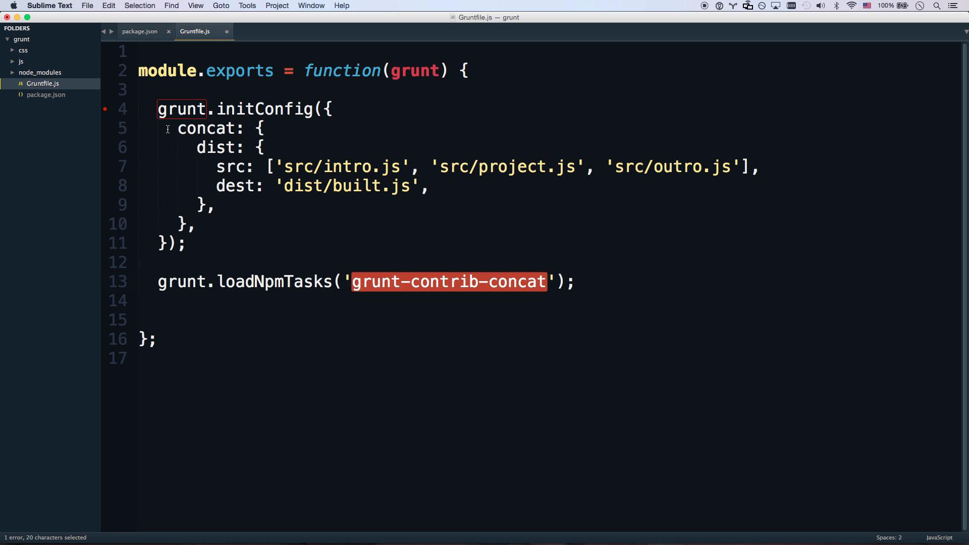
pyautogui.doubleClick(206, 128)
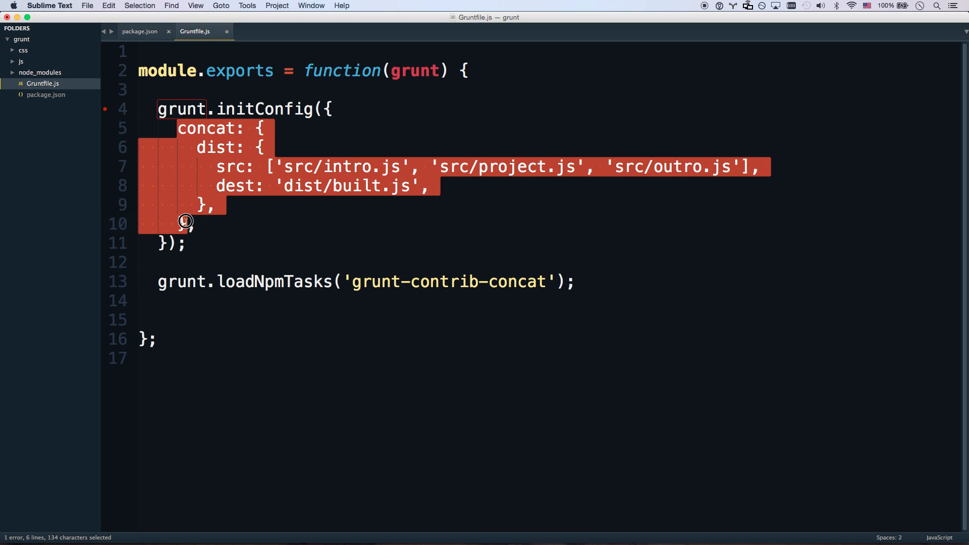
pyautogui.click(183, 223)
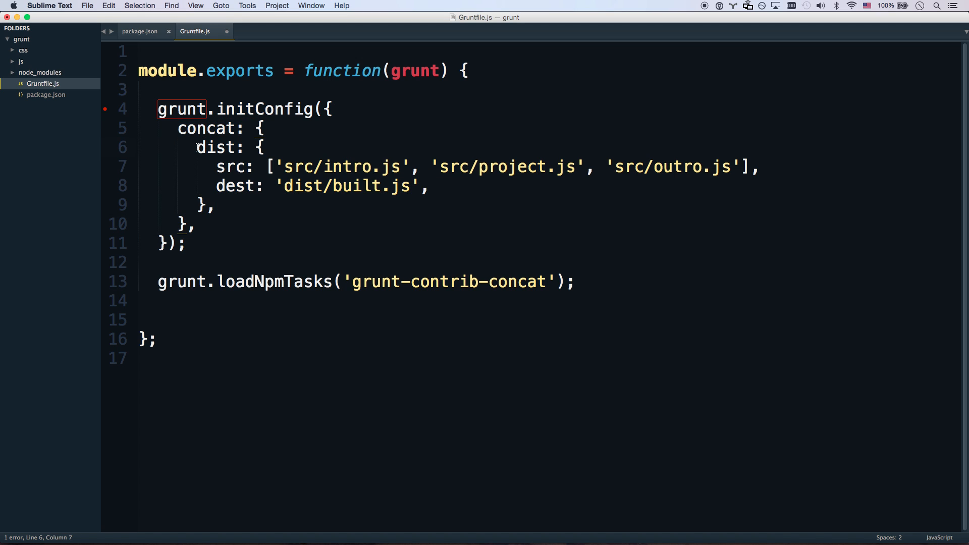
# Keep the dist target and set its src to ['js/1.js', 'js/2.js'].
pyautogui.doubleClick(213, 147)
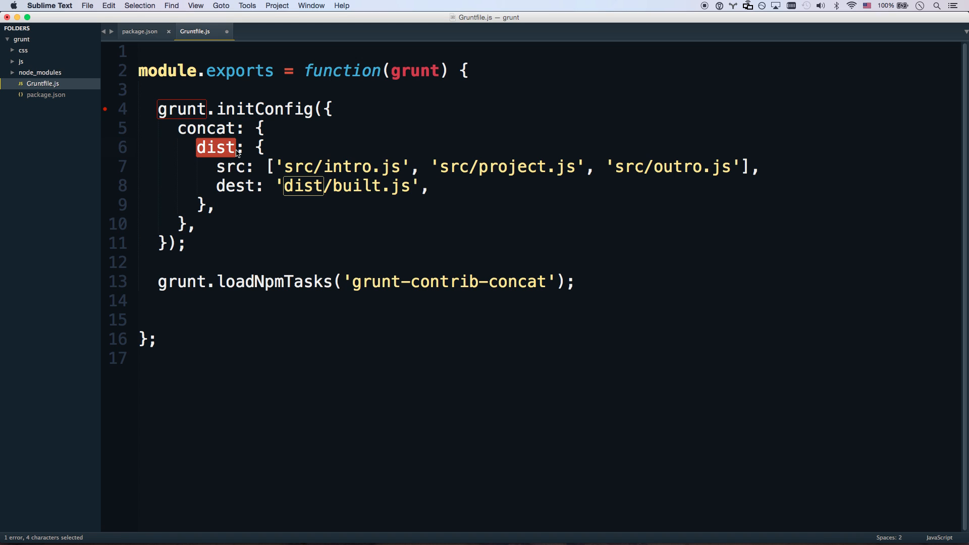
pyautogui.write('happ: {')
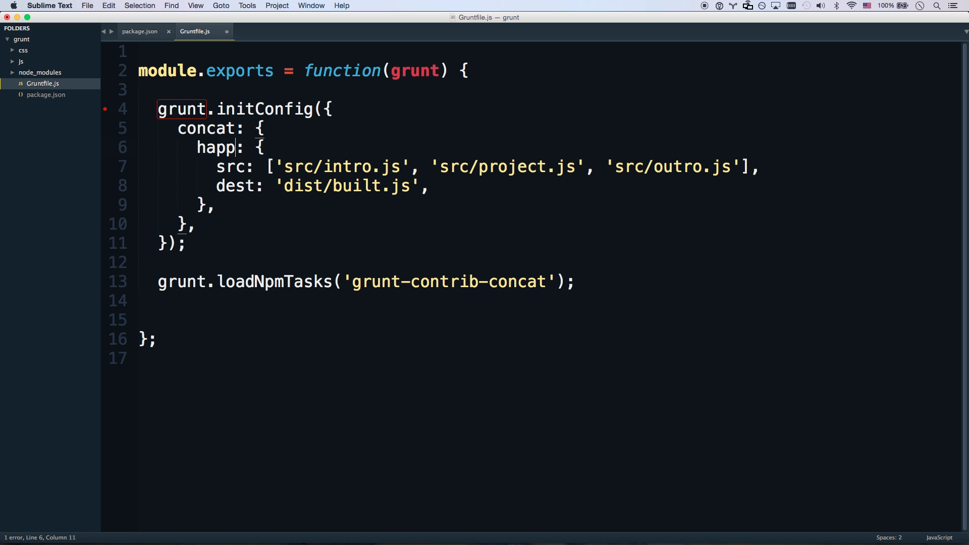
pyautogui.write('dist: {')
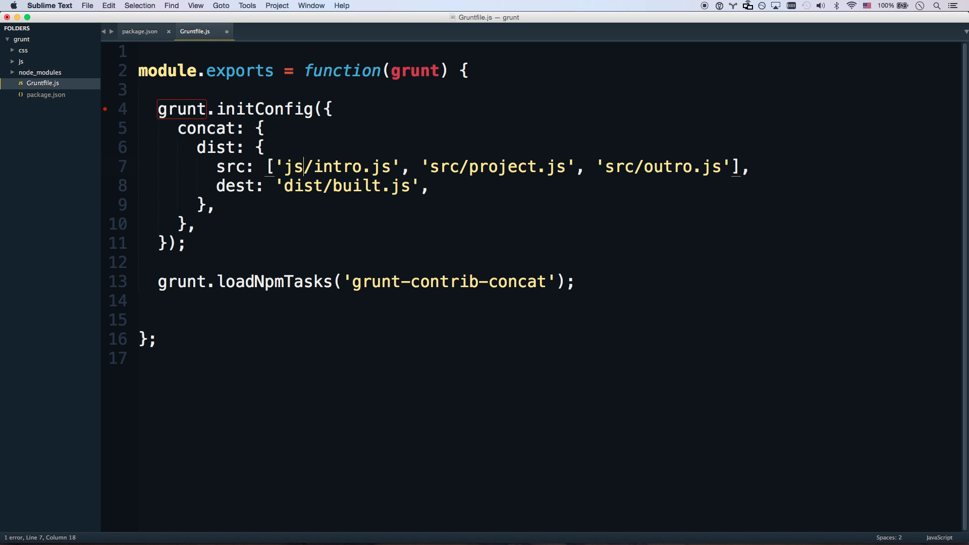
pyautogui.write('1')
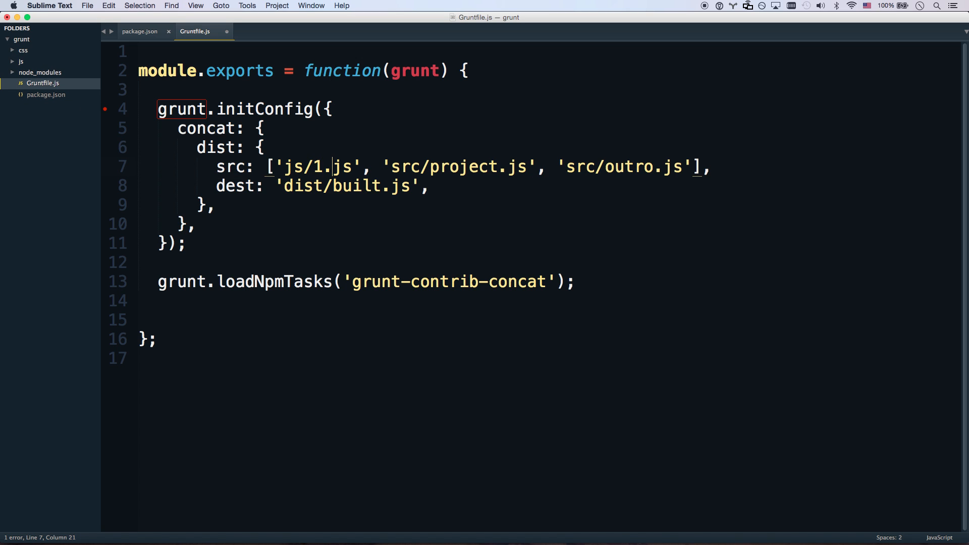
pyautogui.moveTo(390, 167); pyautogui.dragTo(684, 166)
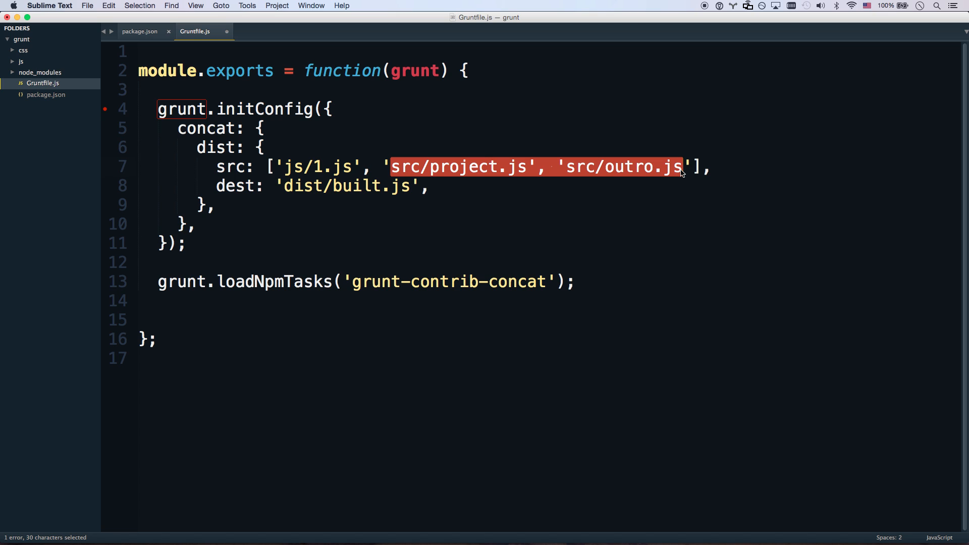
pyautogui.write("'js/2.js'")
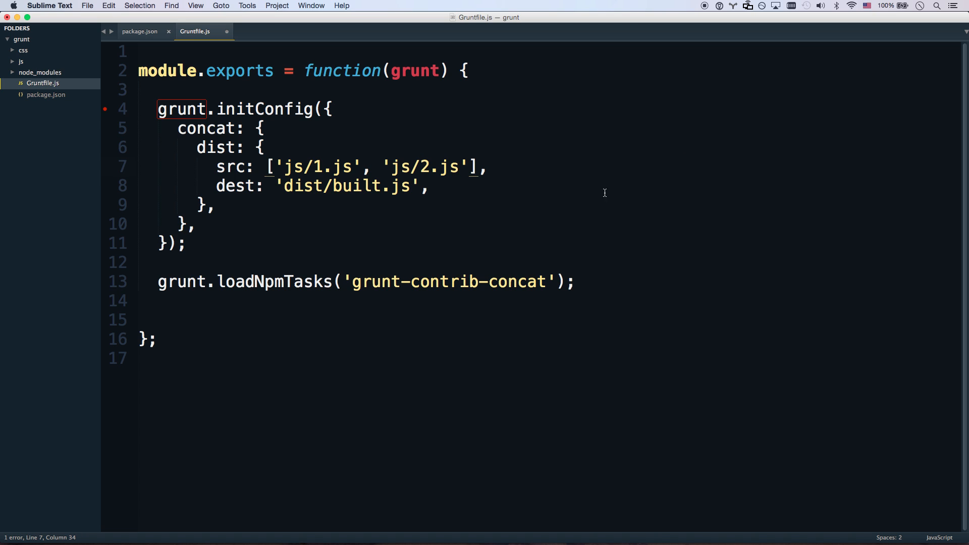
# Change the dest to 'build/script.js' and save the Gruntfile.
pyautogui.doubleClick(301, 185)
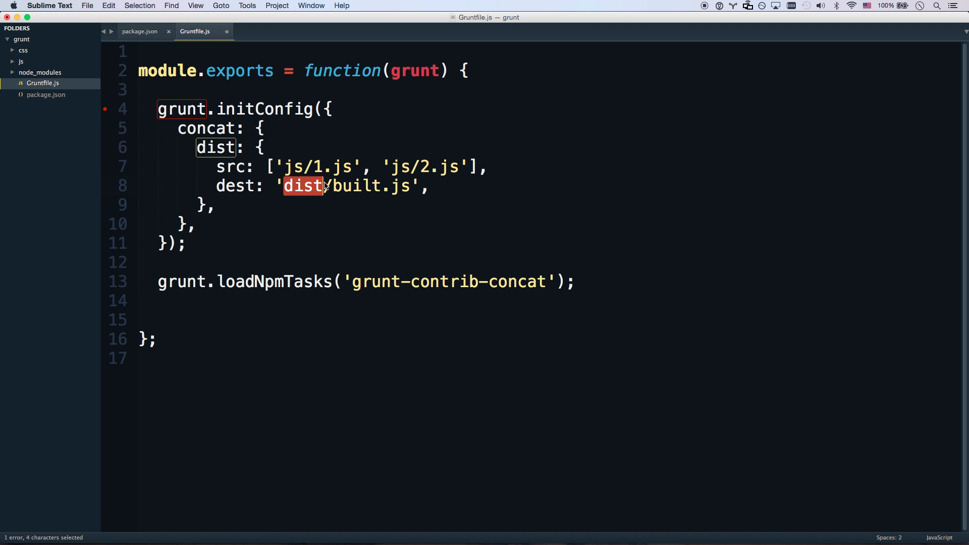
pyautogui.press('Delete')
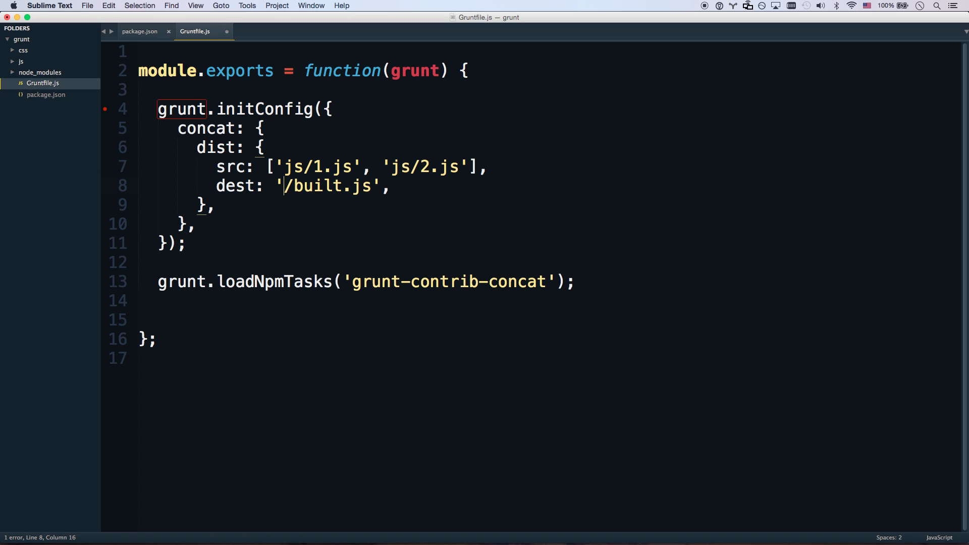
pyautogui.write('bu')
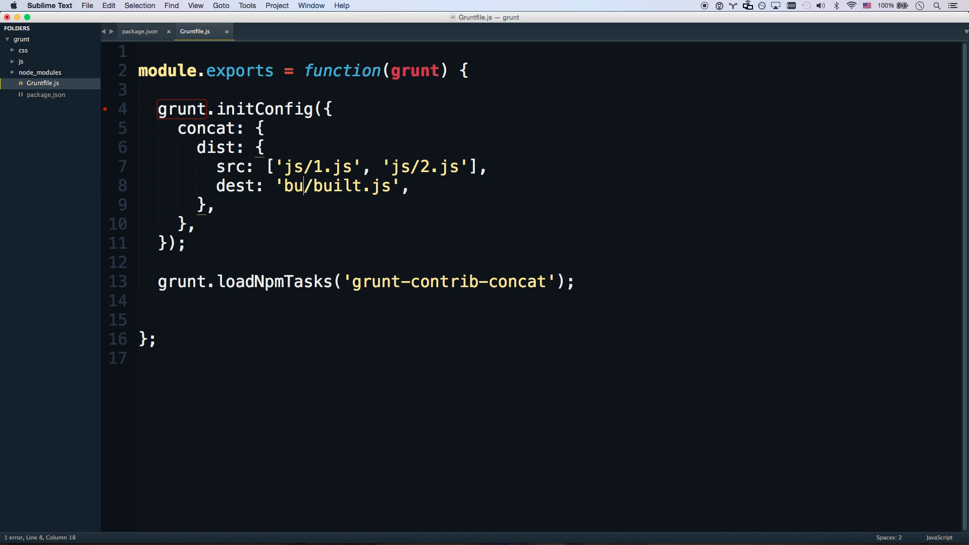
pyautogui.write('ist')
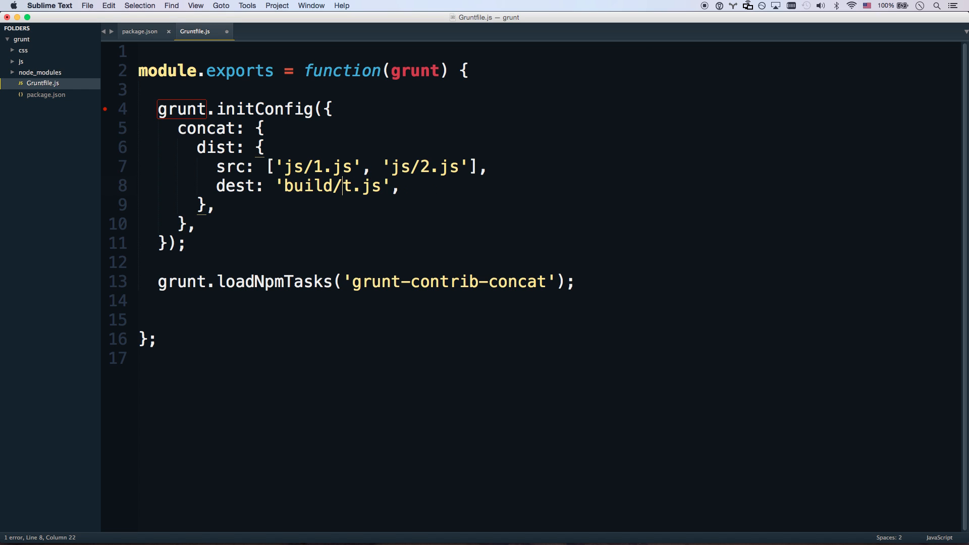
pyautogui.write('js.')
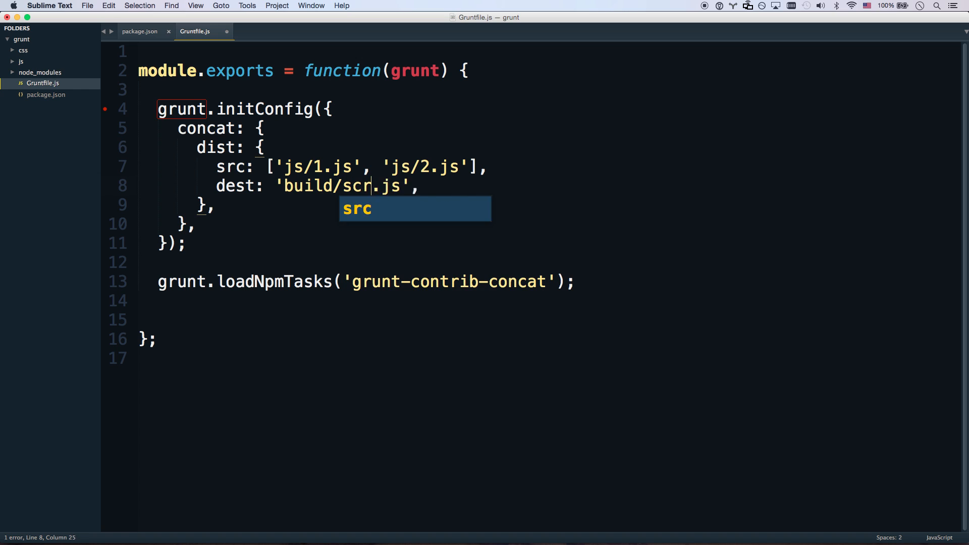
pyautogui.write('ipt')
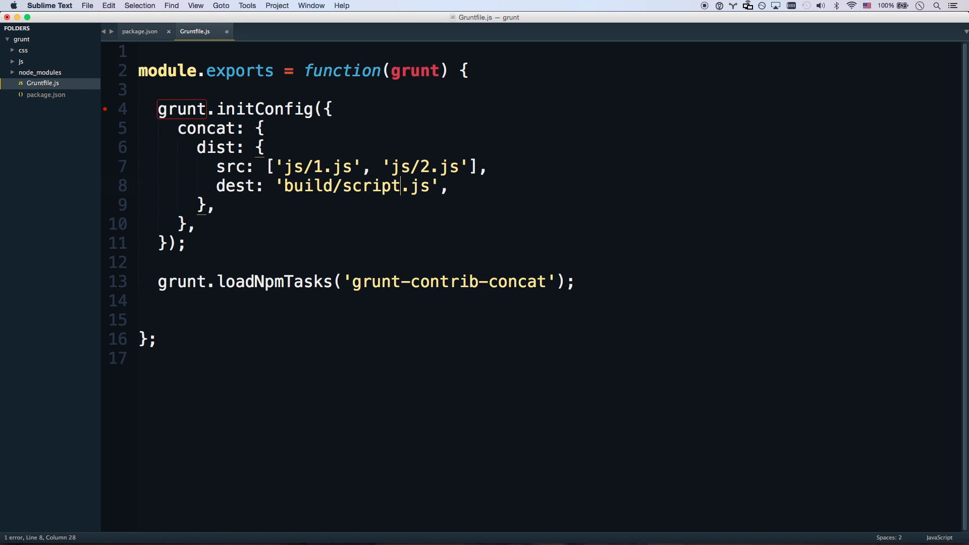
pyautogui.click(218, 203)
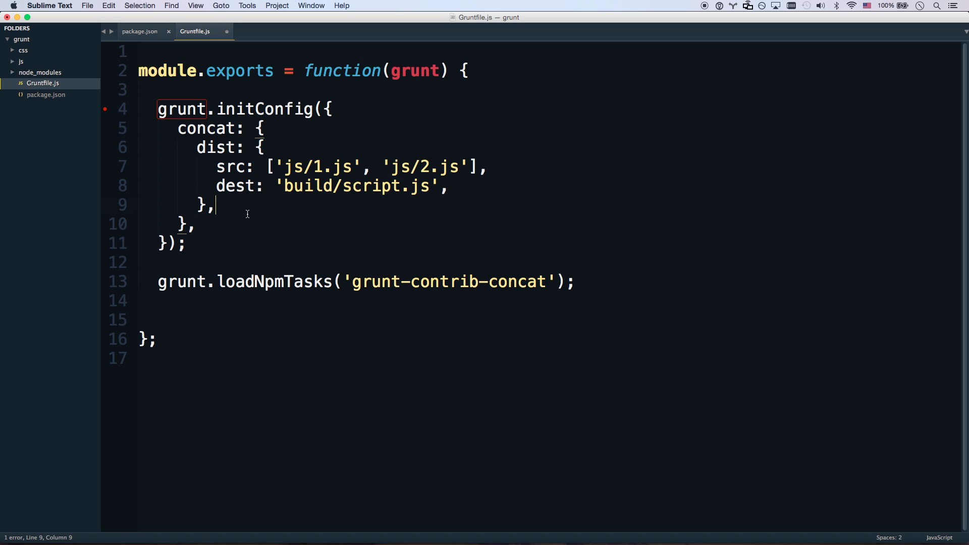
pyautogui.press('cmd+s')
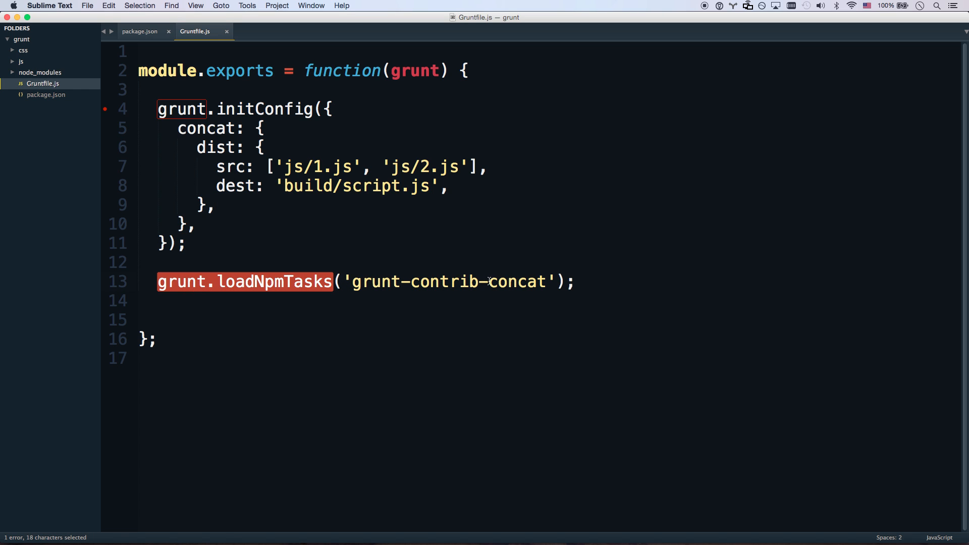
pyautogui.doubleClick(517, 282)
pyautogui.write('g')
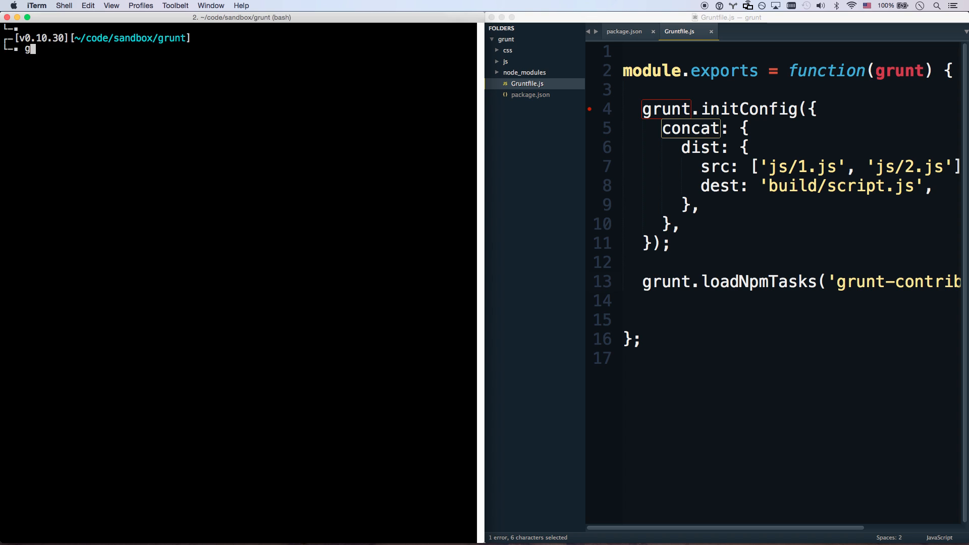
# Run grunt concat in iTerm and rename the Gruntfile destination to scripts.js.
pyautogui.write('runt')
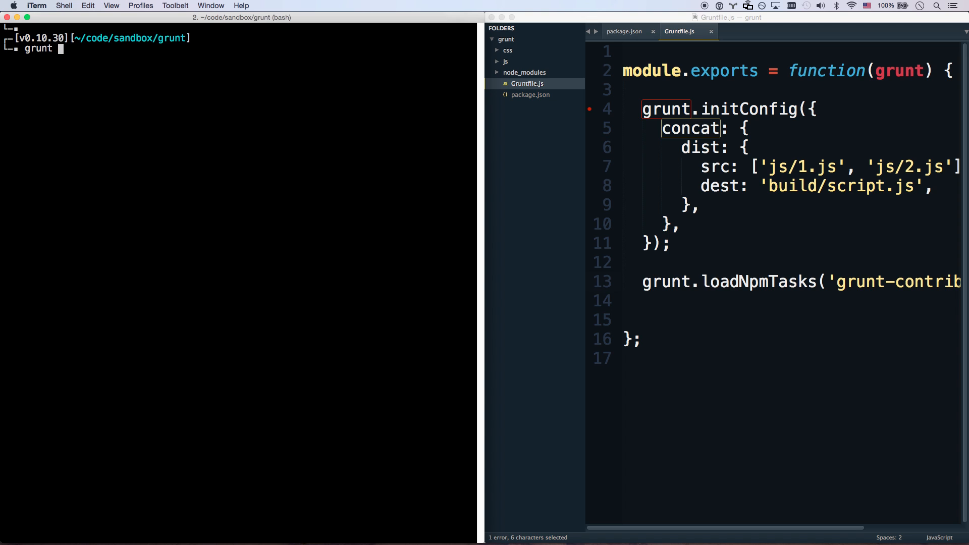
pyautogui.write('concat')
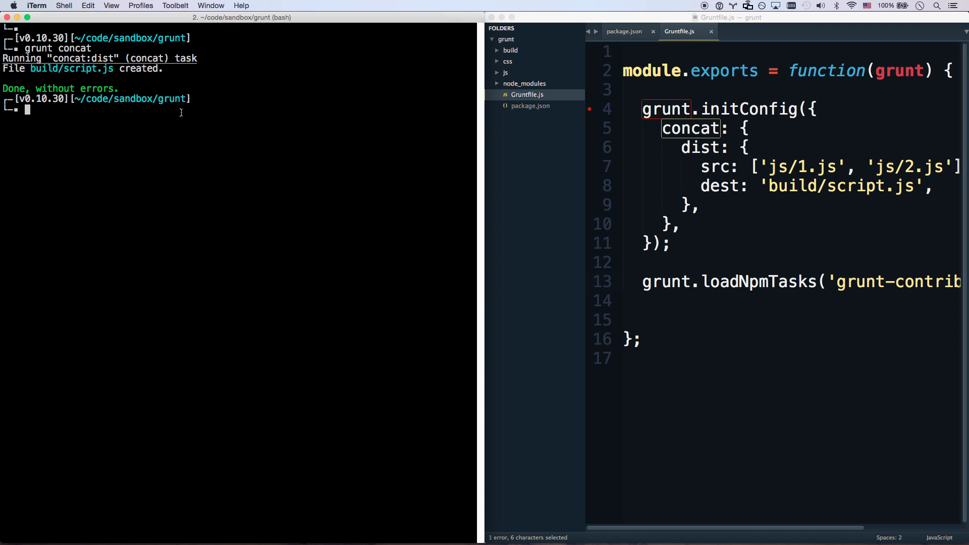
pyautogui.moveTo(416, 155)
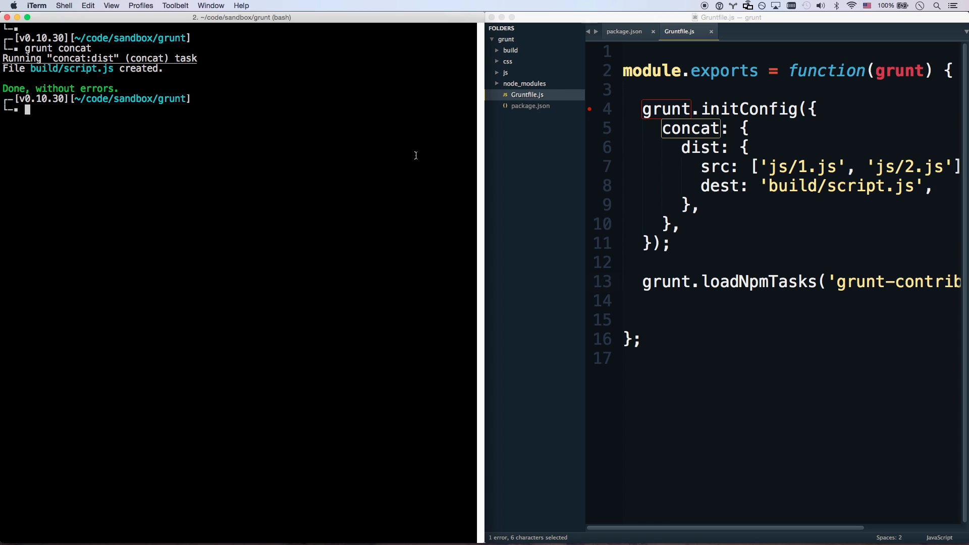
pyautogui.write('s')
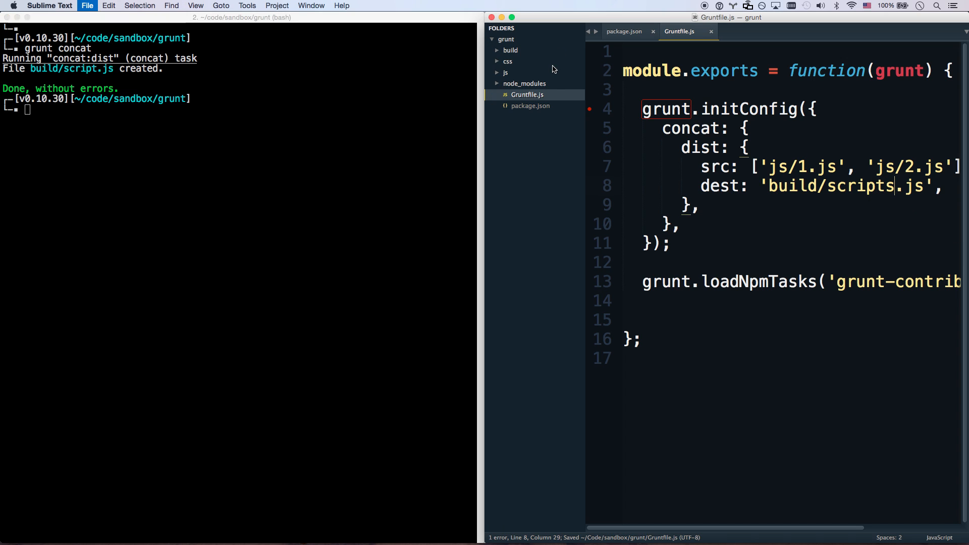
# Inspect the generated build/script.js holding both files' comments, then return to the Gruntfile.
pyautogui.click(510, 50)
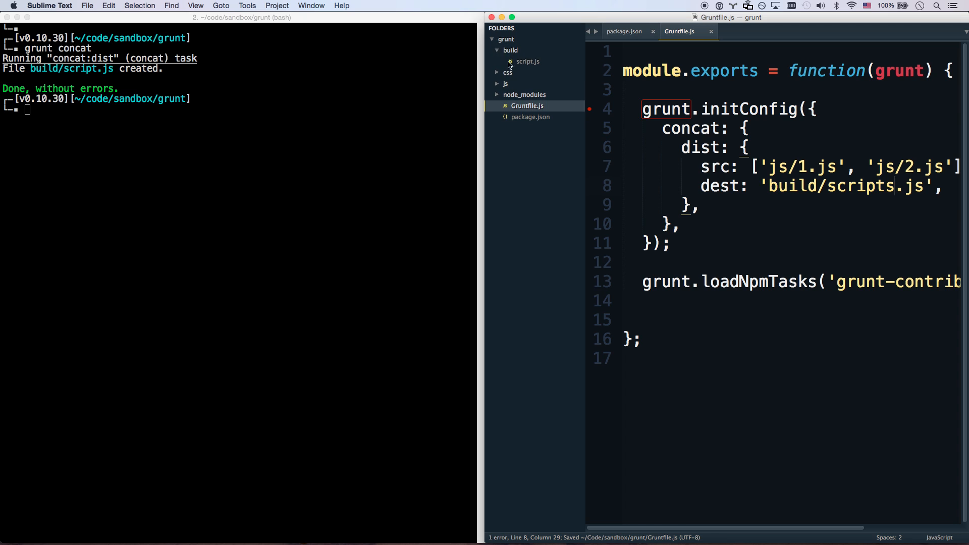
pyautogui.click(529, 61)
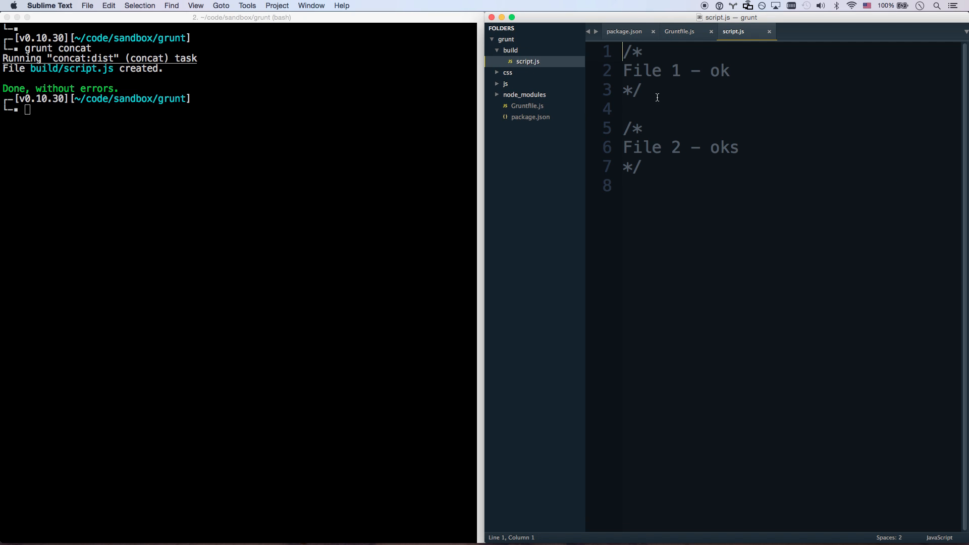
pyautogui.moveTo(623, 129); pyautogui.dragTo(642, 167)
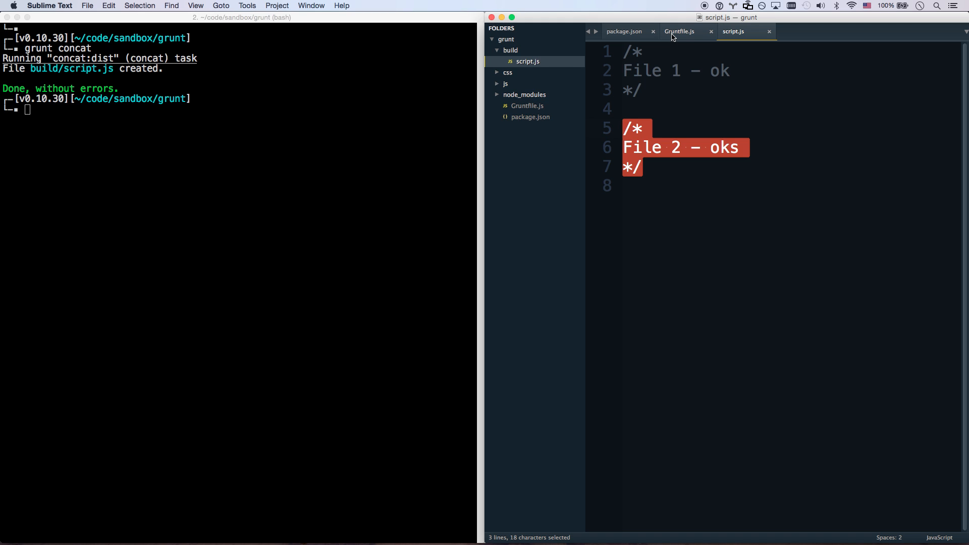
pyautogui.click(678, 30)
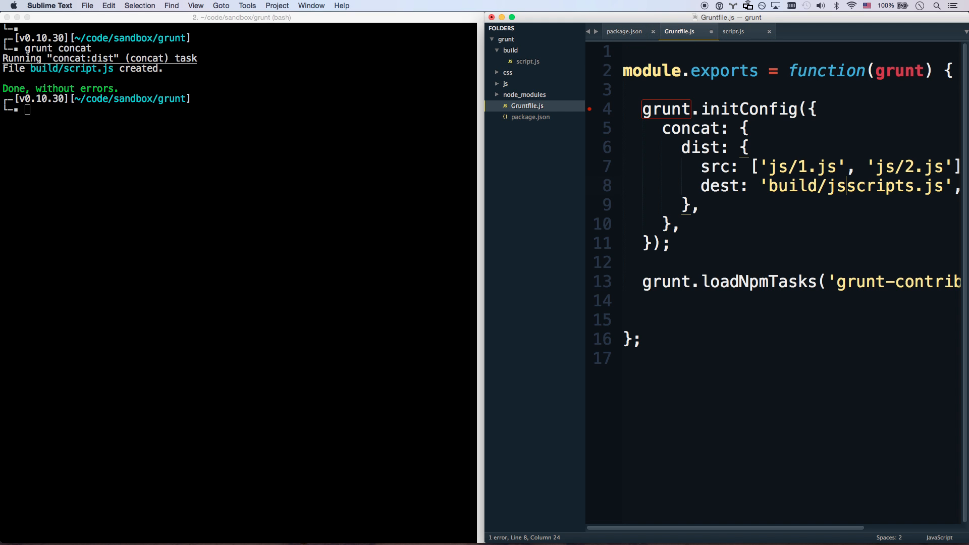
# Change dest to build/js/scripts.js and delete the old build folder from the sidebar.
pyautogui.write('/')
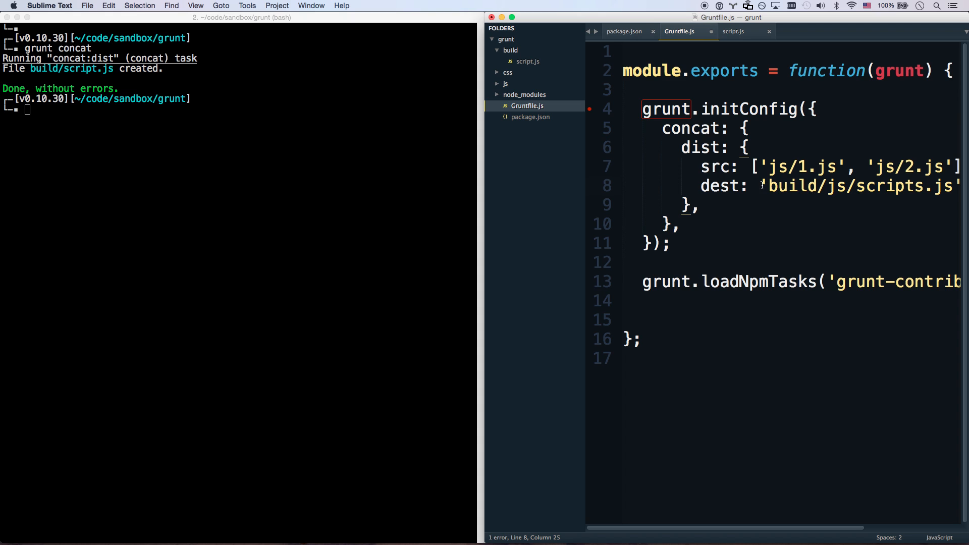
pyautogui.rightClick(510, 50)
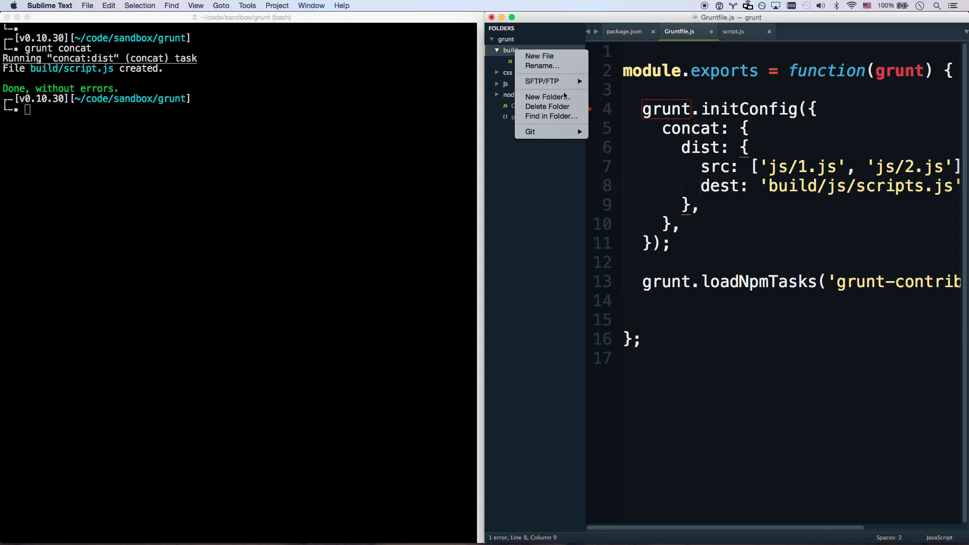
pyautogui.click(547, 107)
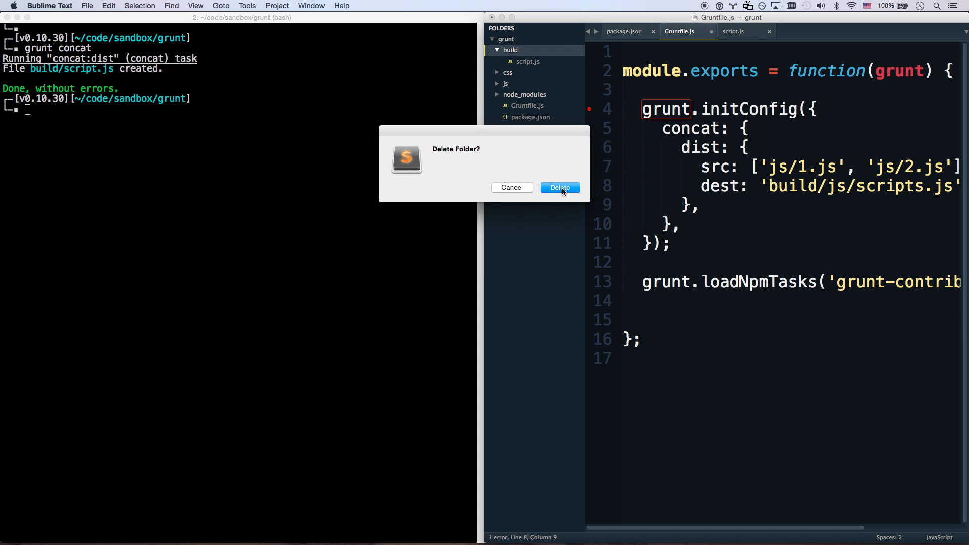
pyautogui.click(559, 187)
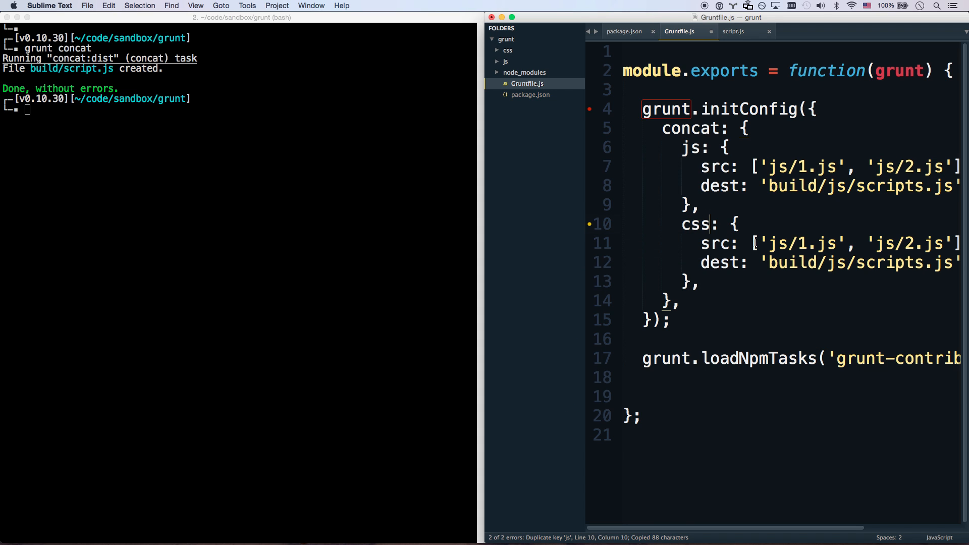
# Start the duplicated css target's first source path as css/main.css.
pyautogui.doubleClick(777, 244)
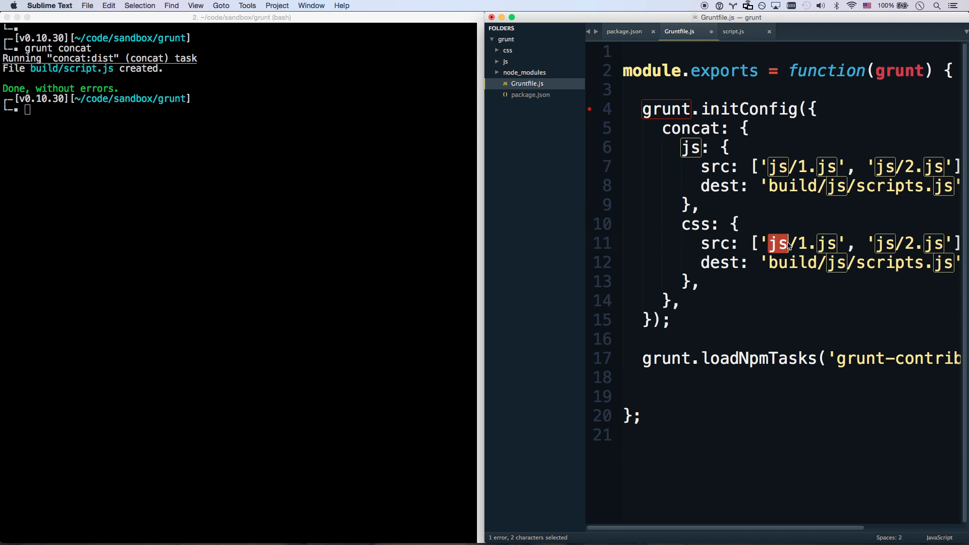
pyautogui.write('css')
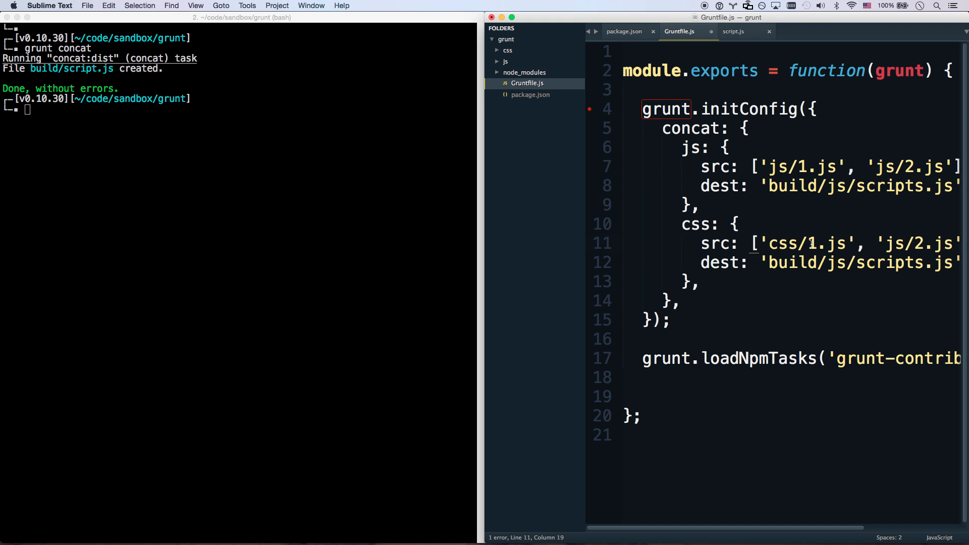
pyautogui.write('main.cs')
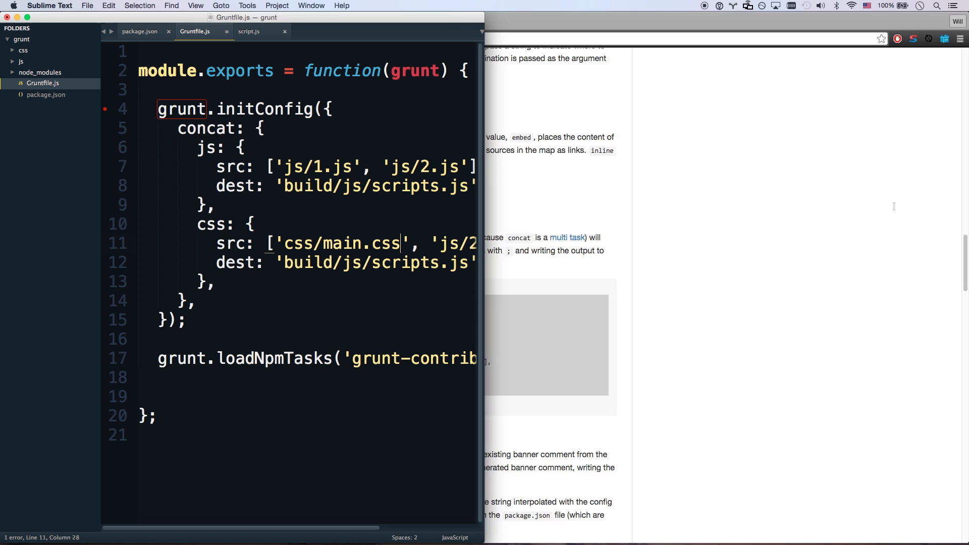
# Set the css target src to css/main.css, css/theme.css and dest to build/css/styles.css, then save.
pyautogui.doubleClick(474, 243)
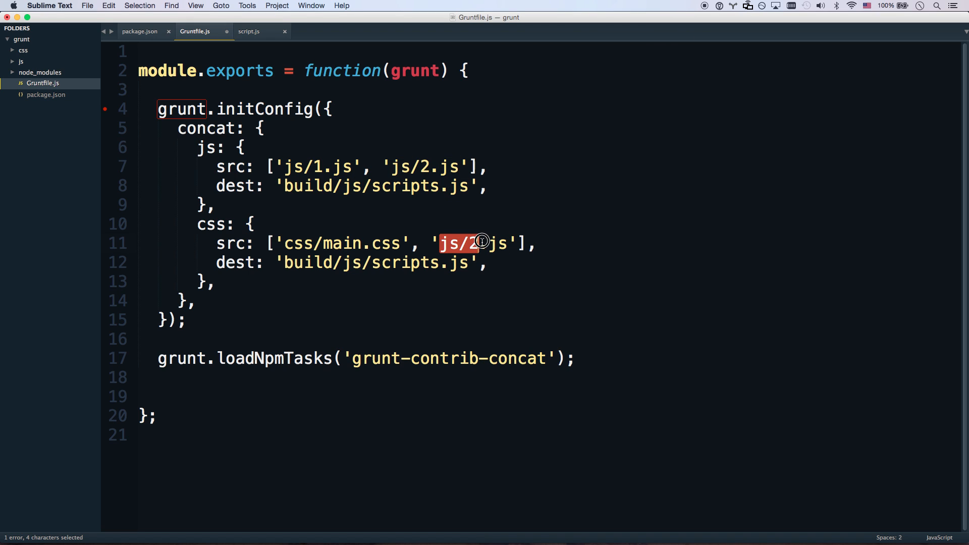
pyautogui.write('css/theme')
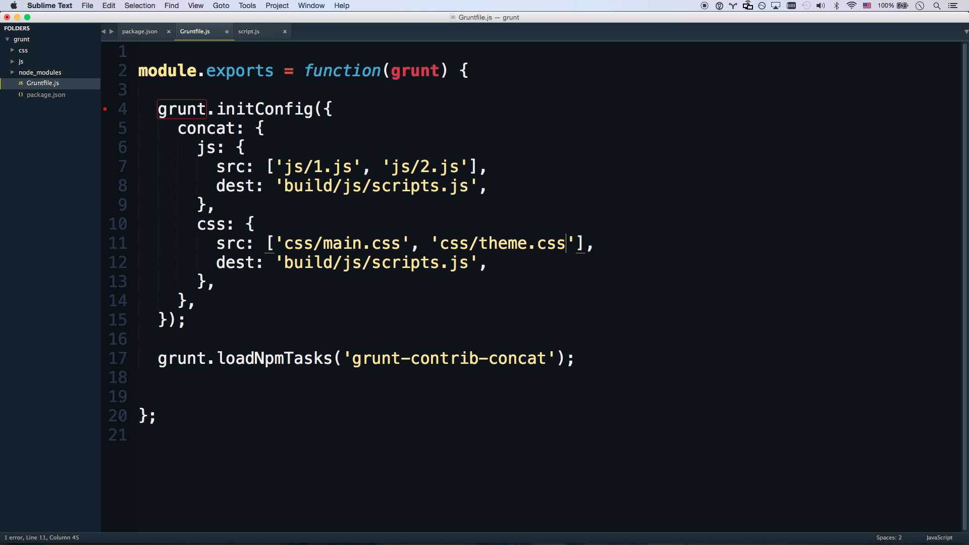
pyautogui.moveTo(345, 263); pyautogui.dragTo(468, 262)
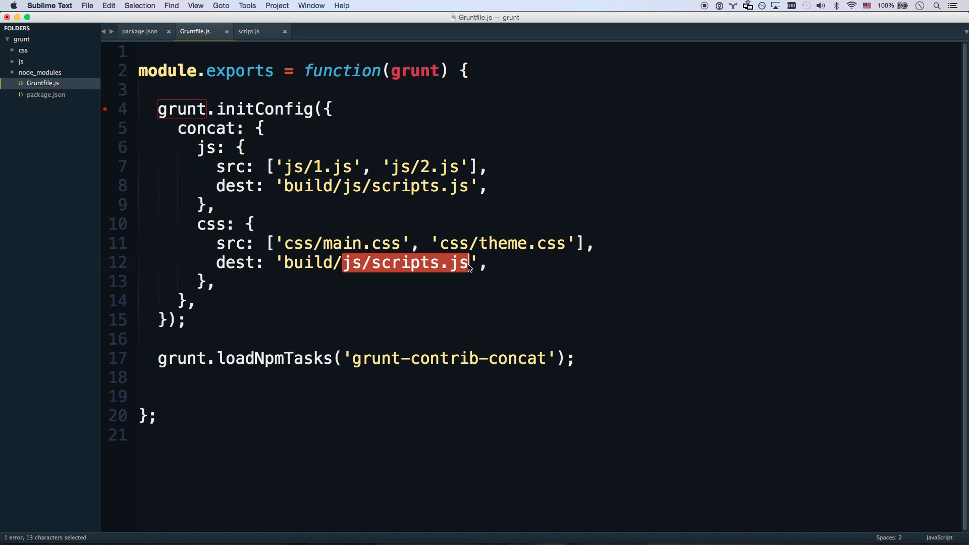
pyautogui.write('css/')
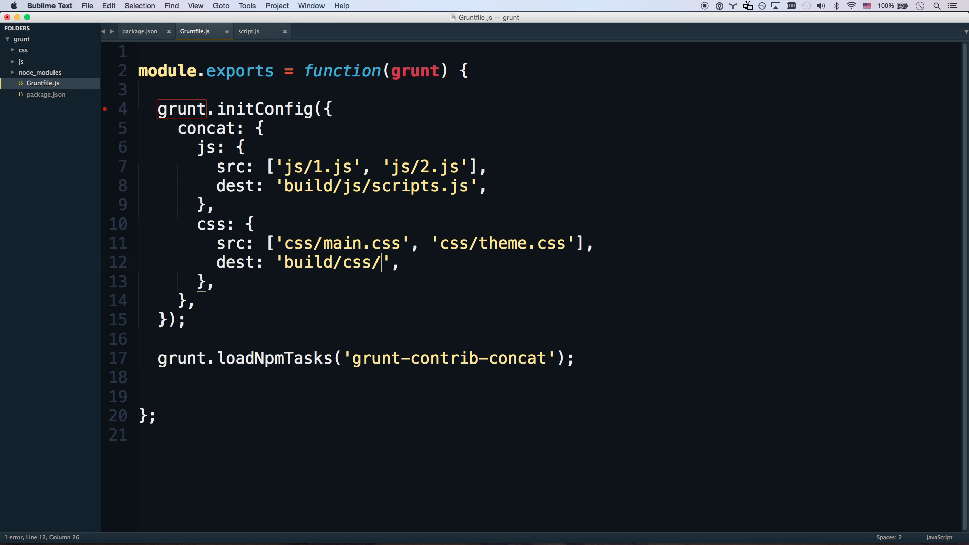
pyautogui.write('styles.css')
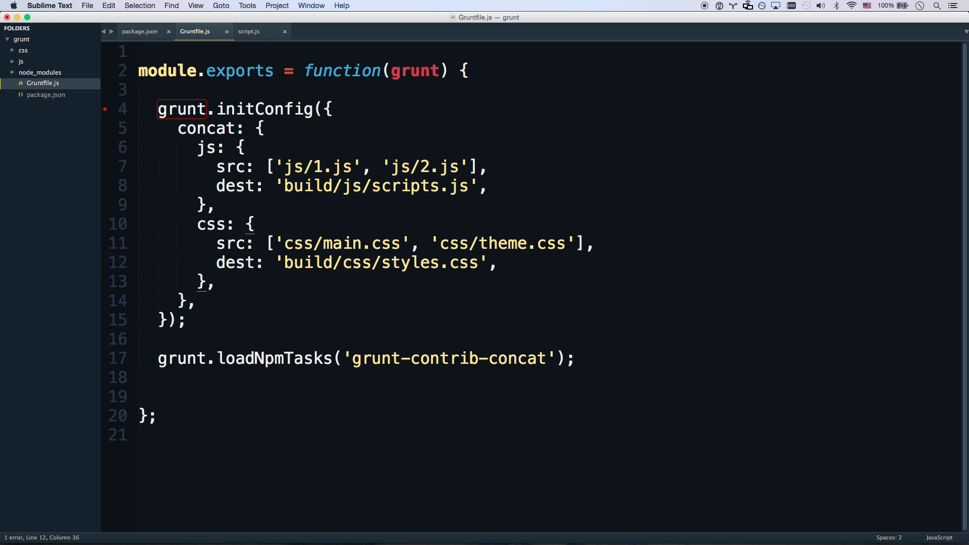
pyautogui.press('cmd+s')
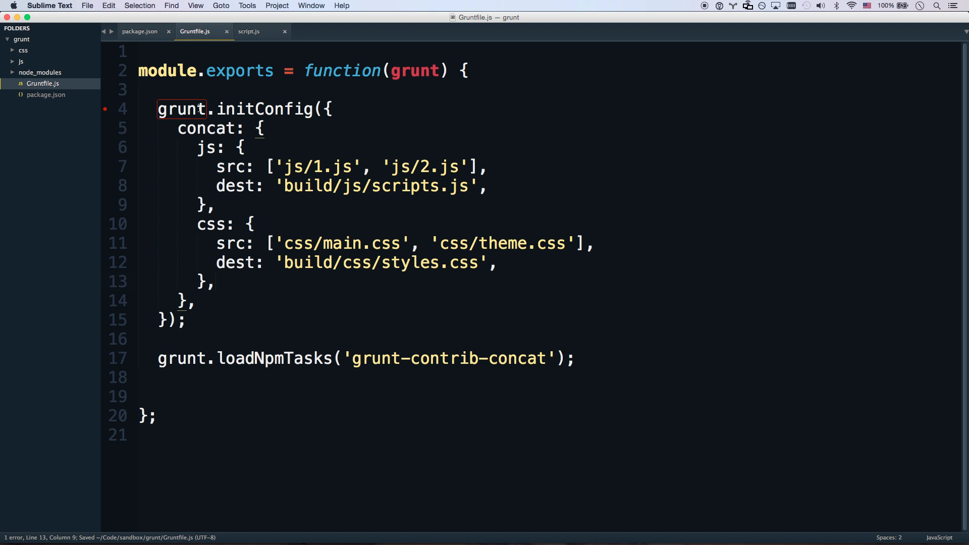
# Select the whole grunt.loadNpmTasks line in the Gruntfile.
pyautogui.click(157, 358)
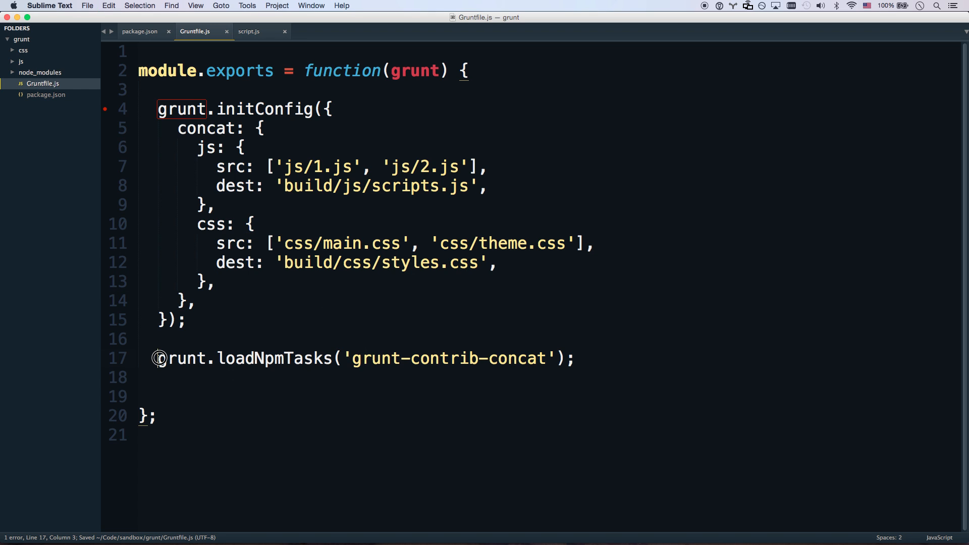
pyautogui.moveTo(158, 358); pyautogui.dragTo(580, 363)
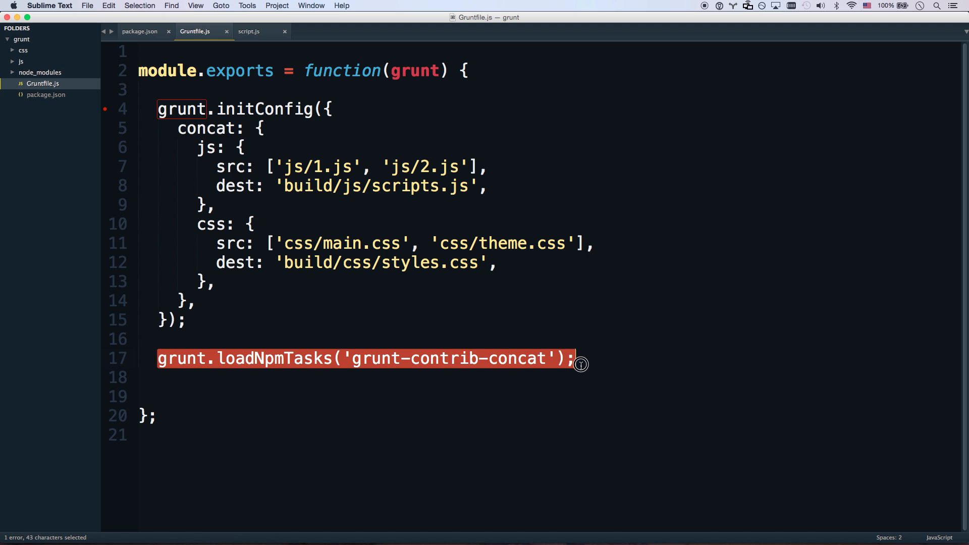
pyautogui.moveTo(246, 364)
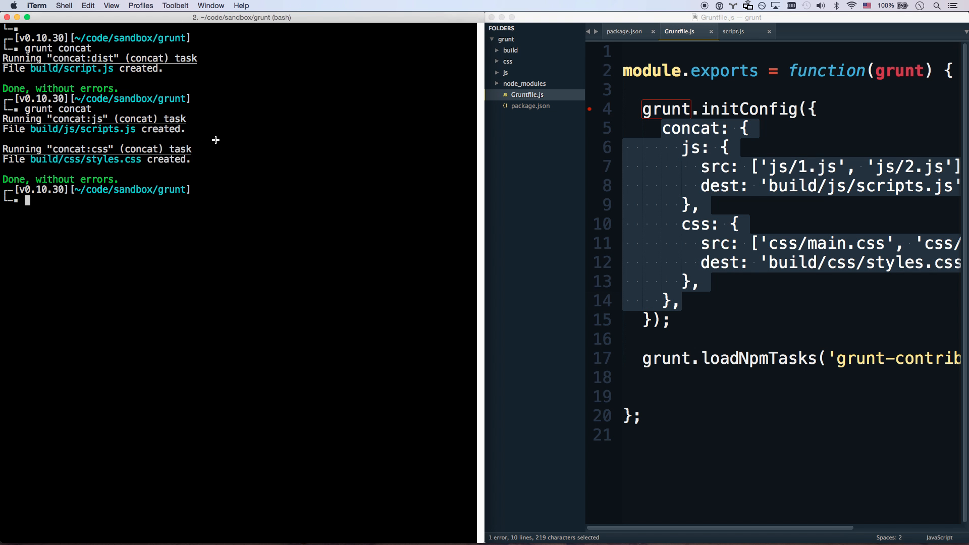
pyautogui.moveTo(321, 177)
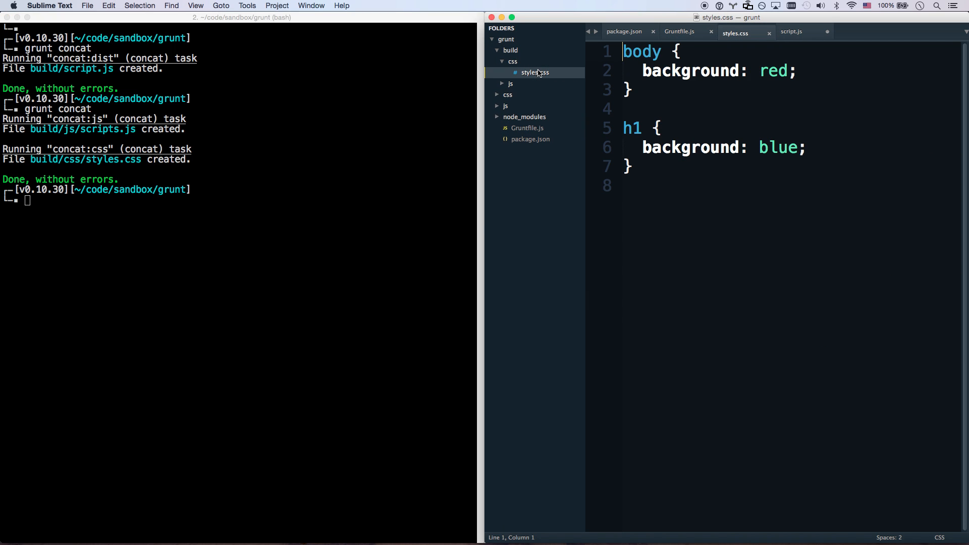
# Check the generated build/css/styles.css and build/js/scripts.js in the sidebar, then collapse the folders.
pyautogui.click(496, 95)
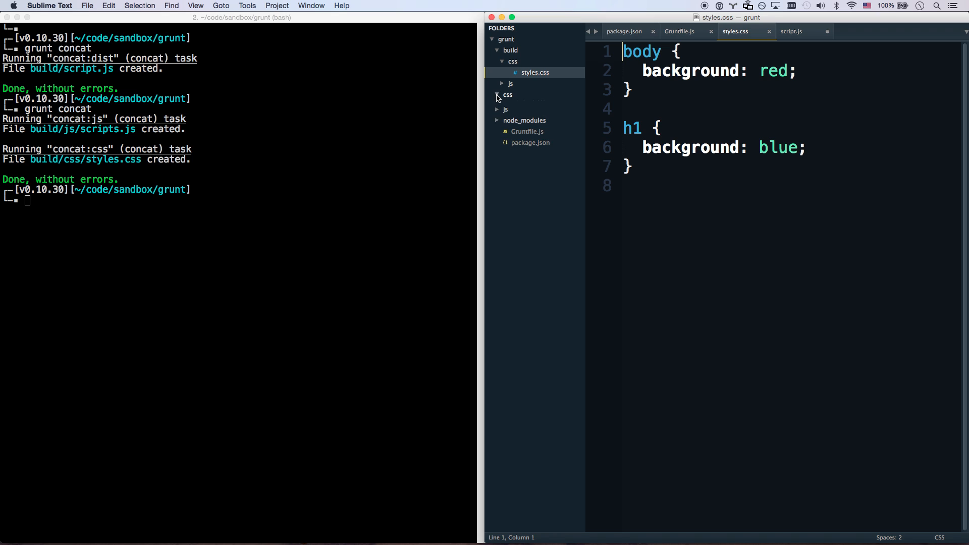
pyautogui.click(498, 95)
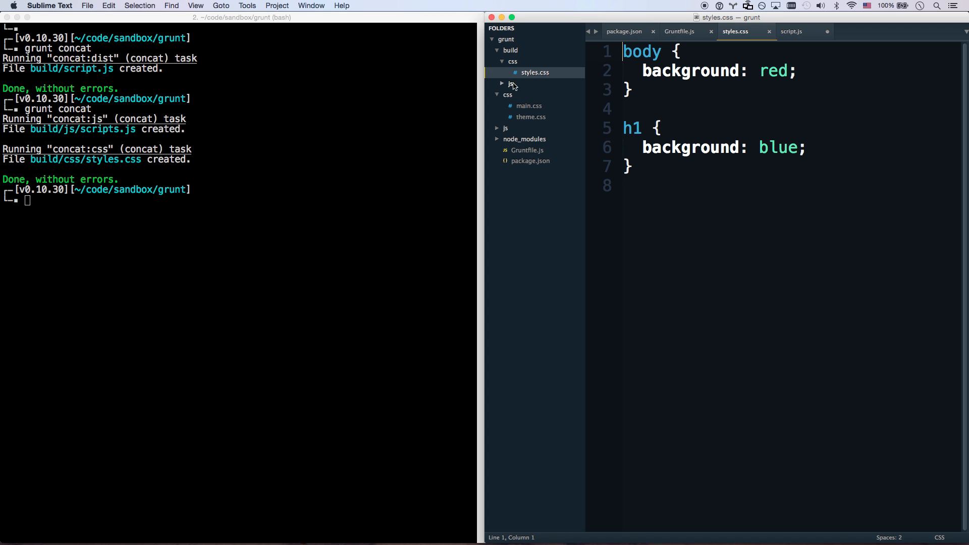
pyautogui.click(507, 83)
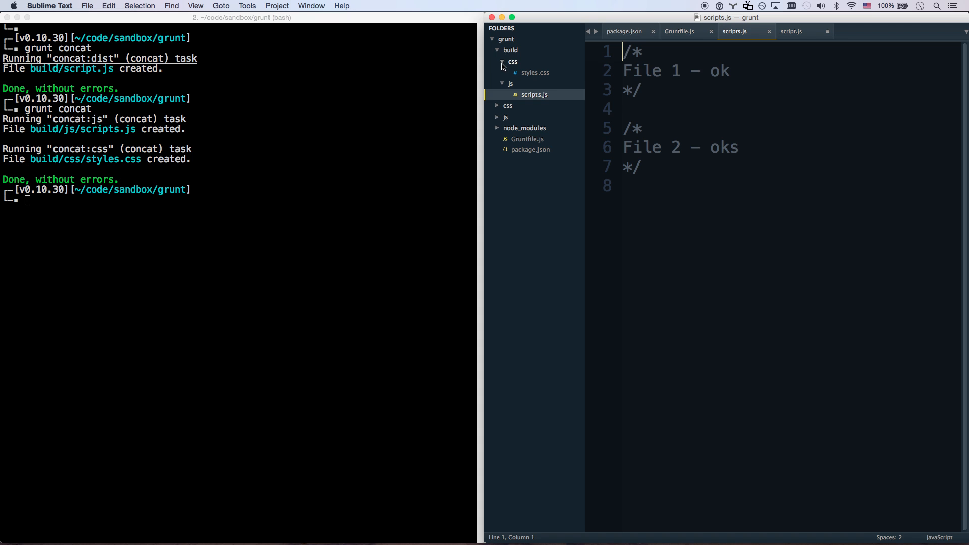
pyautogui.click(500, 50)
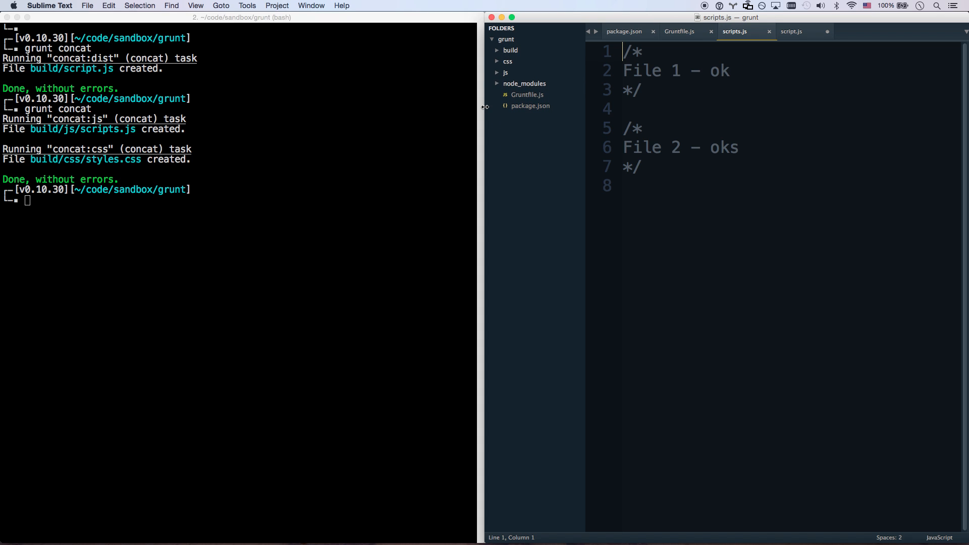
pyautogui.press('cmd+tab')
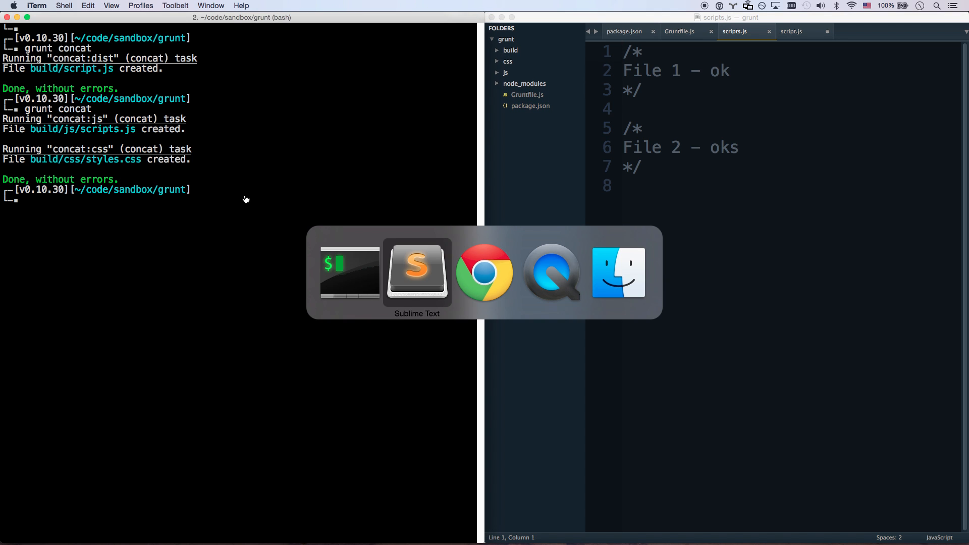
# Bring Chrome forward and go back to the gruntjs.com/plugins listing.
pyautogui.click(485, 272)
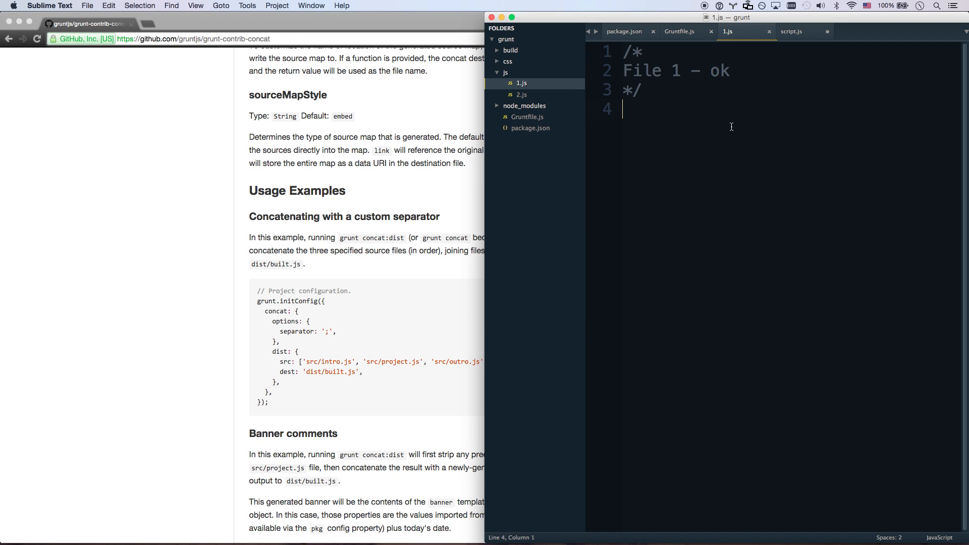
pyautogui.press('cmd+s')
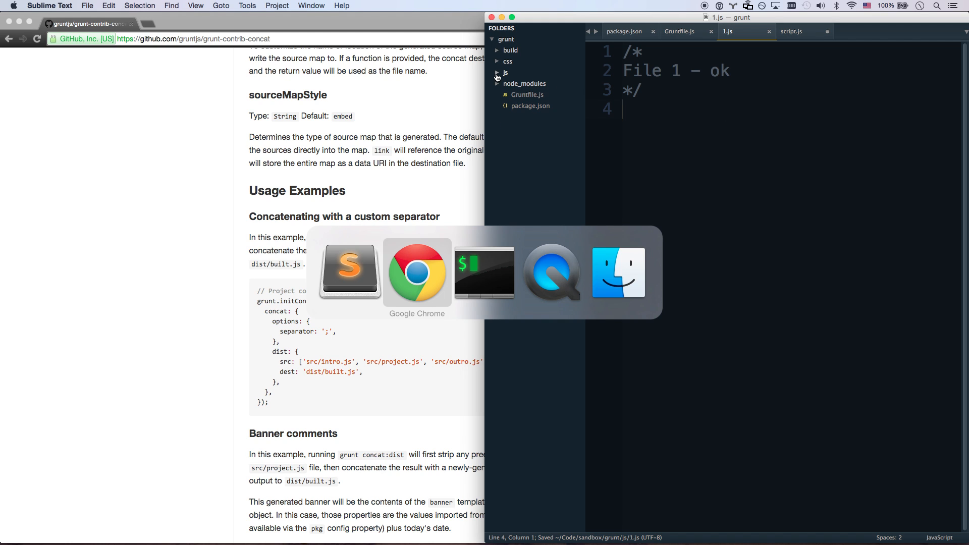
pyautogui.click(417, 271)
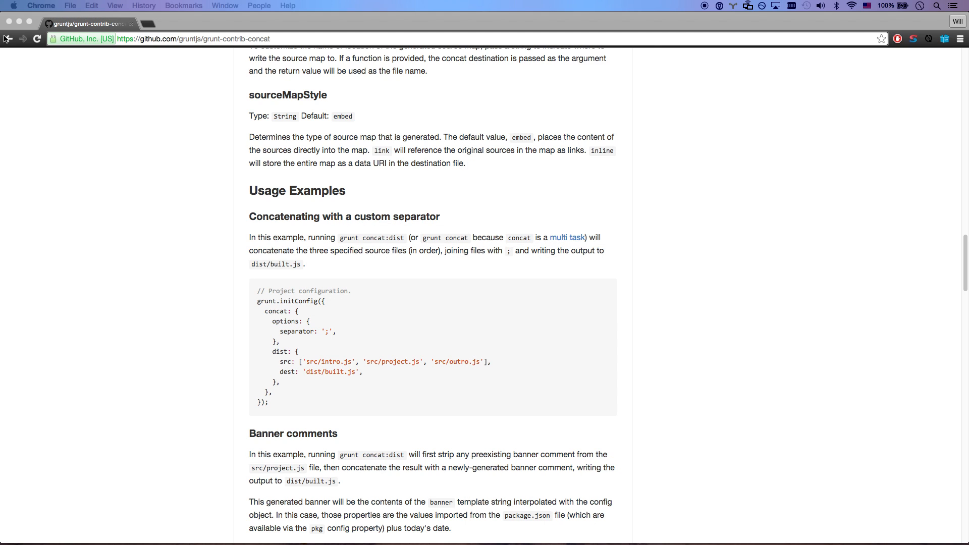
pyautogui.click(8, 38)
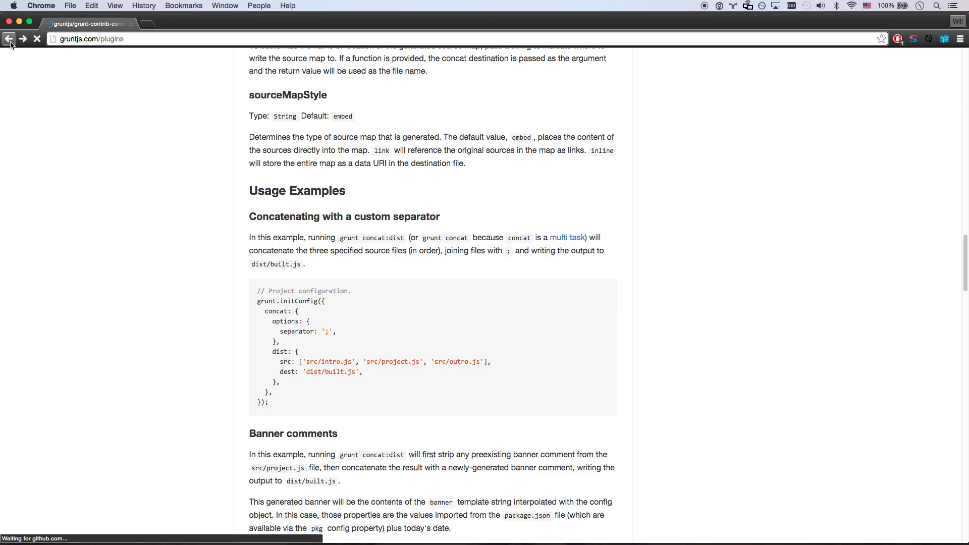
pyautogui.click(9, 39)
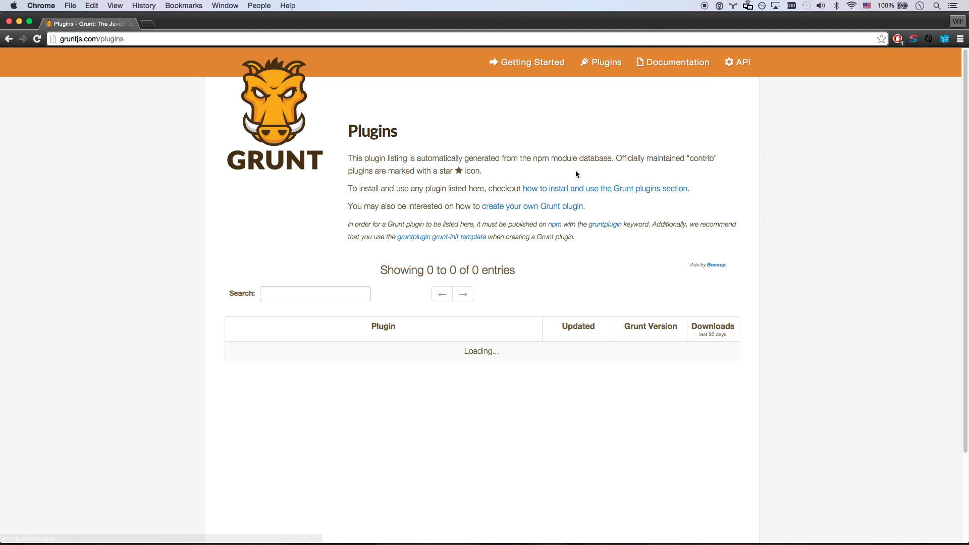
# Open the contrib-watch plugin's npm page from the listing and scroll its documentation.
pyautogui.scroll(-3)
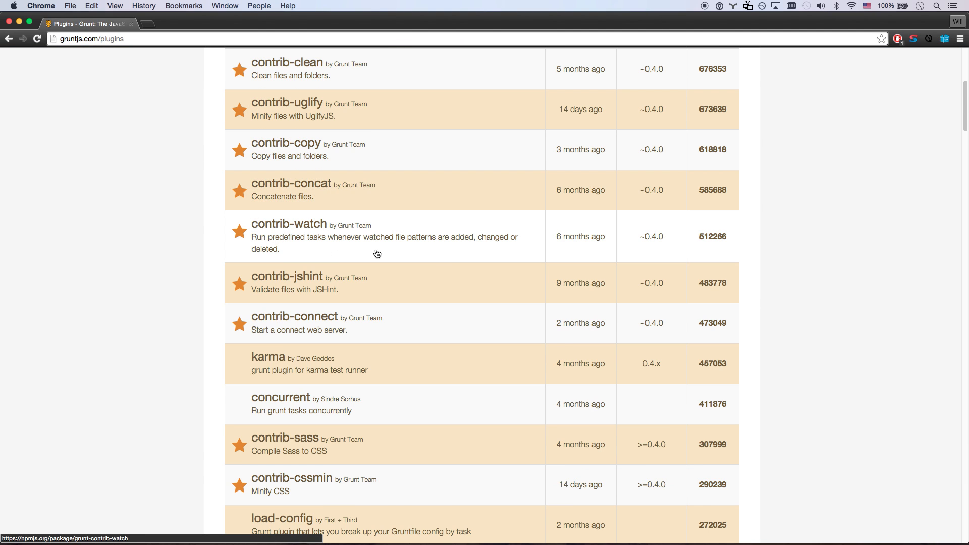
pyautogui.click(288, 223)
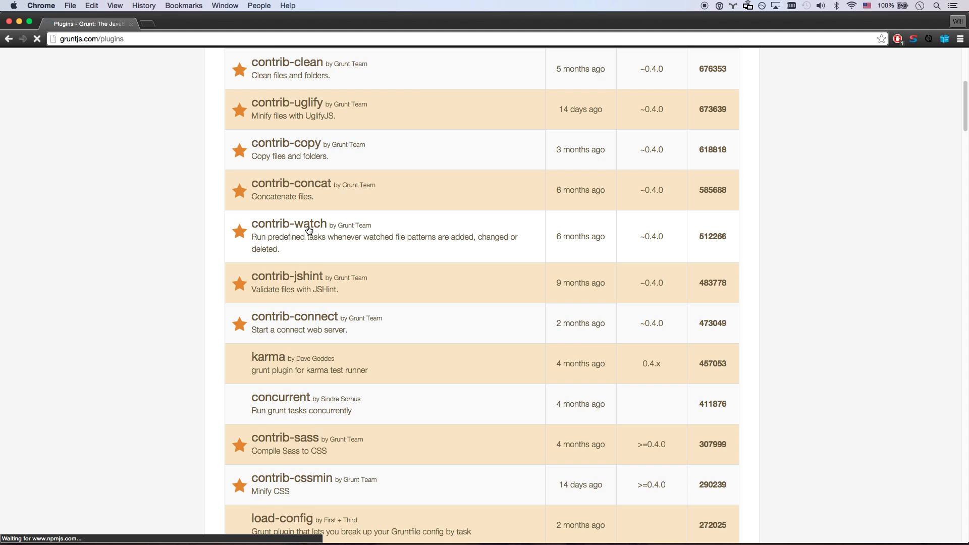
pyautogui.click(289, 223)
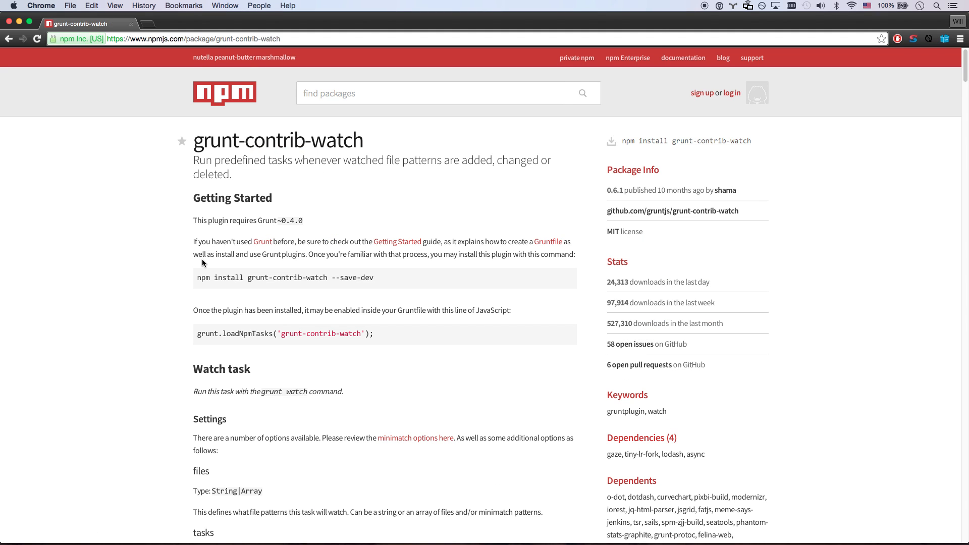
pyautogui.moveTo(115, 240)
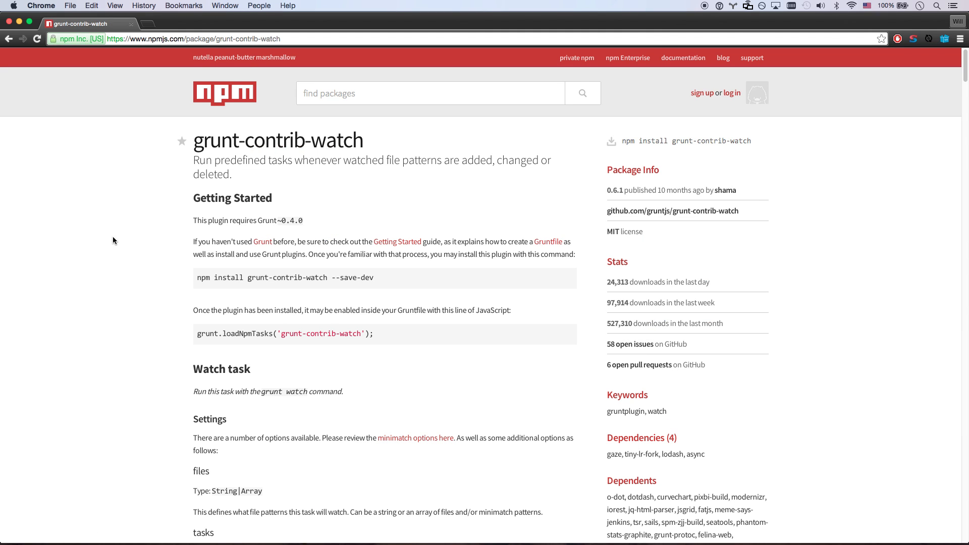
pyautogui.scroll(-3)
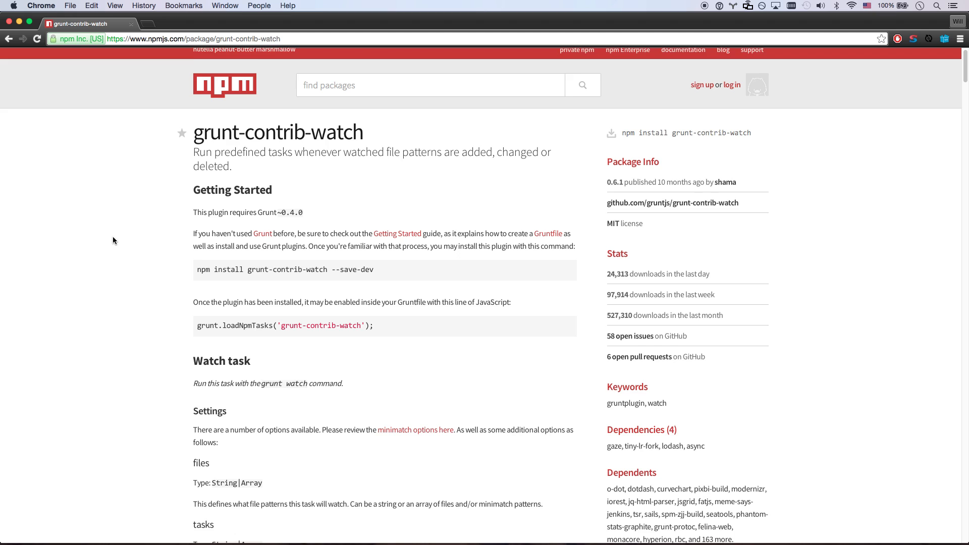
pyautogui.scroll(-3)
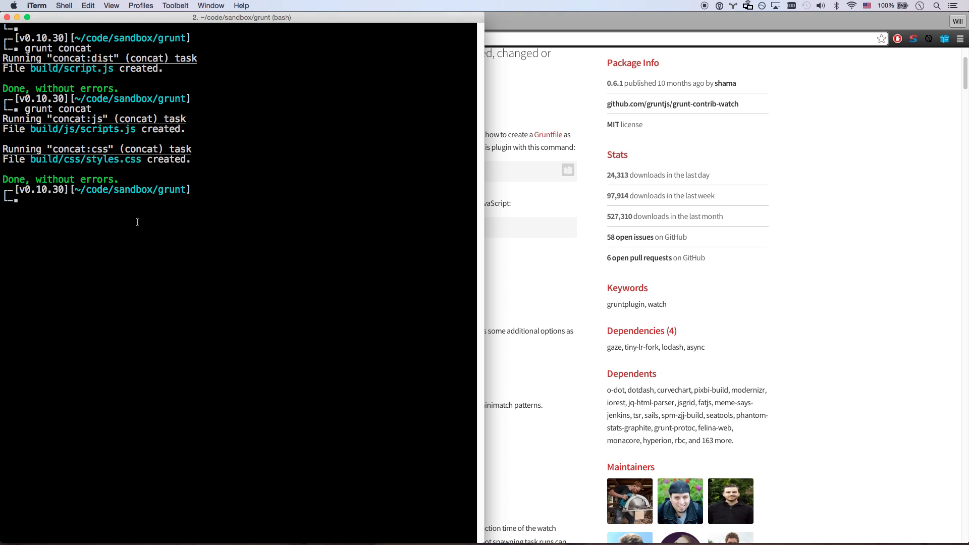
# Run npm install grunt-contrib-watch --save-dev, then return to the Gruntfile in Sublime Text.
pyautogui.write('npm install grunt-contrib-watch --save-dev')
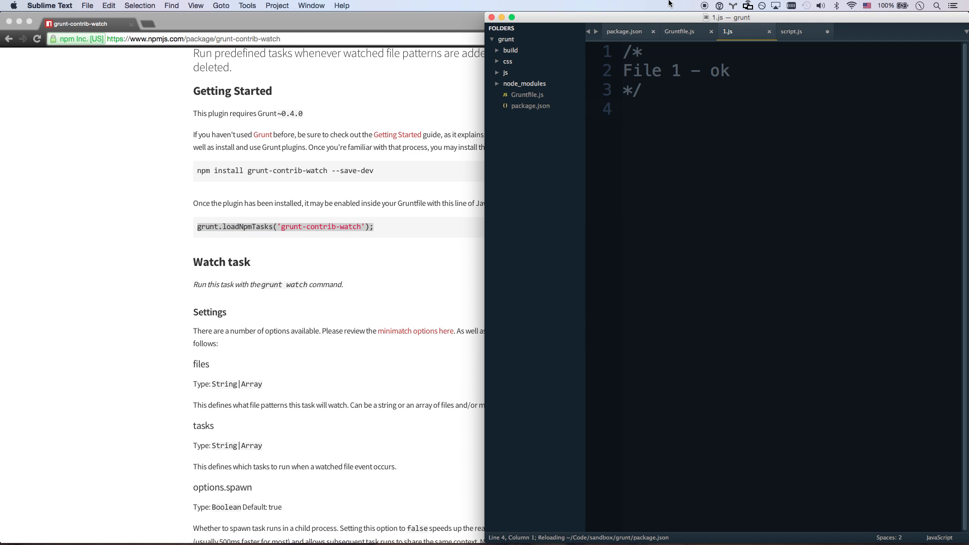
pyautogui.click(679, 30)
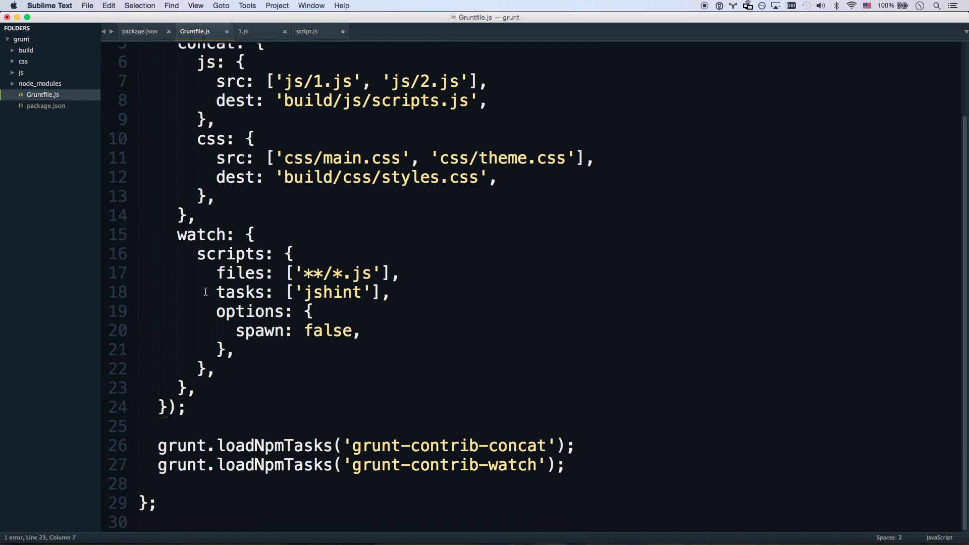
# Rename the watch target to js and set its files pattern to 'js/**/*.js'.
pyautogui.click(323, 272)
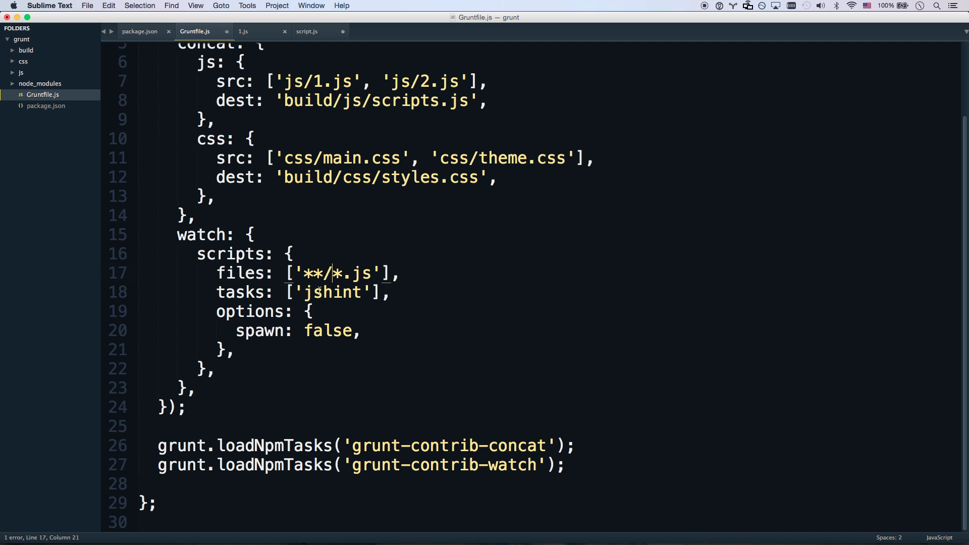
pyautogui.doubleClick(229, 254)
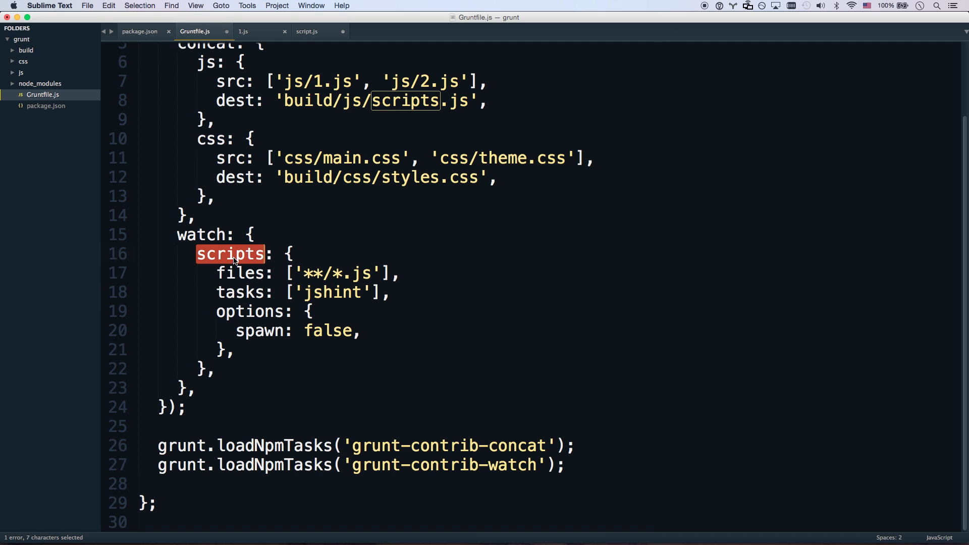
pyautogui.write('js: {')
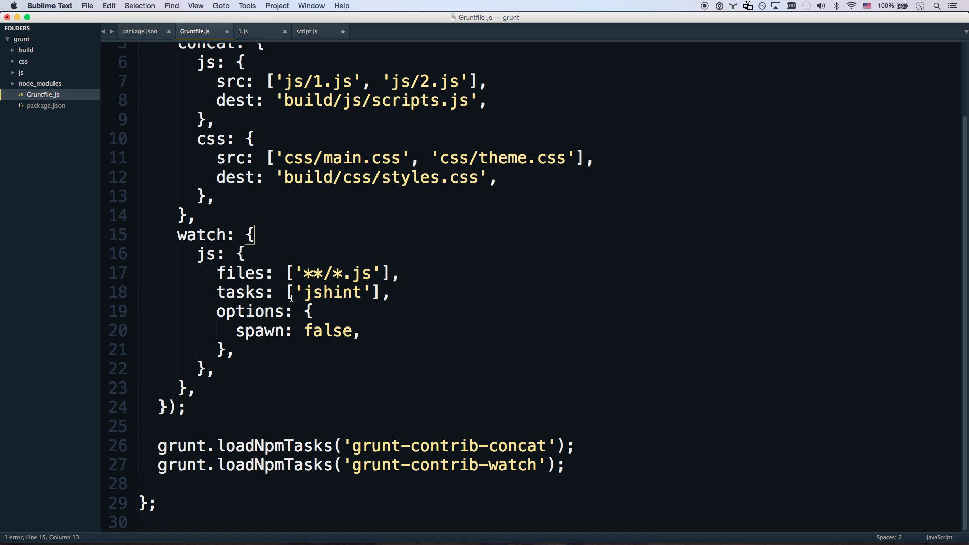
pyautogui.write('js/')
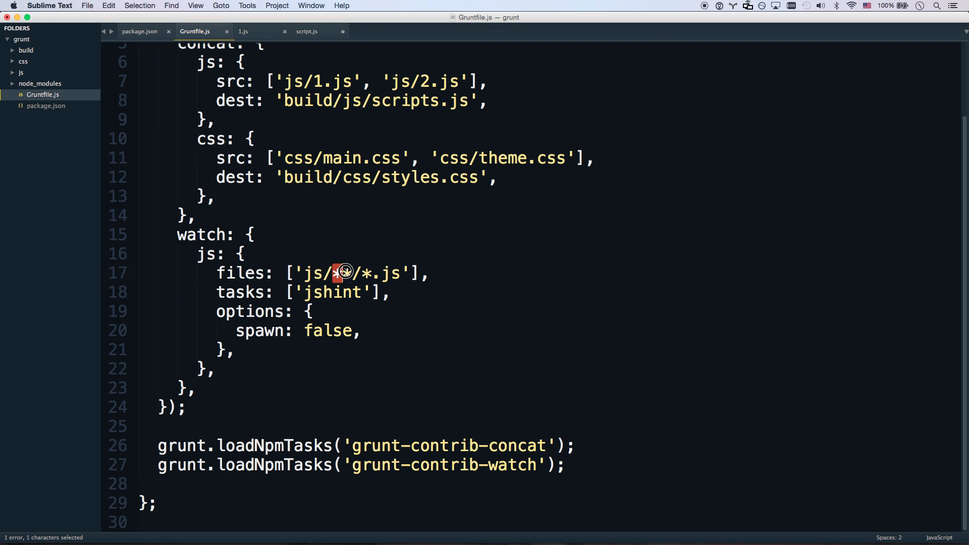
pyautogui.write('*')
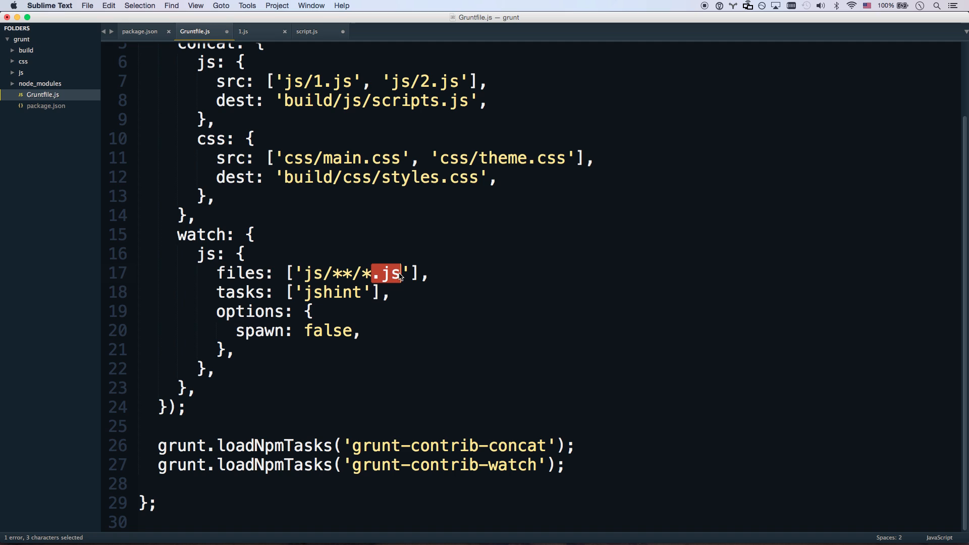
pyautogui.moveTo(400, 273); pyautogui.dragTo(334, 273)
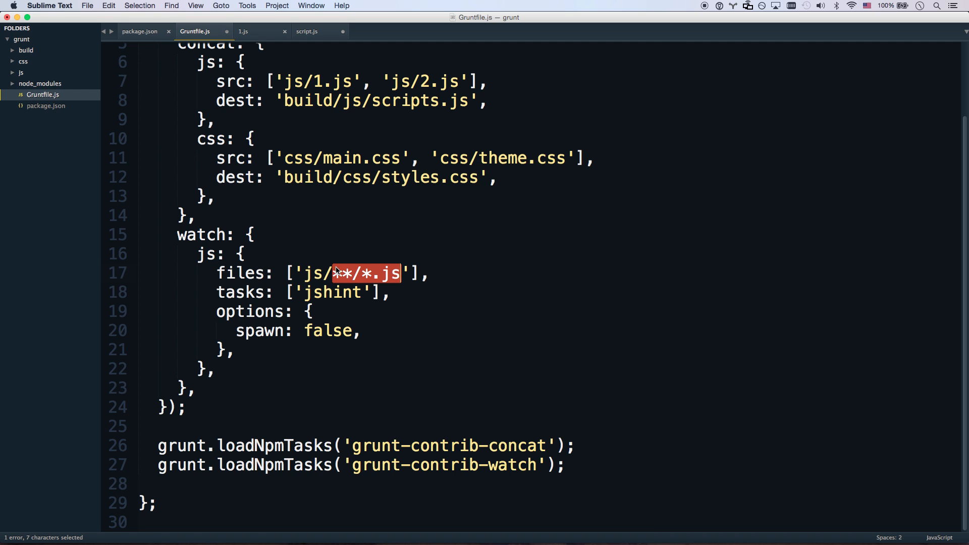
pyautogui.doubleClick(315, 272)
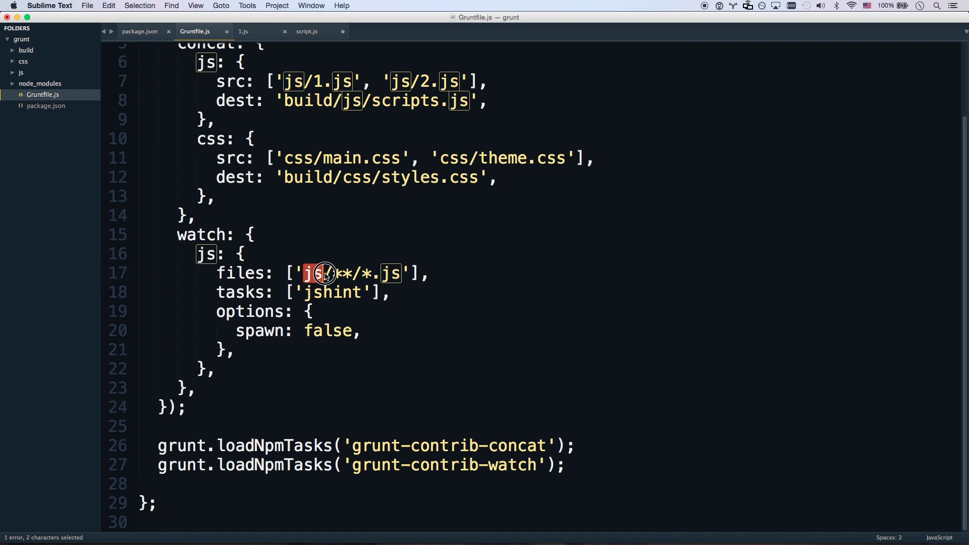
pyautogui.press('delete')
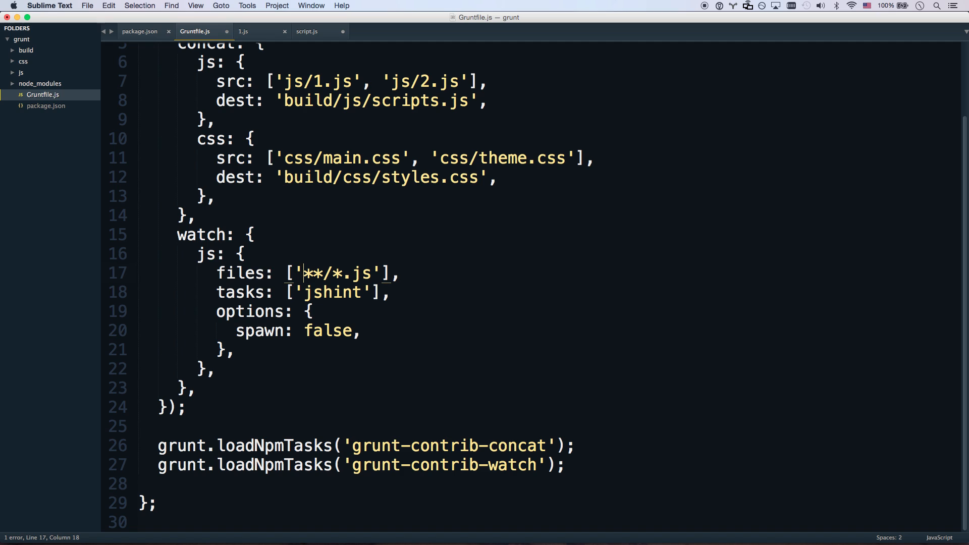
pyautogui.write('js/')
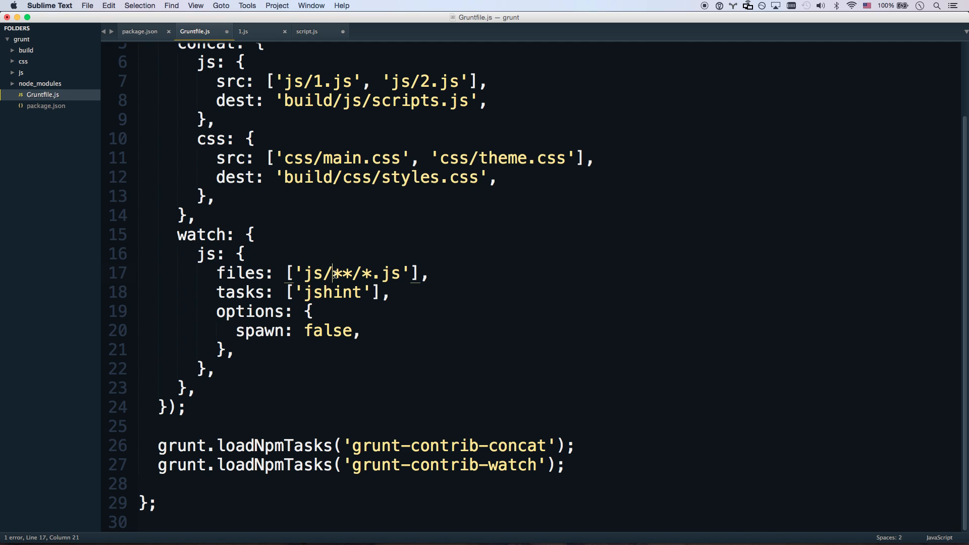
# Change the watch tasks from jshint to concat and select the spawn options block for removal.
pyautogui.doubleClick(332, 293)
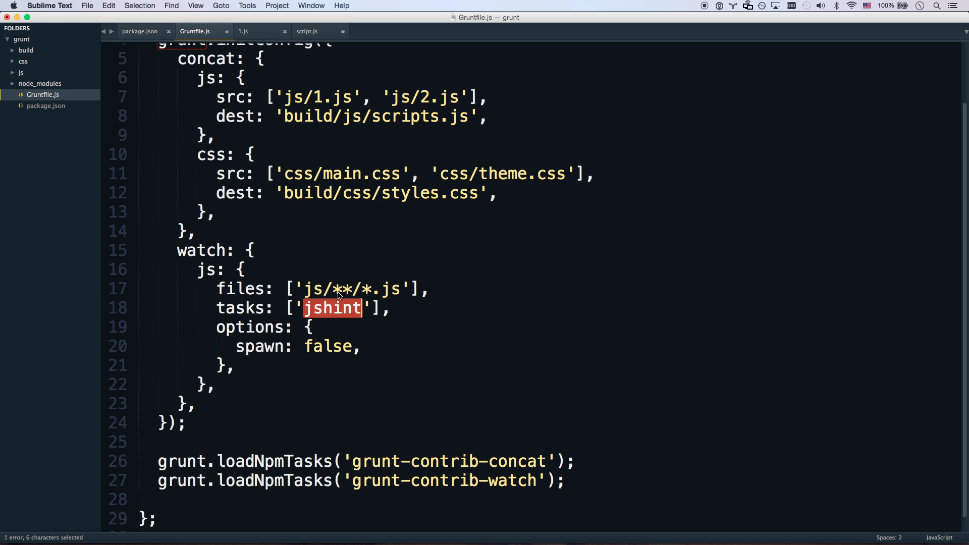
pyautogui.write('concat')
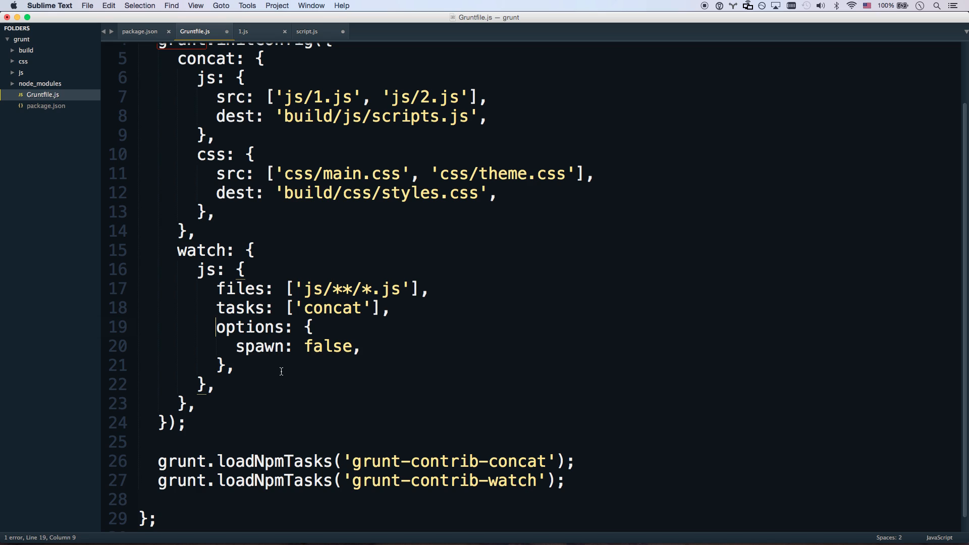
pyautogui.moveTo(235, 346); pyautogui.dragTo(230, 366)
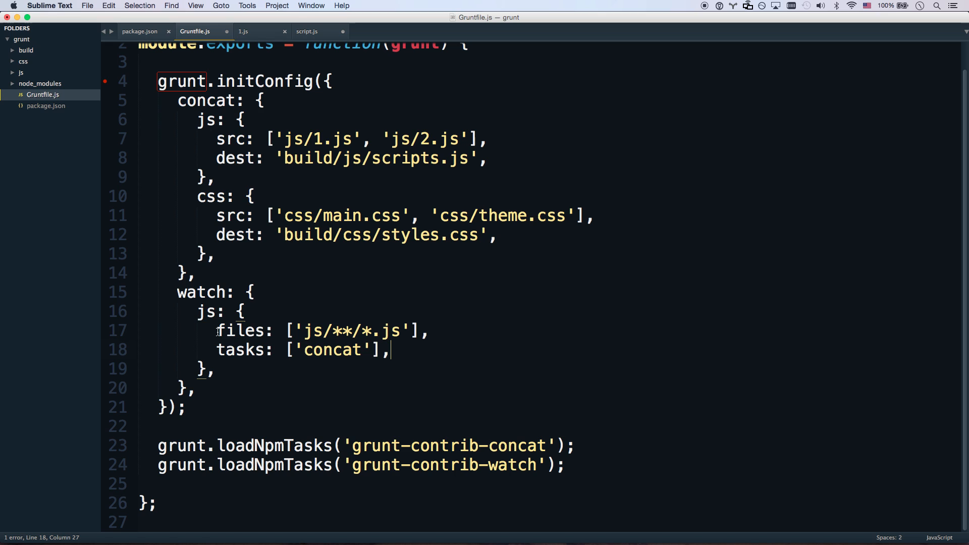
# Paste the copied js watch block below and select js in its files pattern to change it to css.
pyautogui.press('cmd+v')
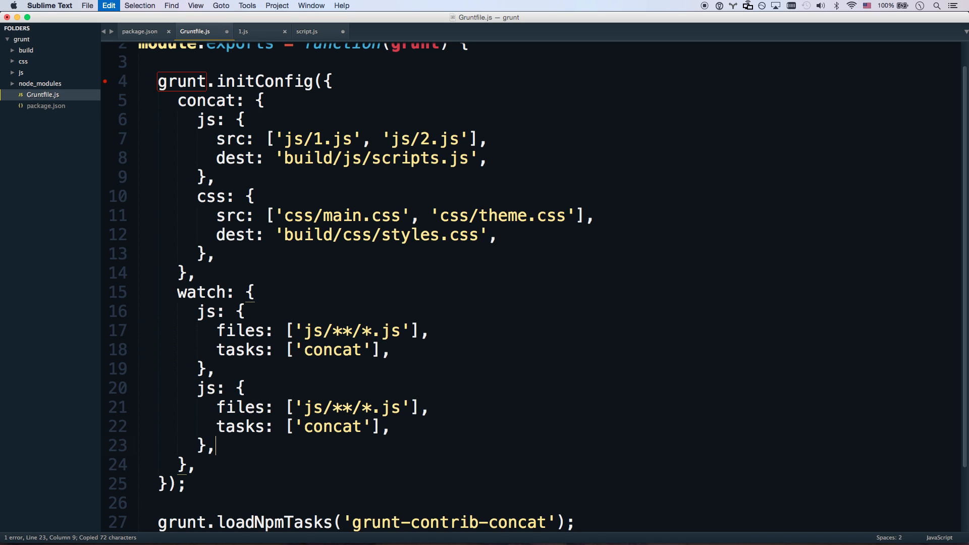
pyautogui.doubleClick(312, 406)
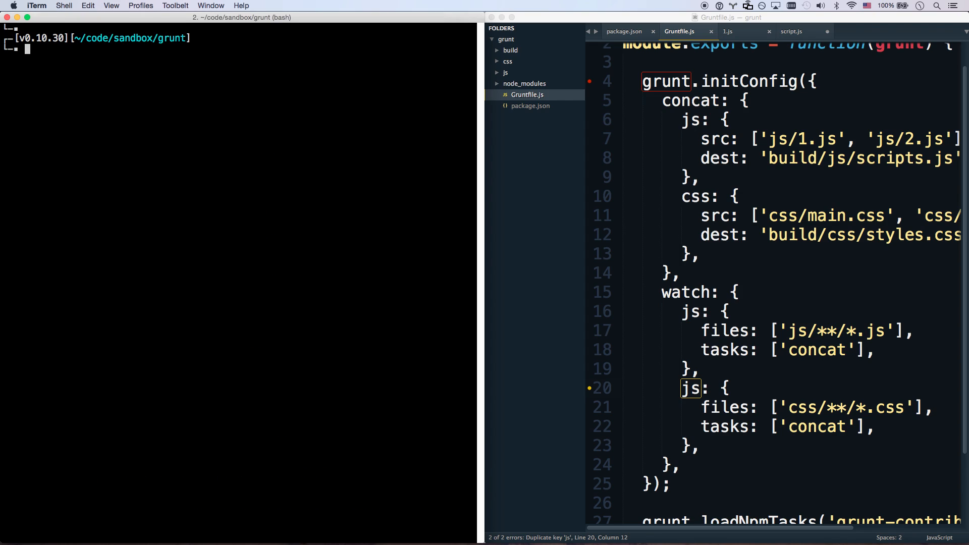
# Run grunt watch in iTerm, save an edit to js/1.js, view 2.js and return to Gruntfile.js.
pyautogui.write('grunt watch')
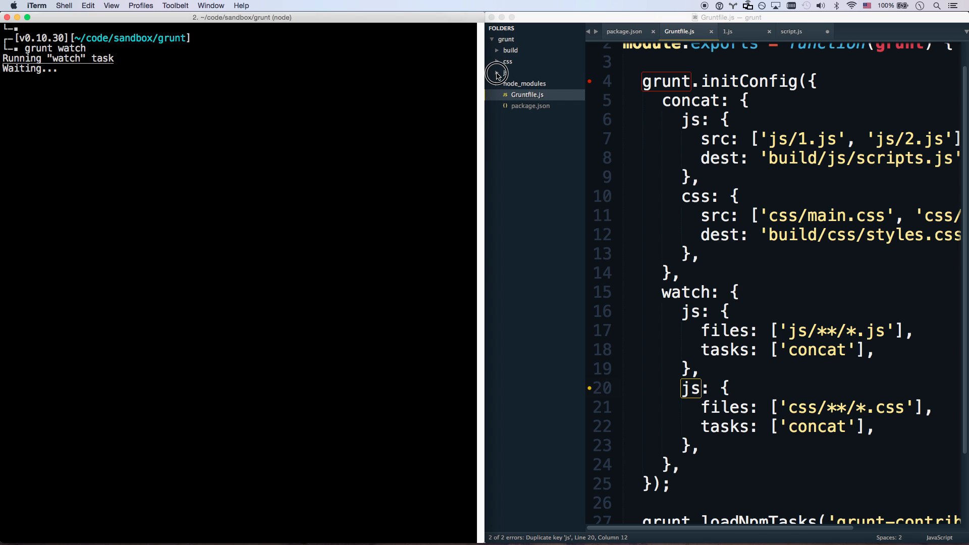
pyautogui.click(728, 31)
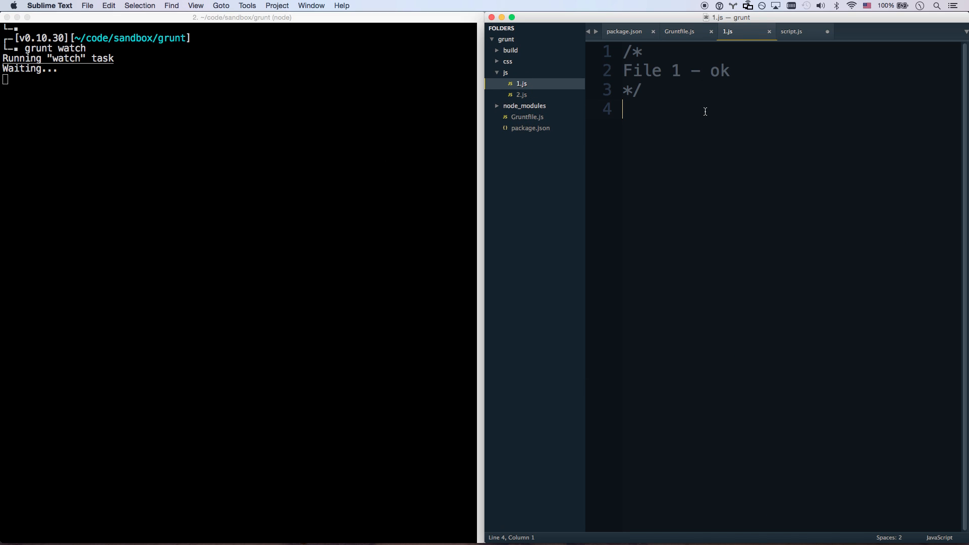
pyautogui.press('cmd+s')
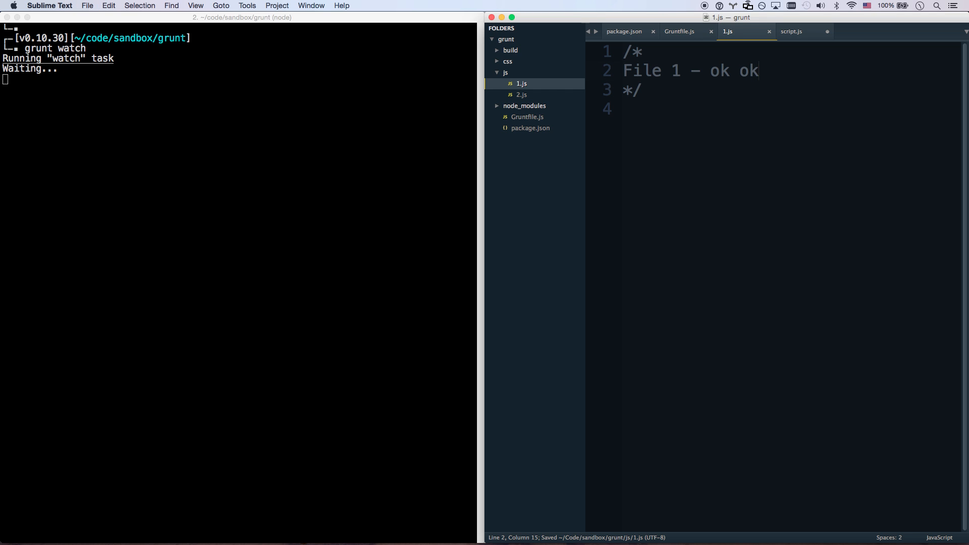
pyautogui.click(520, 95)
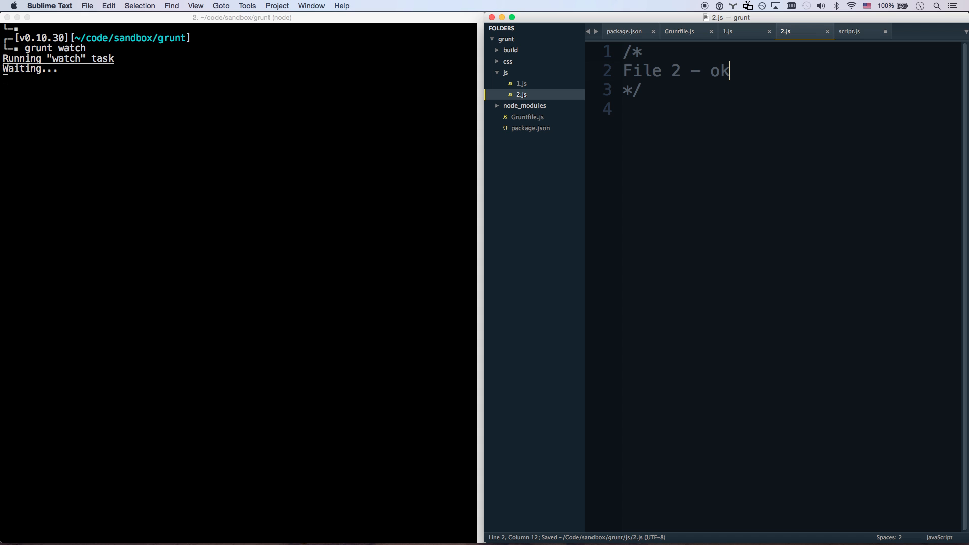
pyautogui.click(679, 31)
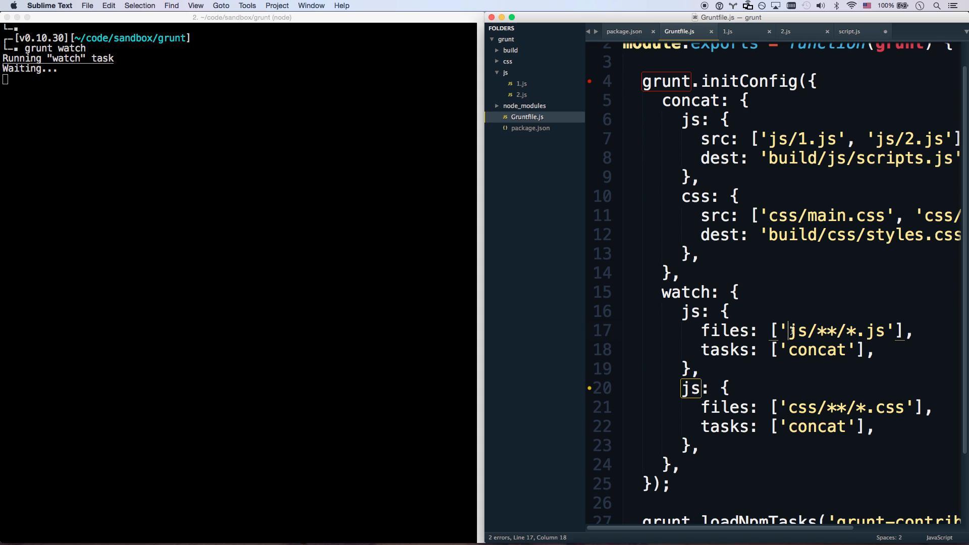
# Rename the duplicate js watch key to css and stop grunt watch in iTerm.
pyautogui.scroll(-3)
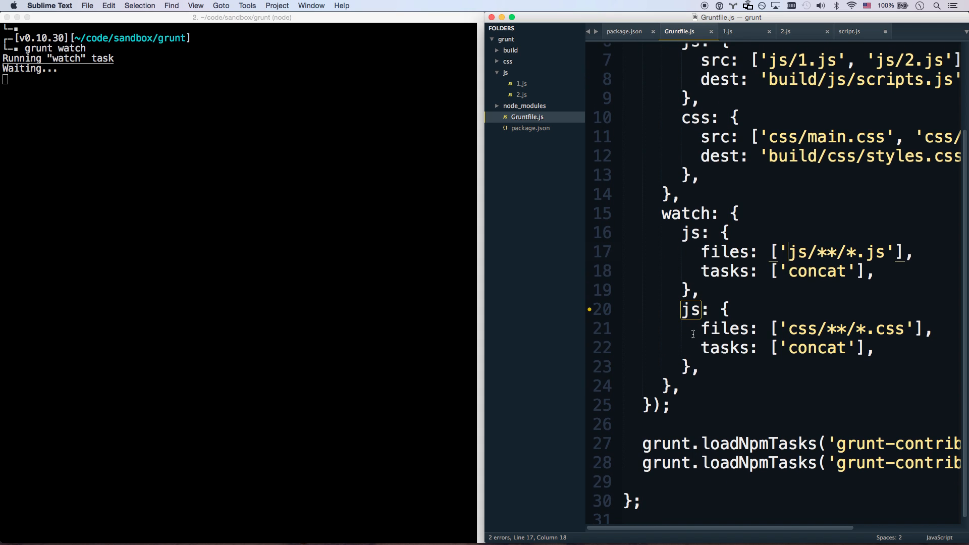
pyautogui.doubleClick(690, 309)
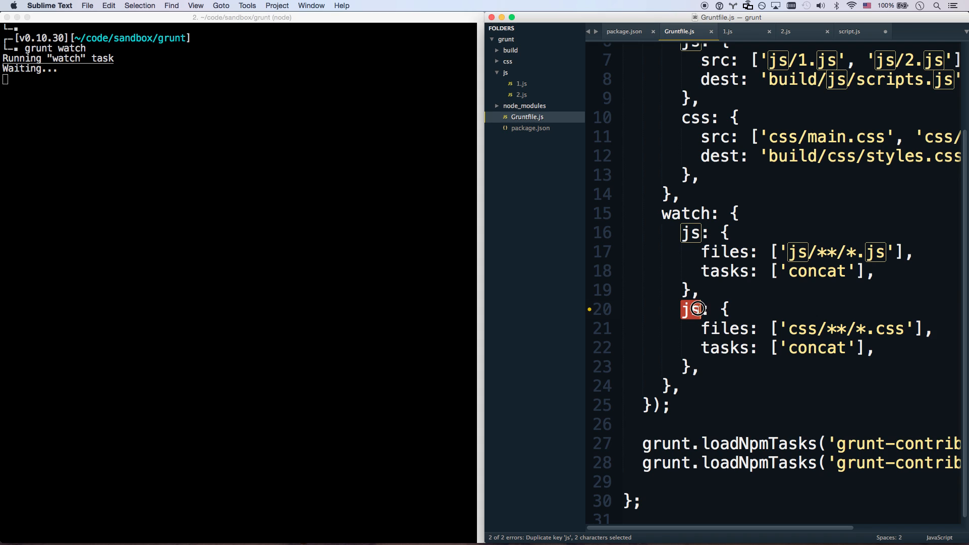
pyautogui.write('css')
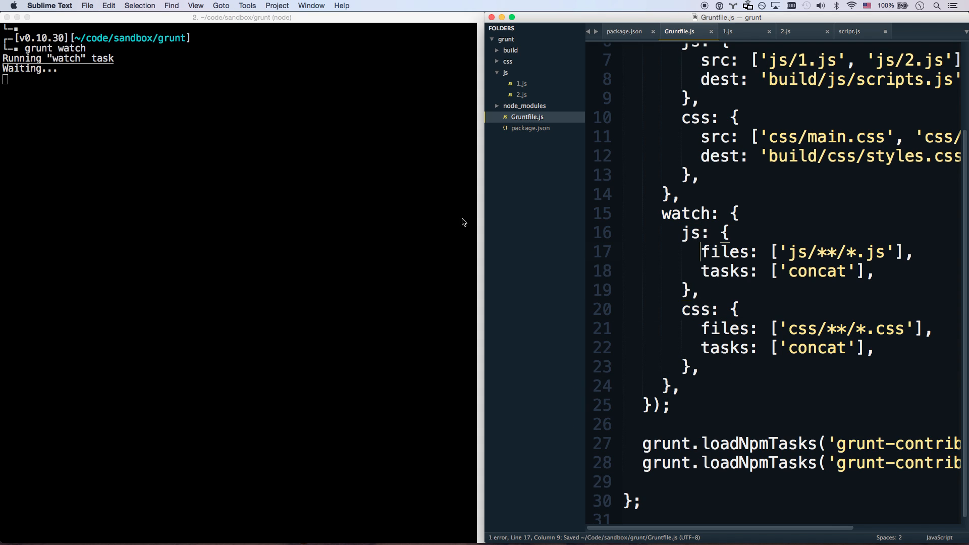
pyautogui.press('ctrl+c')
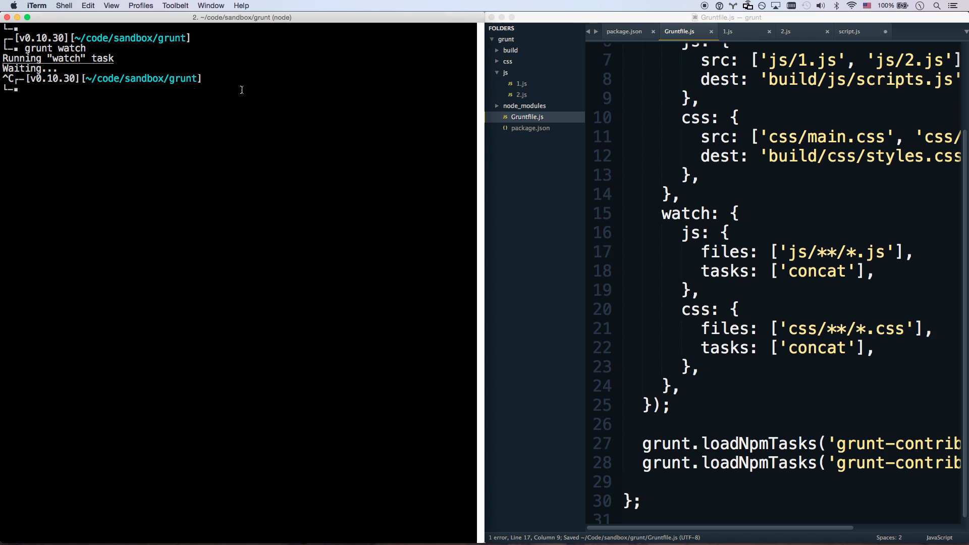
# Restart grunt watch, then edit and save css/main.css so both concat tasks rebuild.
pyautogui.write('grunt watch')
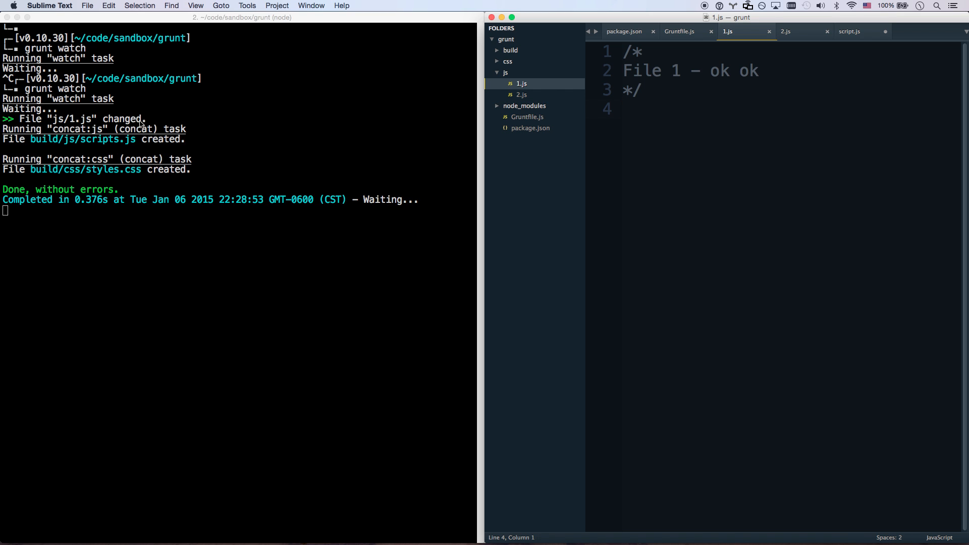
pyautogui.moveTo(691, 94)
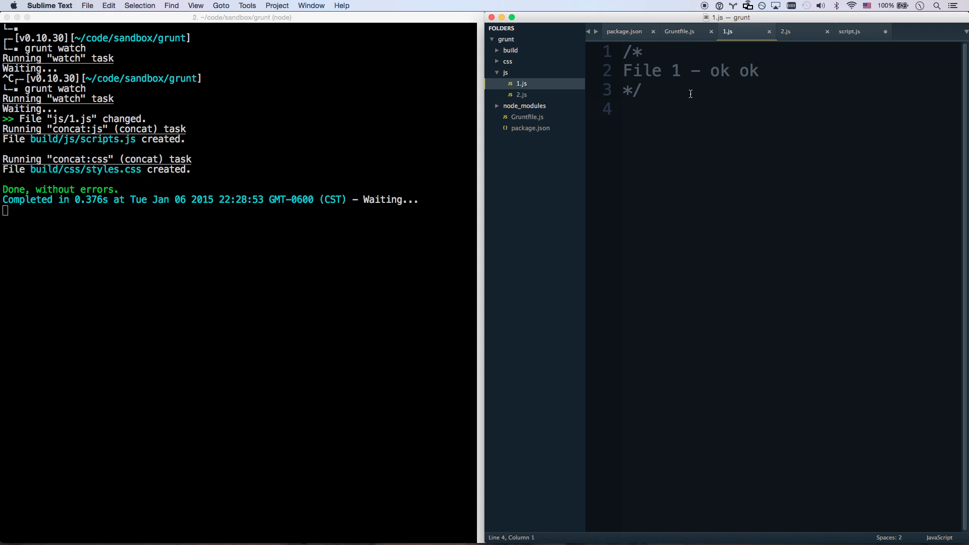
pyautogui.click(508, 60)
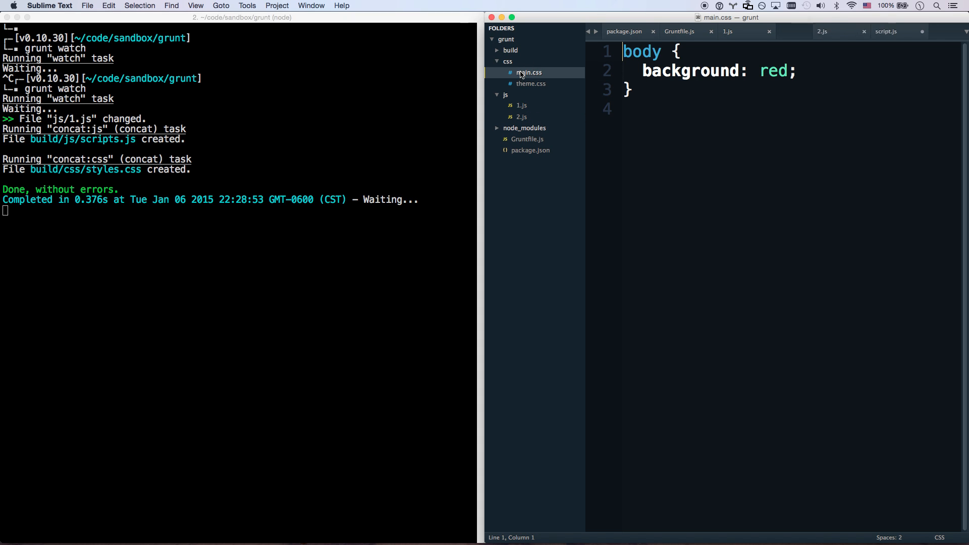
pyautogui.press('cmd+s')
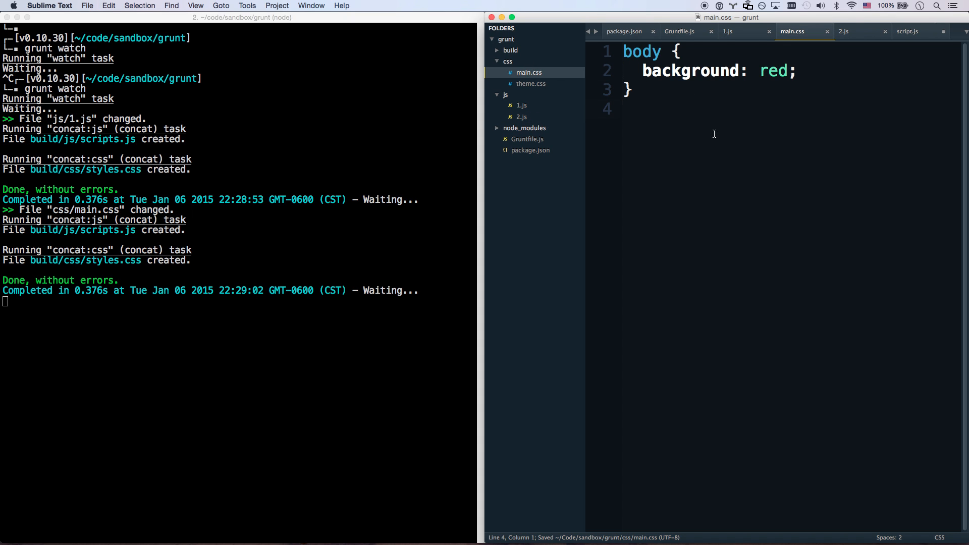
pyautogui.write('pin')
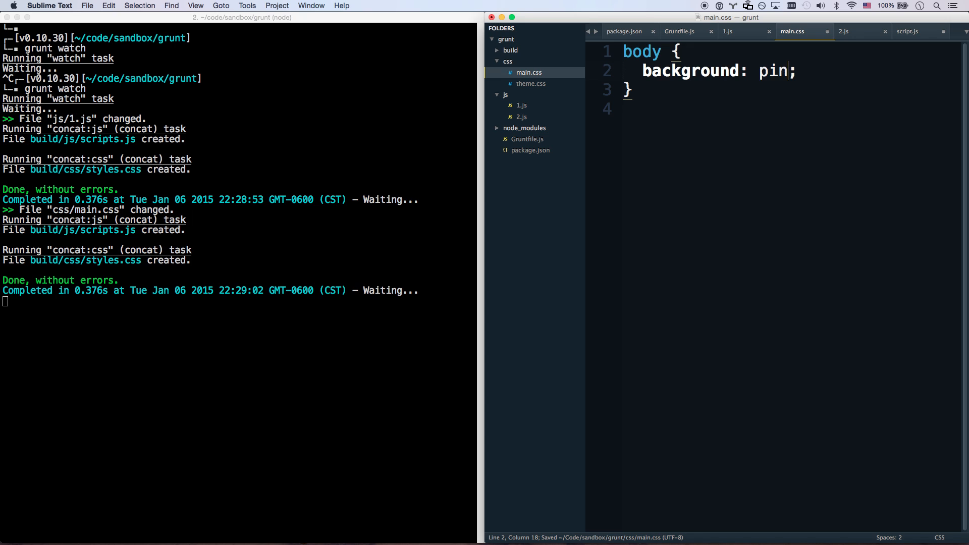
pyautogui.write('k')
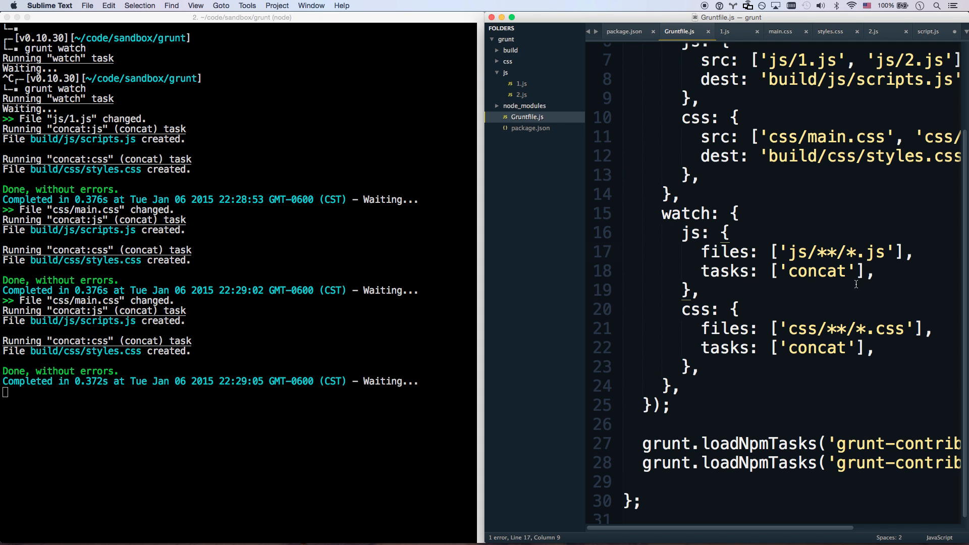
# Change the js watch tasks to 'concat:js' and reopen Gruntfile.js after testing with 1.js.
pyautogui.write(':js')
pyautogui.write('grunt watch')
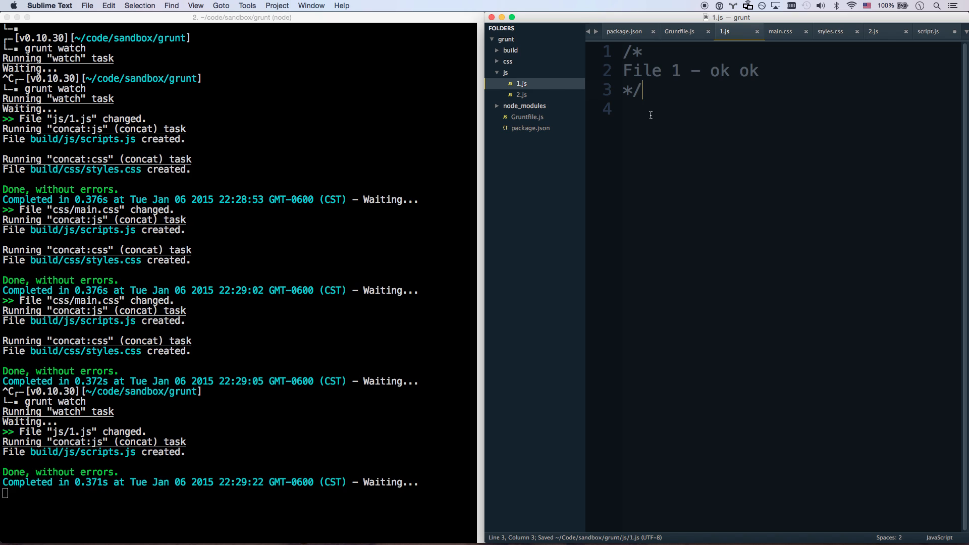
pyautogui.moveTo(54, 444)
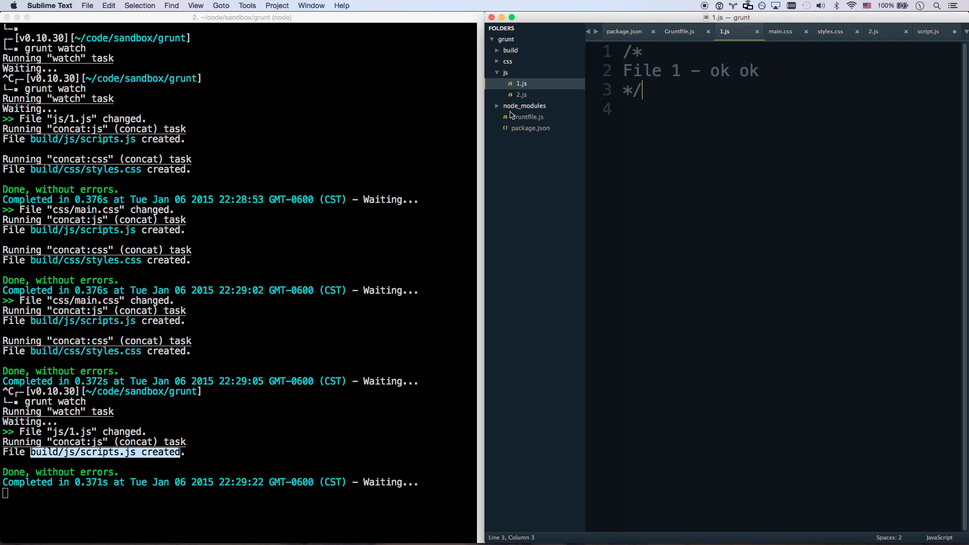
pyautogui.click(679, 31)
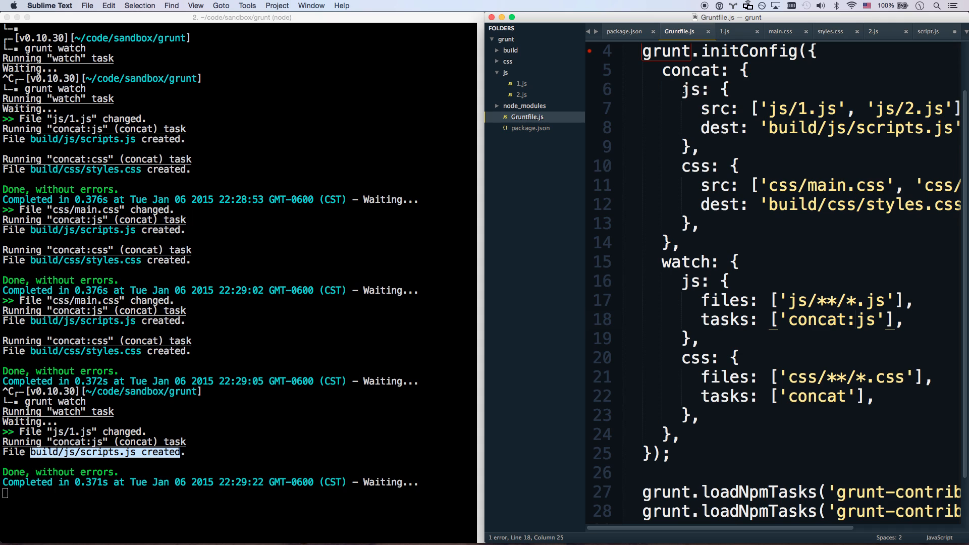
# Change the css watch target's tasks to 'concat:css'.
pyautogui.click(681, 89)
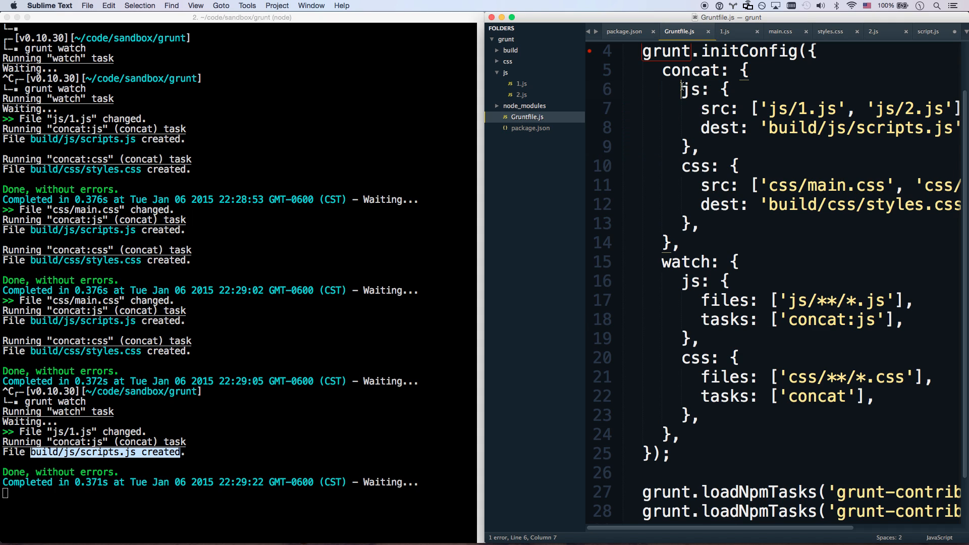
pyautogui.moveTo(679, 90); pyautogui.dragTo(698, 148)
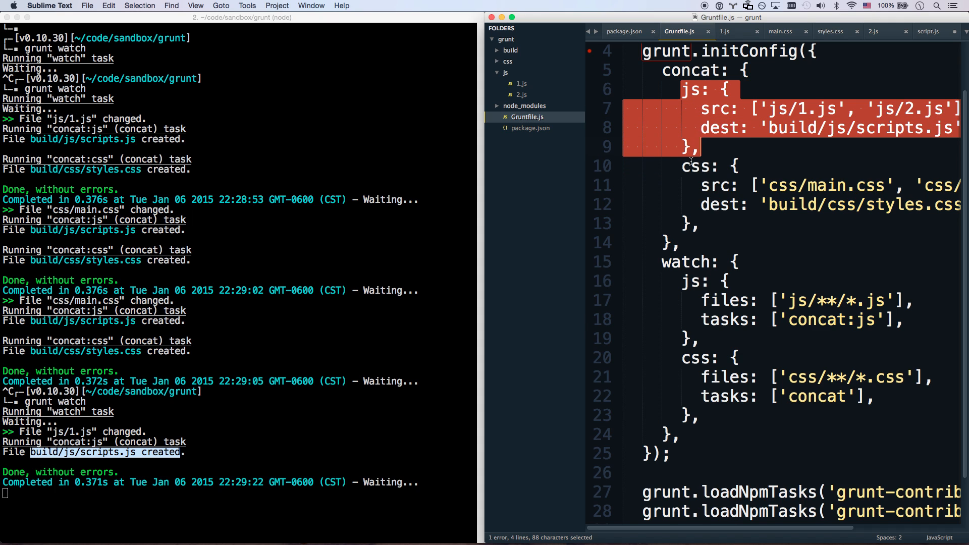
pyautogui.scroll(-3)
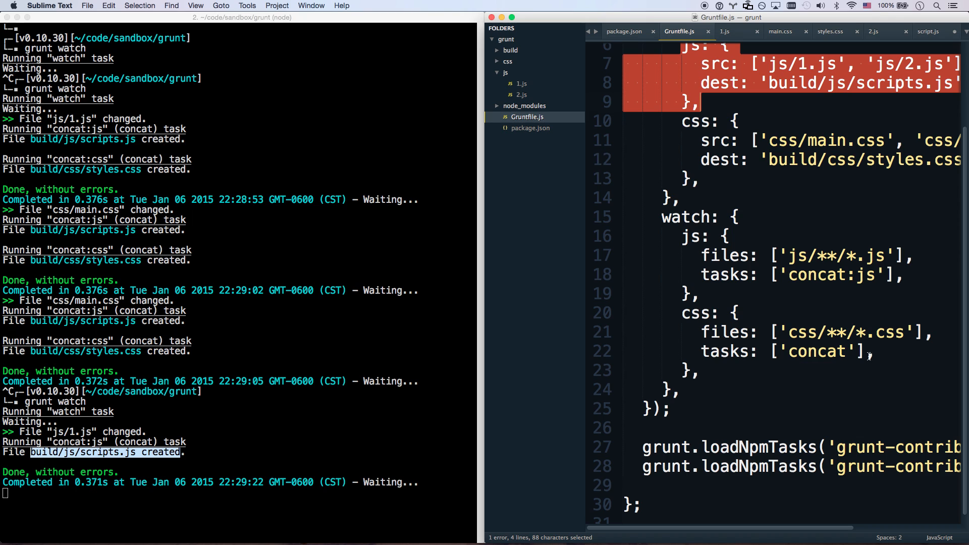
pyautogui.write(':css')
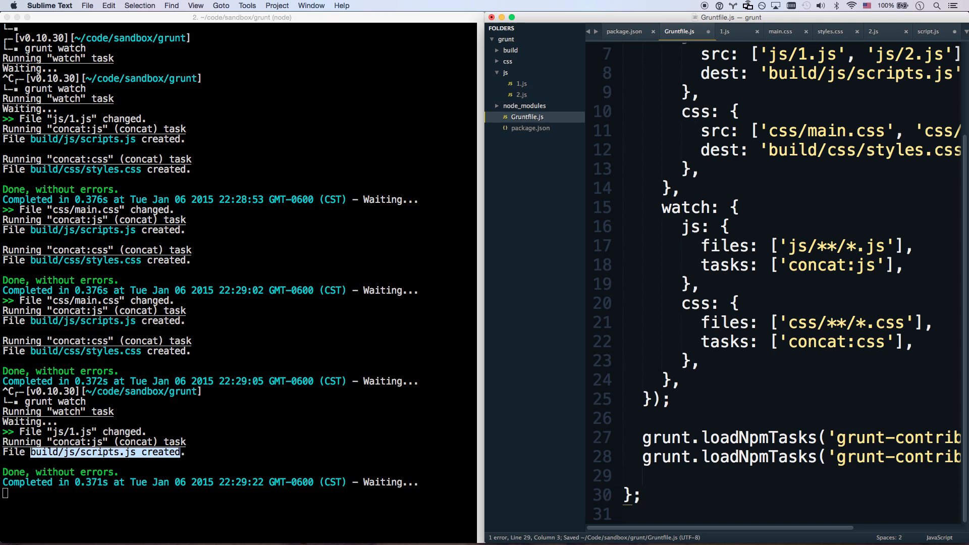
# Add grunt.registerTask('default', [...]) below loadNpmTasks to register a default task.
pyautogui.write("grunt.registerTask('default', ['")
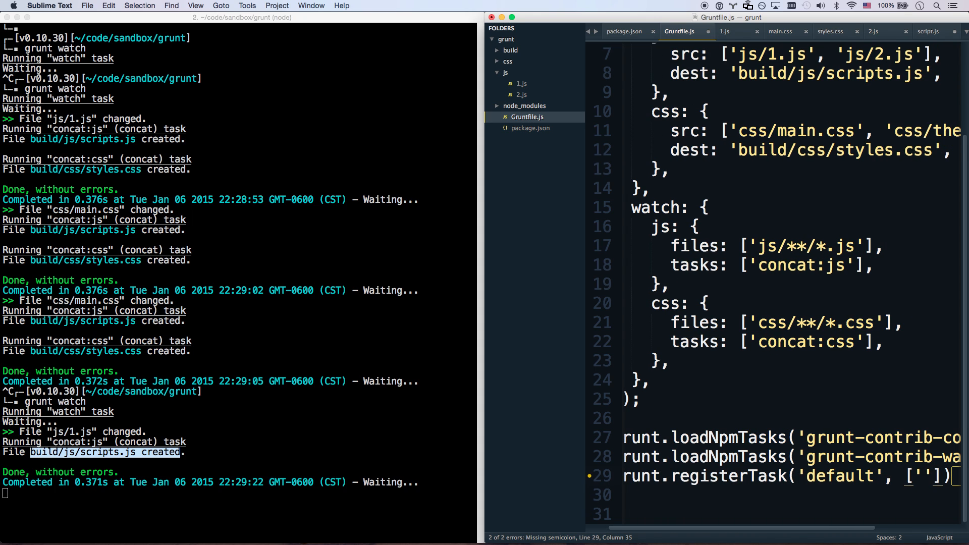
pyautogui.write('c')
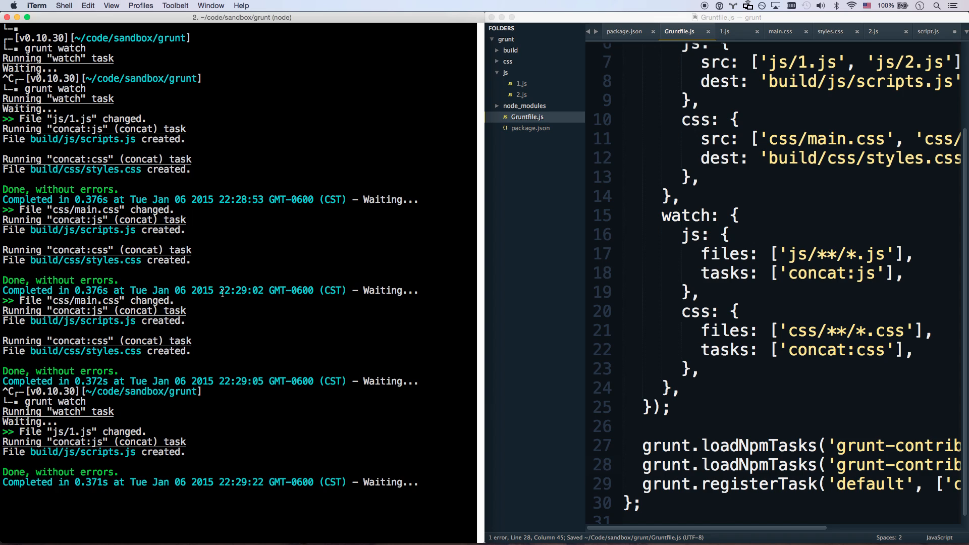
# Clear the iTerm screen and run plain grunt so concat runs and watch starts.
pyautogui.press('cmd+k')
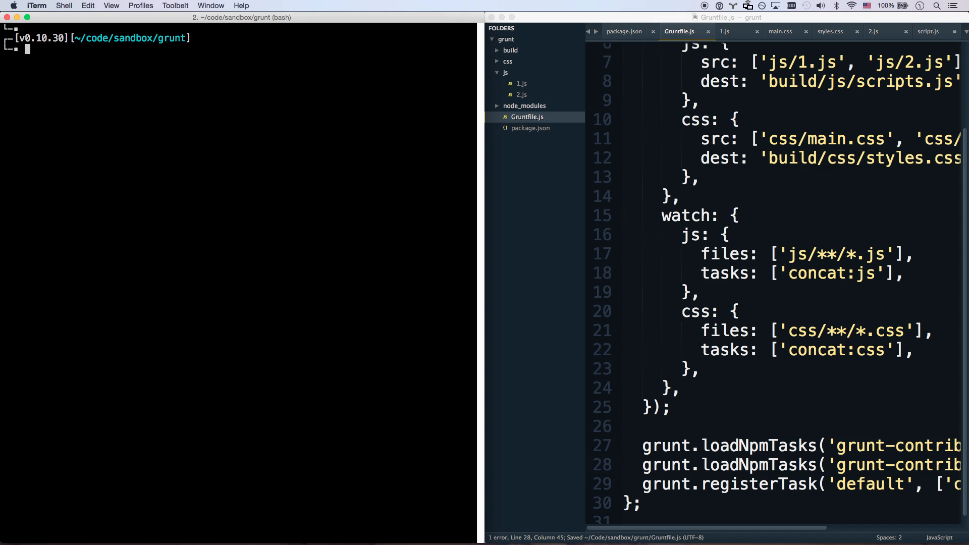
pyautogui.write('grunt')
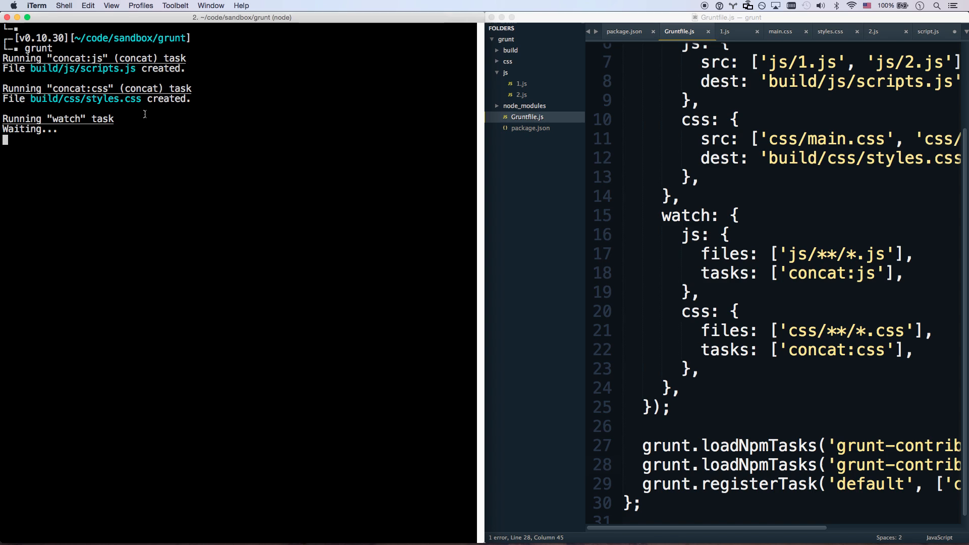
pyautogui.moveTo(616, 163)
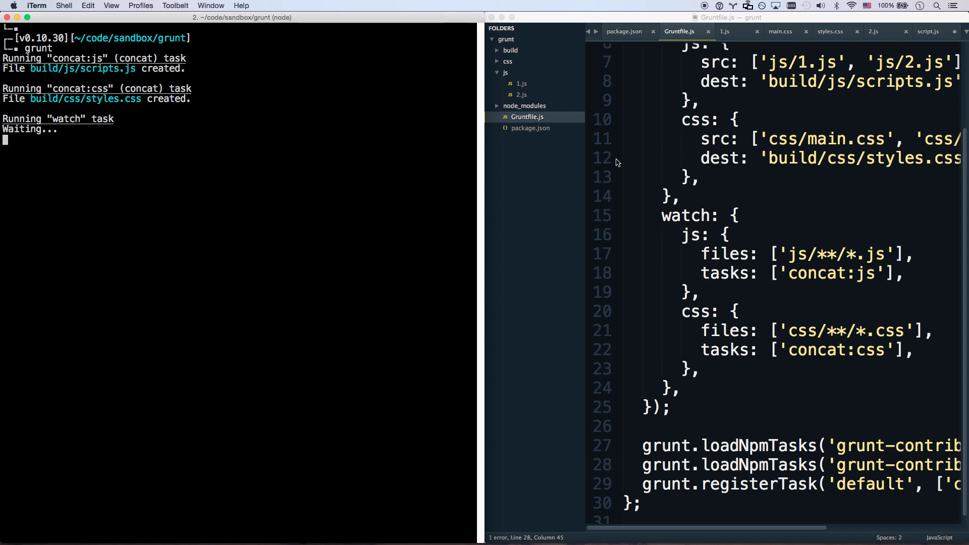
pyautogui.moveTo(555, 117)
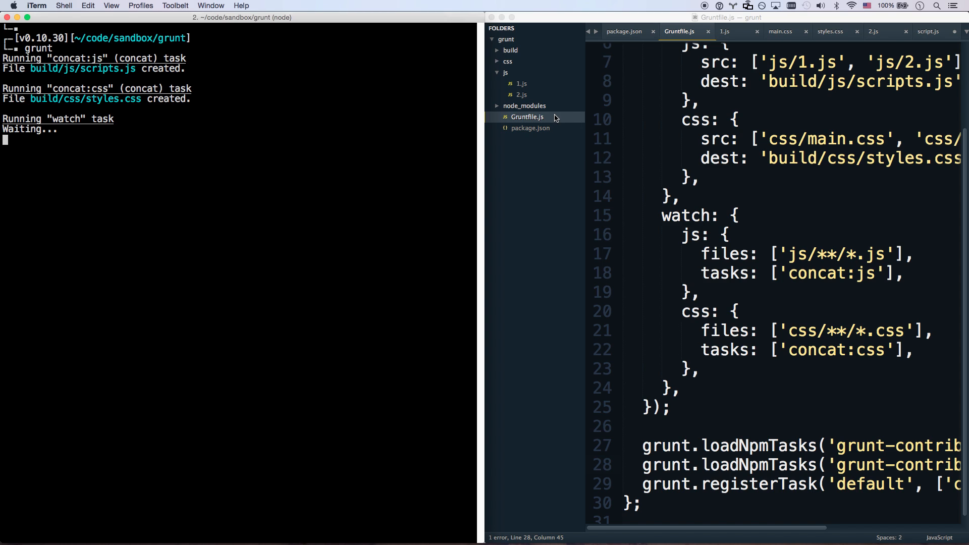
pyautogui.moveTo(502, 50)
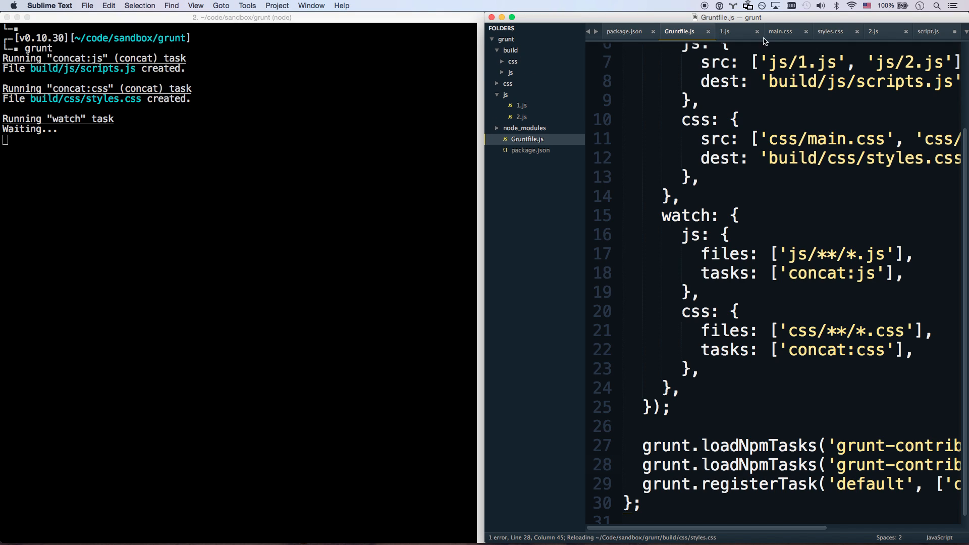
# Save 1.js and then main.css so the watcher rebuilds scripts.js and styles.css separately.
pyautogui.click(725, 31)
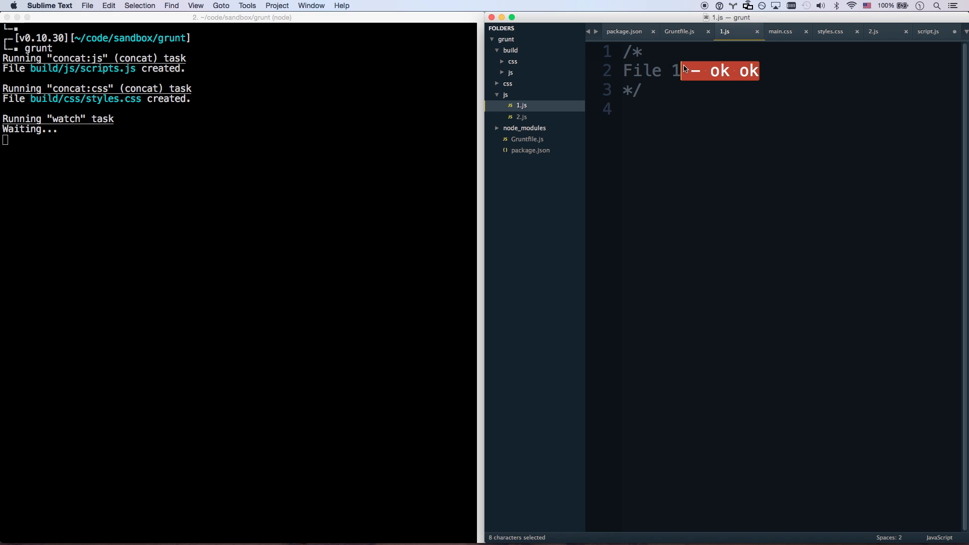
pyautogui.press('cmd+s')
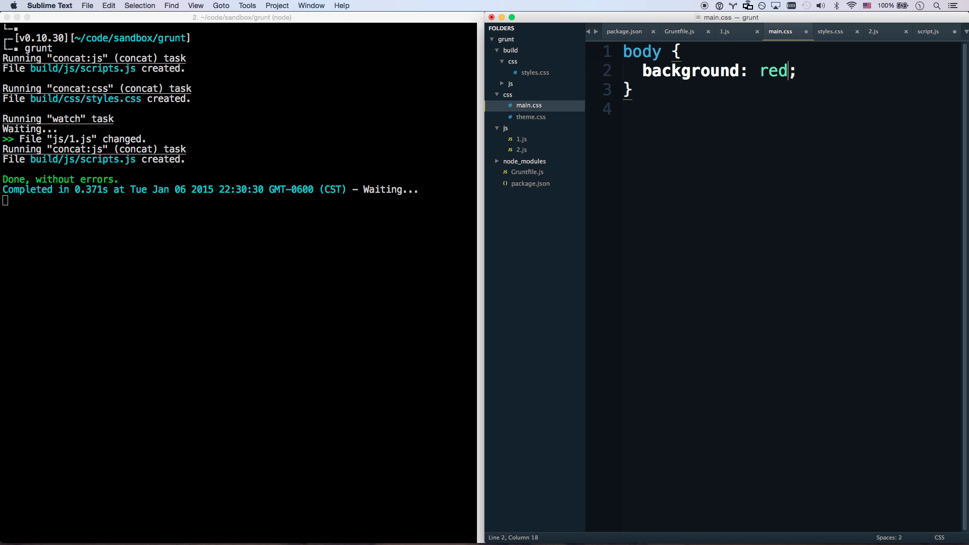
pyautogui.press('cmd+s')
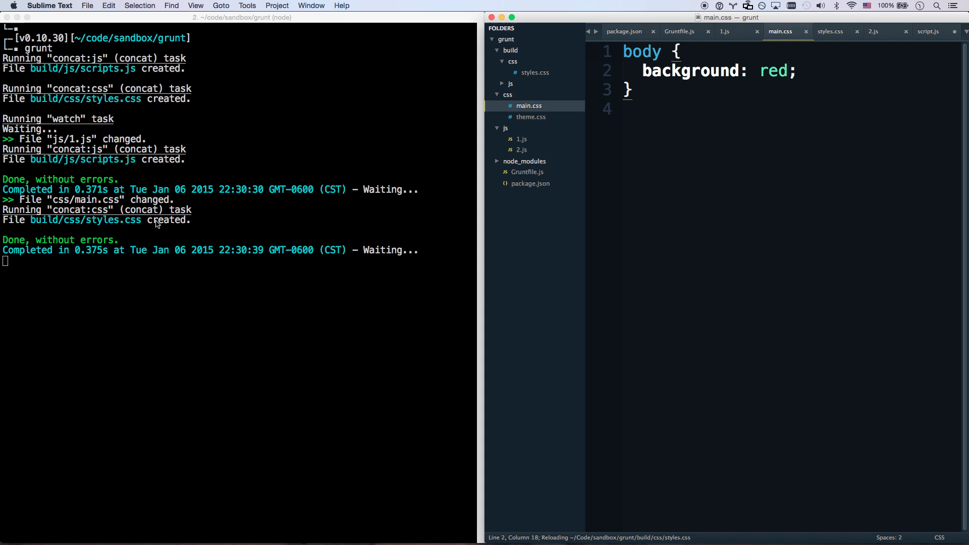